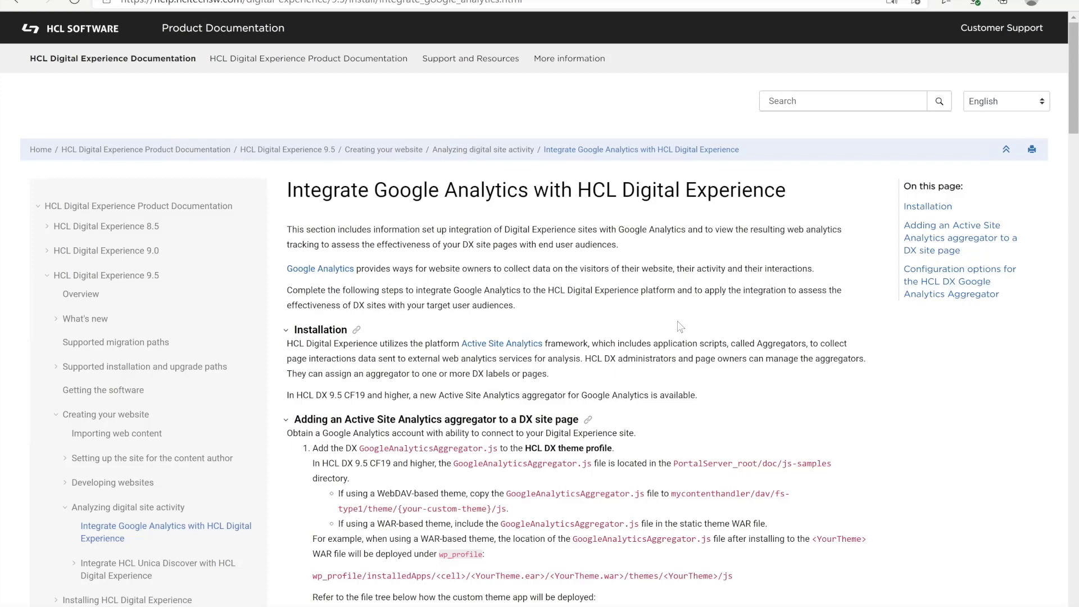
Scroll the Google Analytics guide to step 4 and select the GA_MEASUREMENT_ID placeholder
scroll(down, 3)
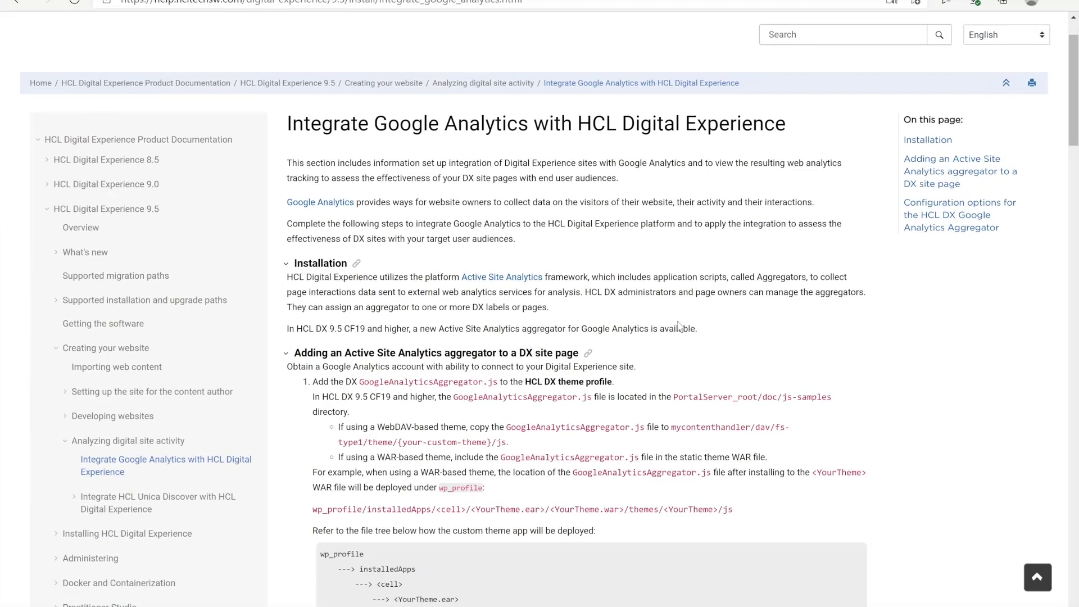
scroll(down, 3)
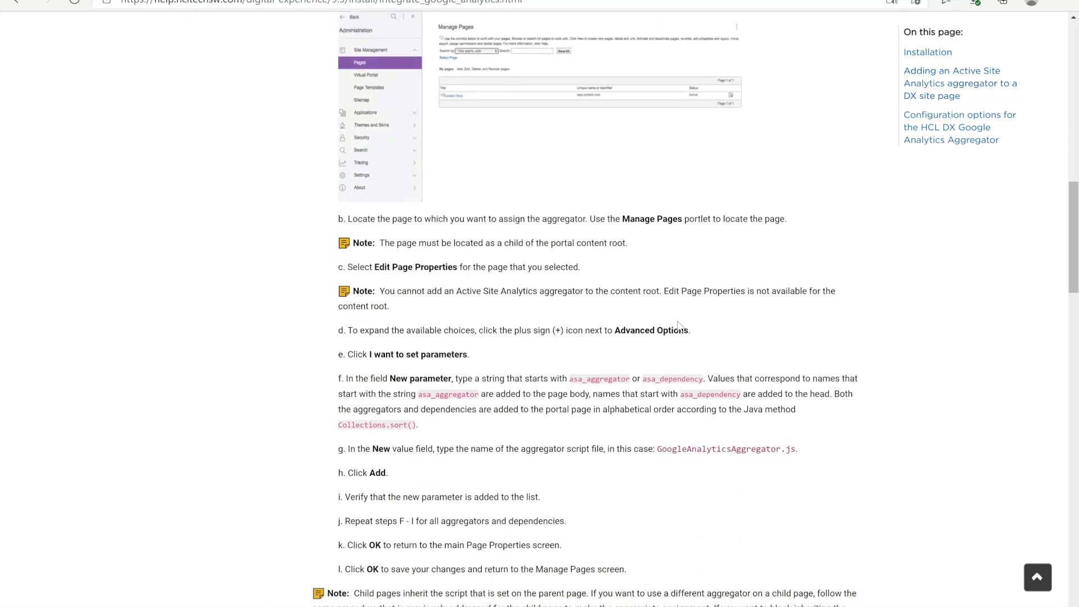
scroll(down, 3)
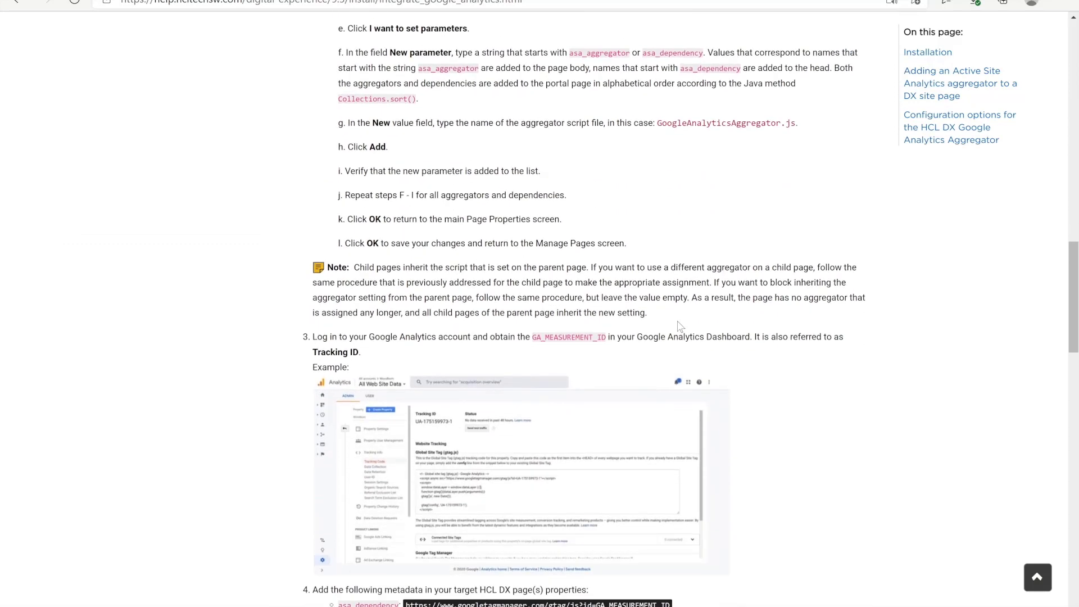
scroll(down, 3)
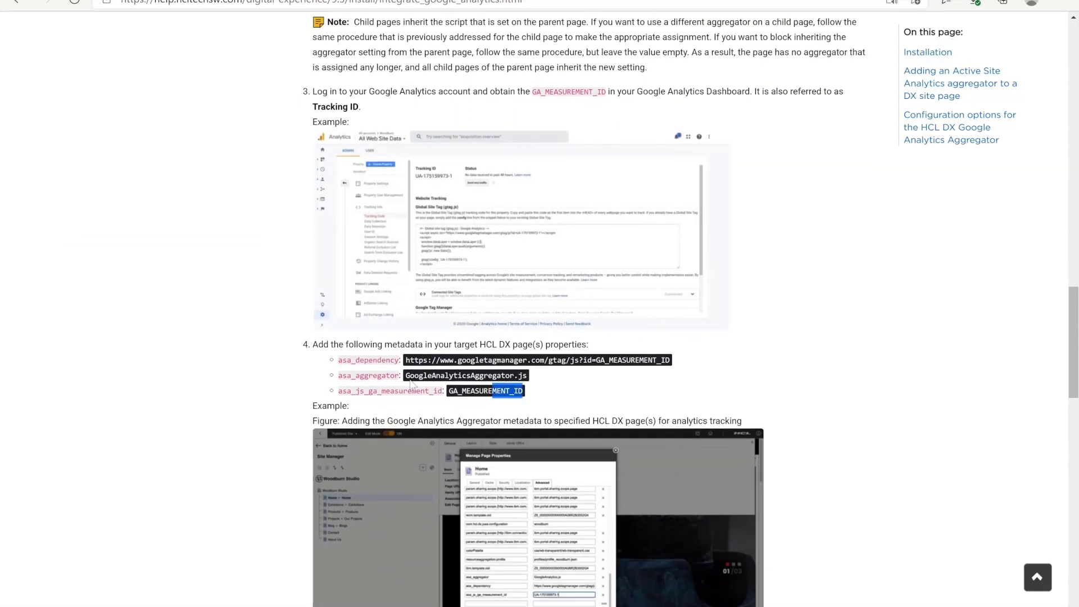
drag(338, 359, 524, 391)
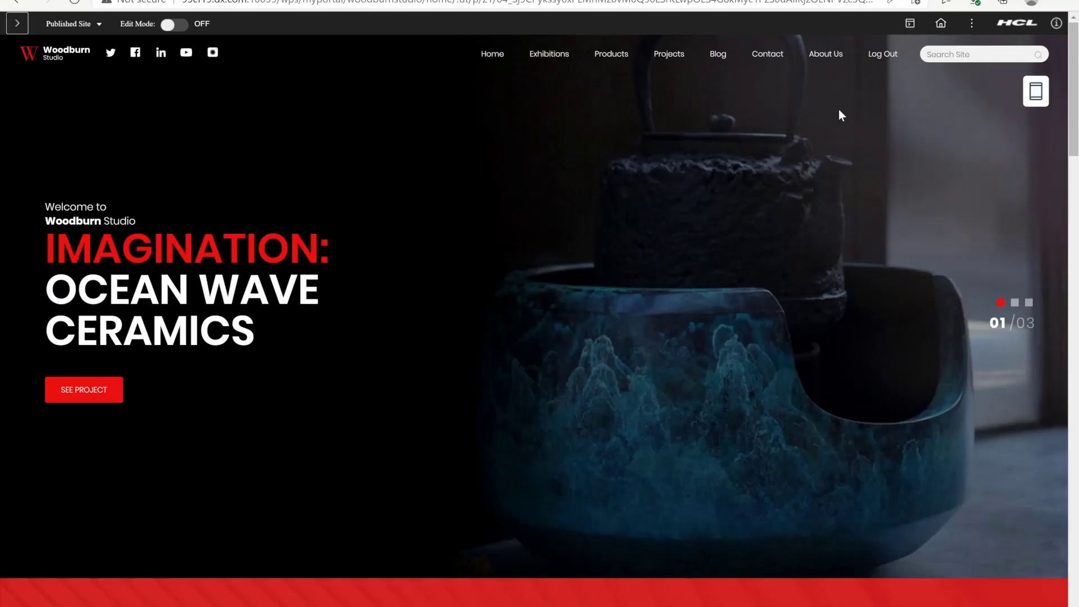
Choose Home from the site list, then view the WebDAV-based and WAR-based Theme Pages
click(882, 54)
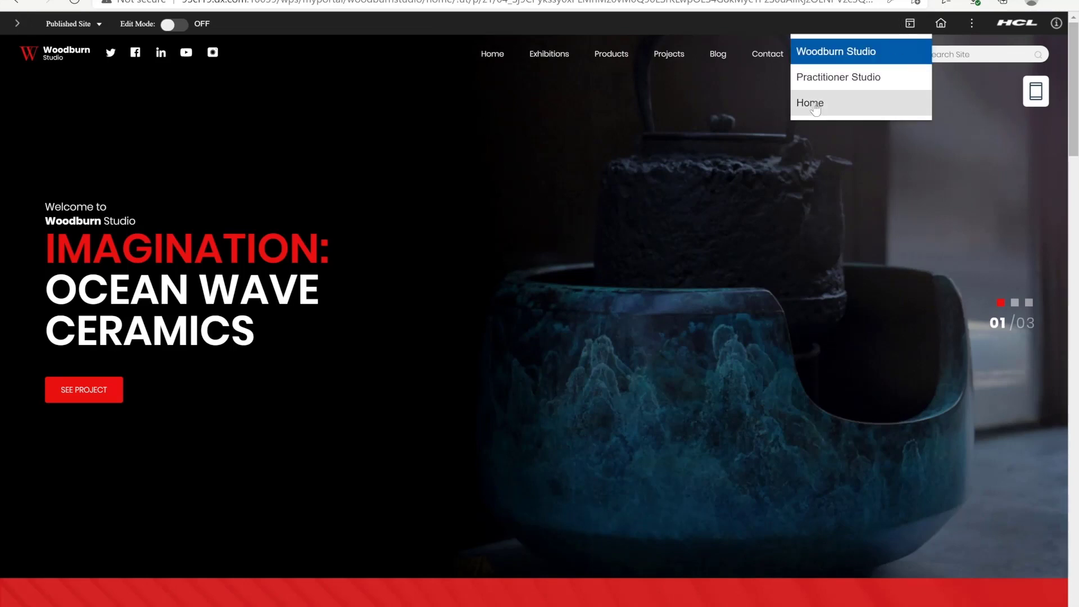
click(810, 102)
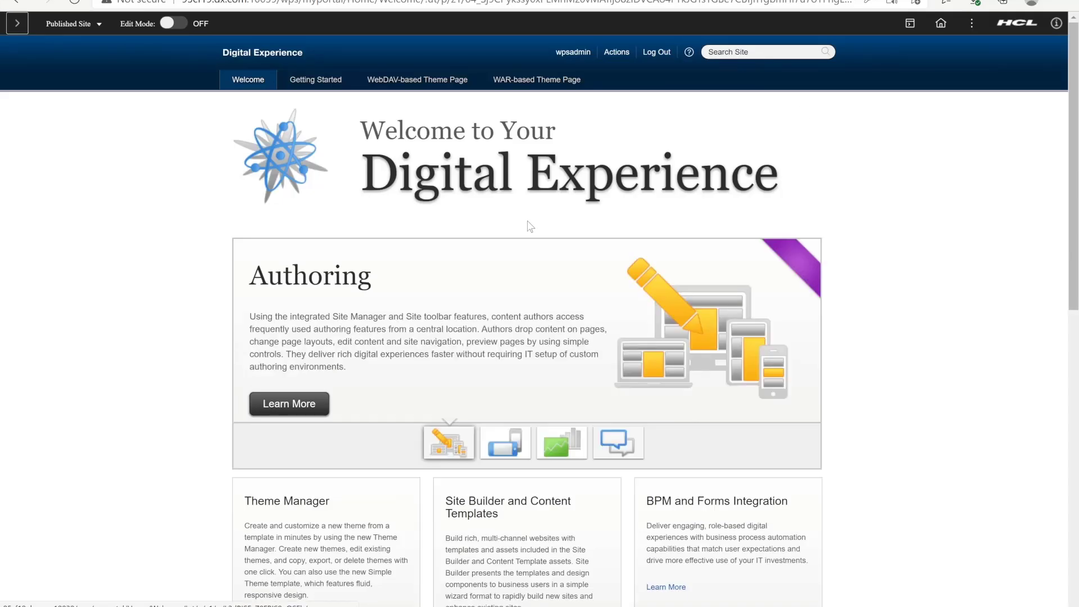
click(416, 79)
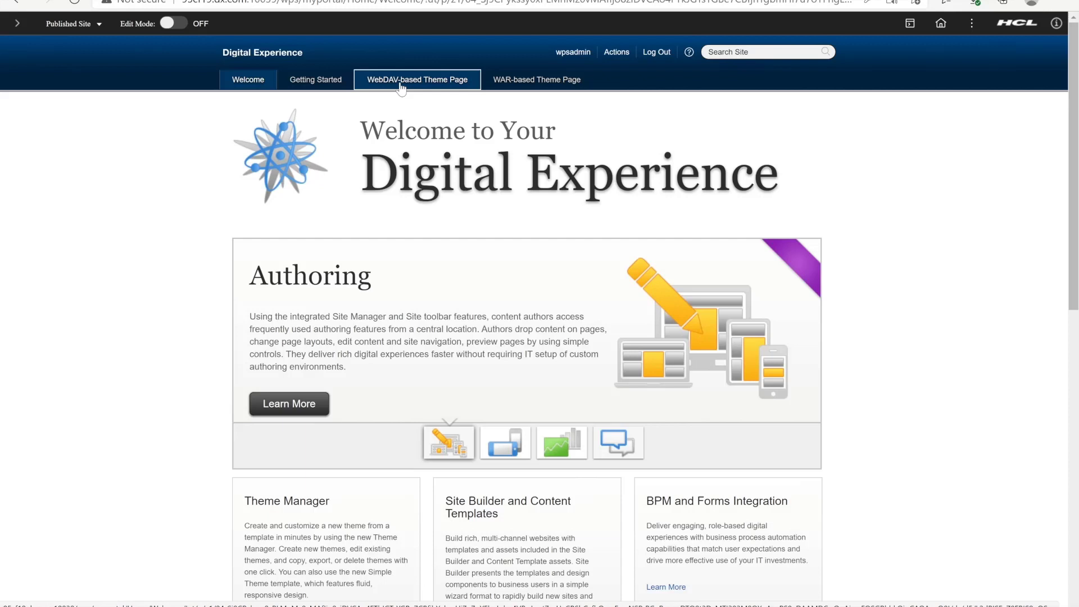
click(417, 79)
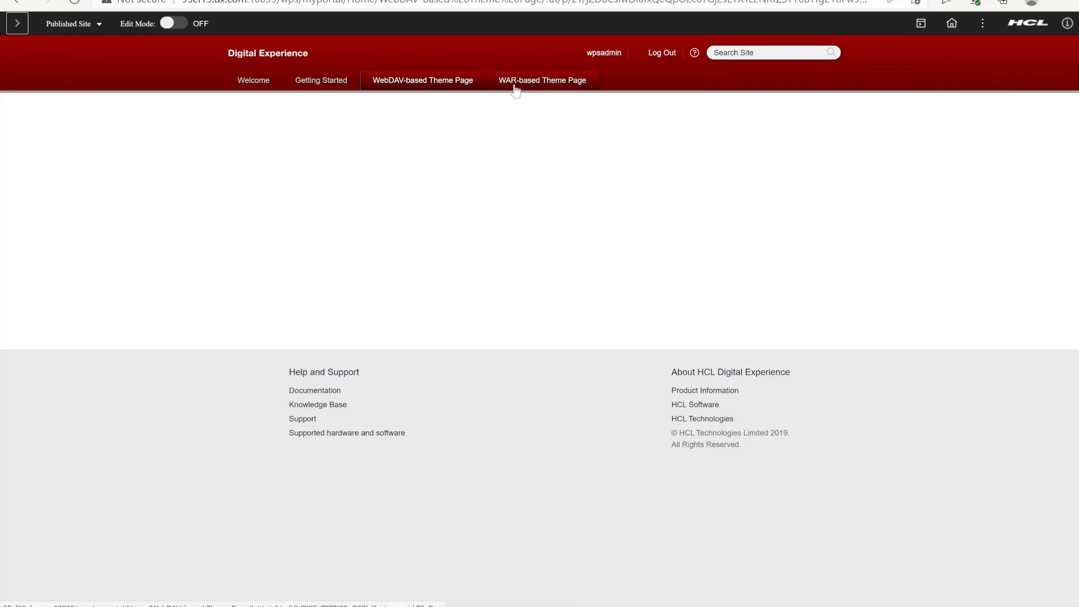
click(542, 80)
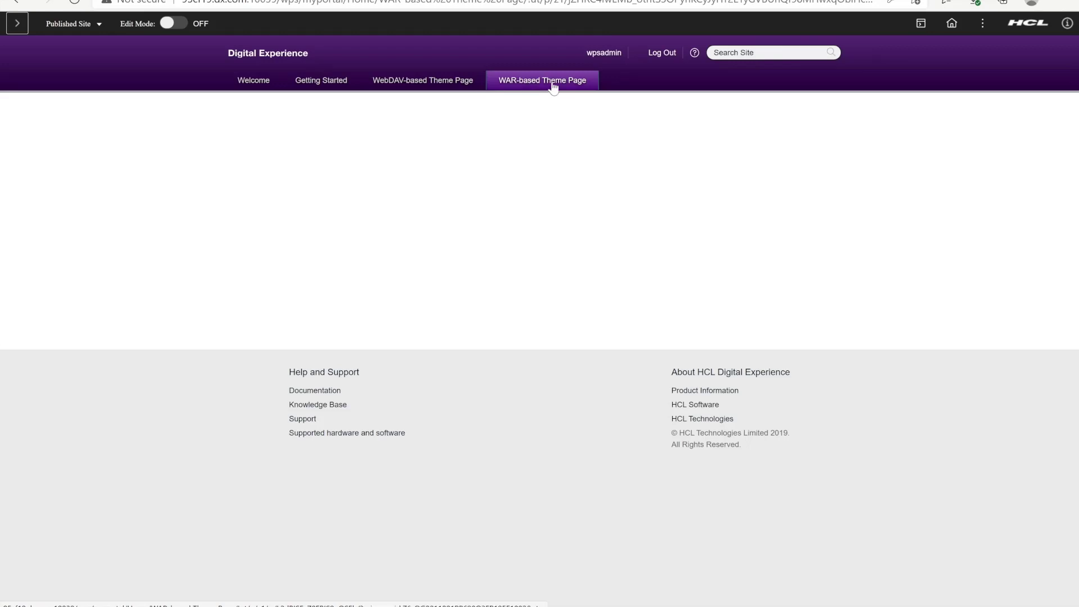
mouse_move(182, 578)
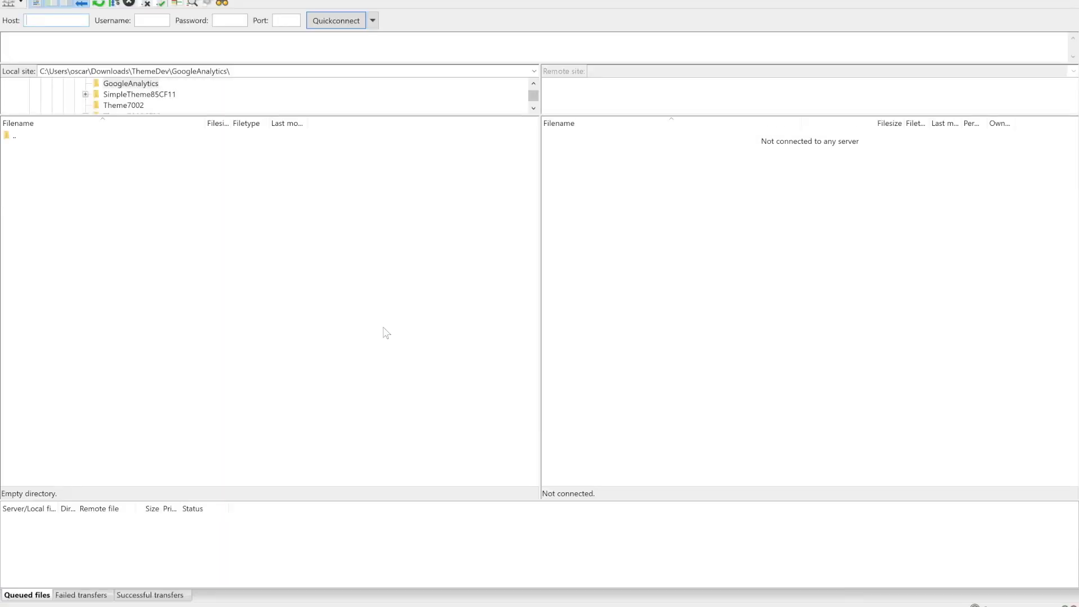
Connect to the saved DX server and download GoogleAnalyticsAggregator.js from PortalServer doc/js-samples
click(372, 20)
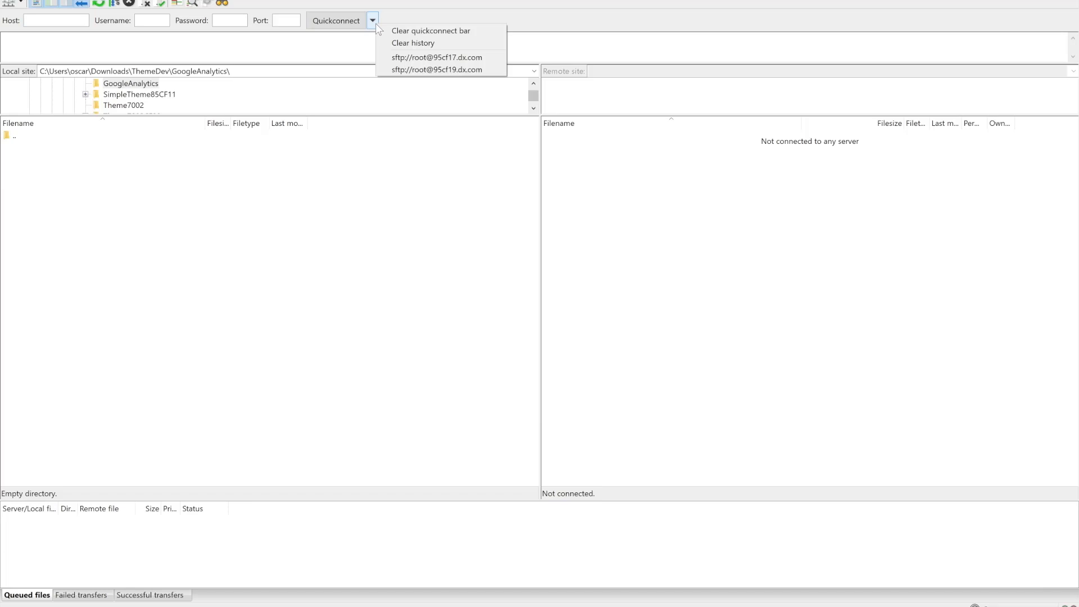
click(437, 69)
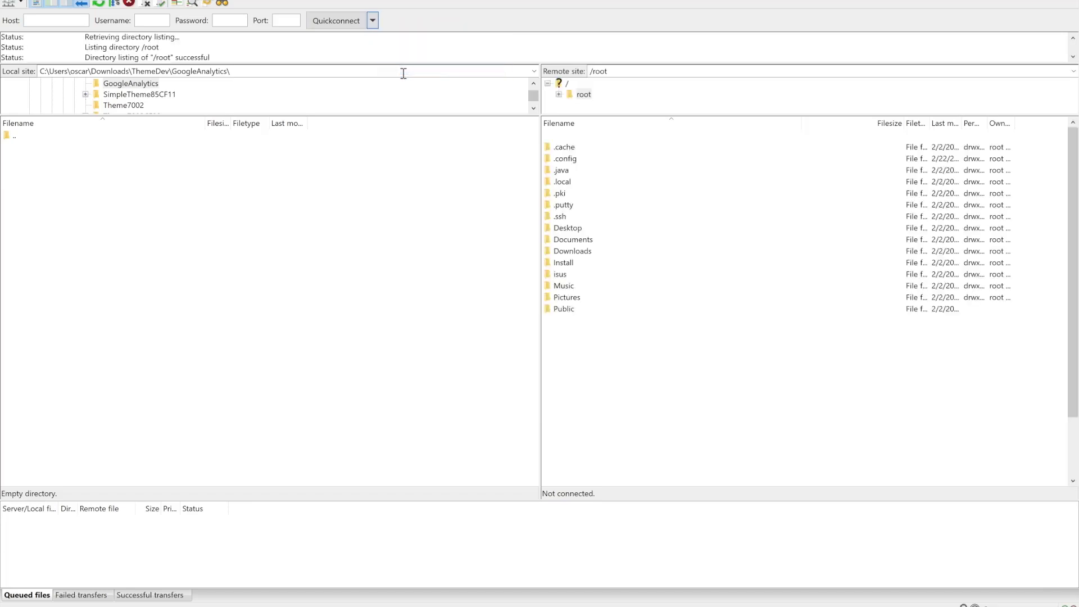
click(565, 82)
text(opt/HCL/PortalServer)
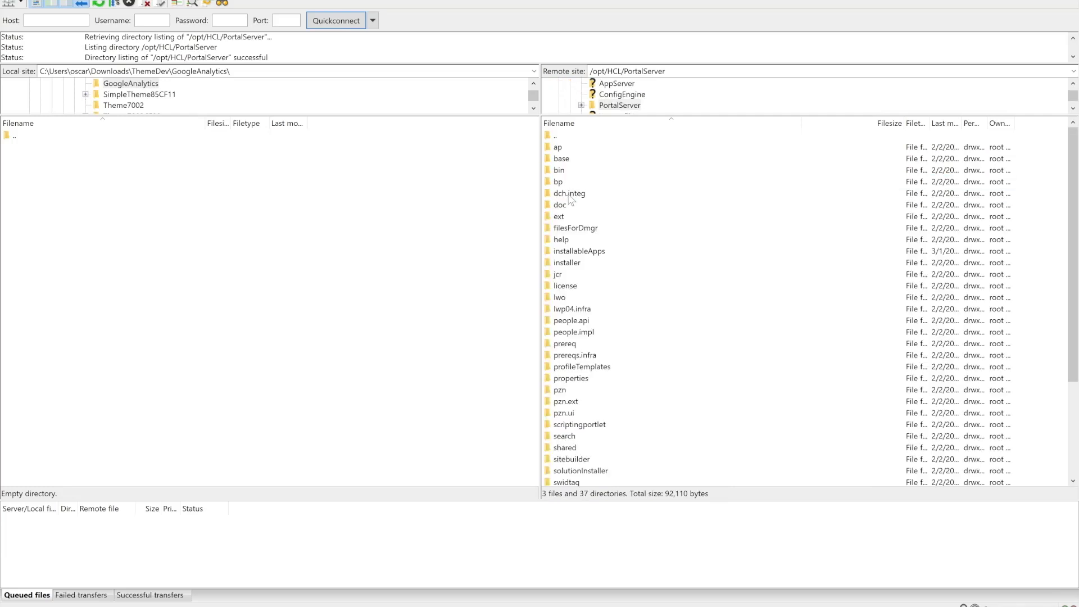
double_click(561, 205)
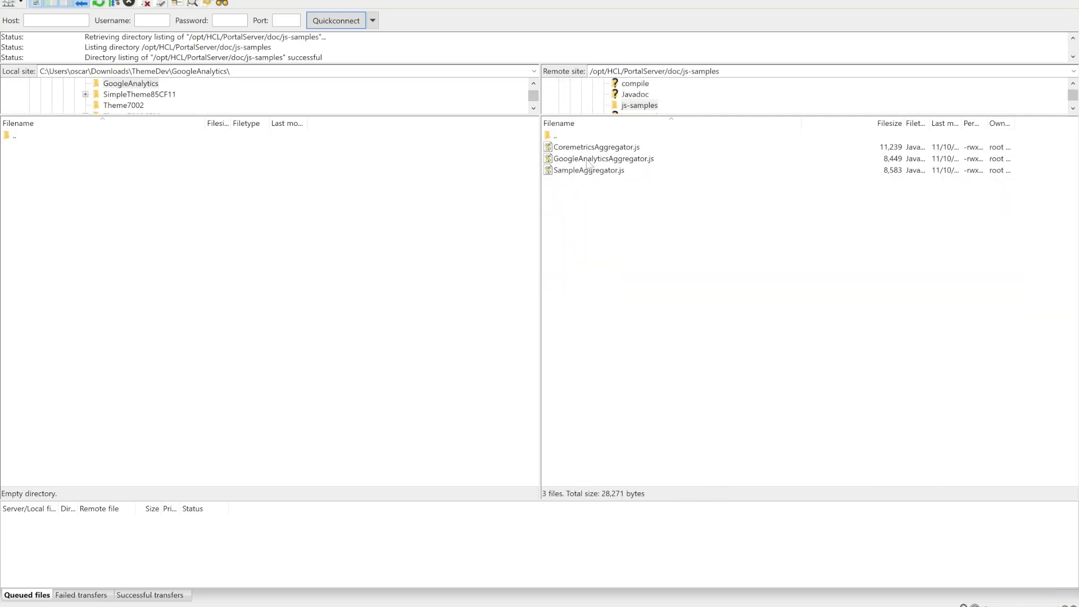
click(603, 159)
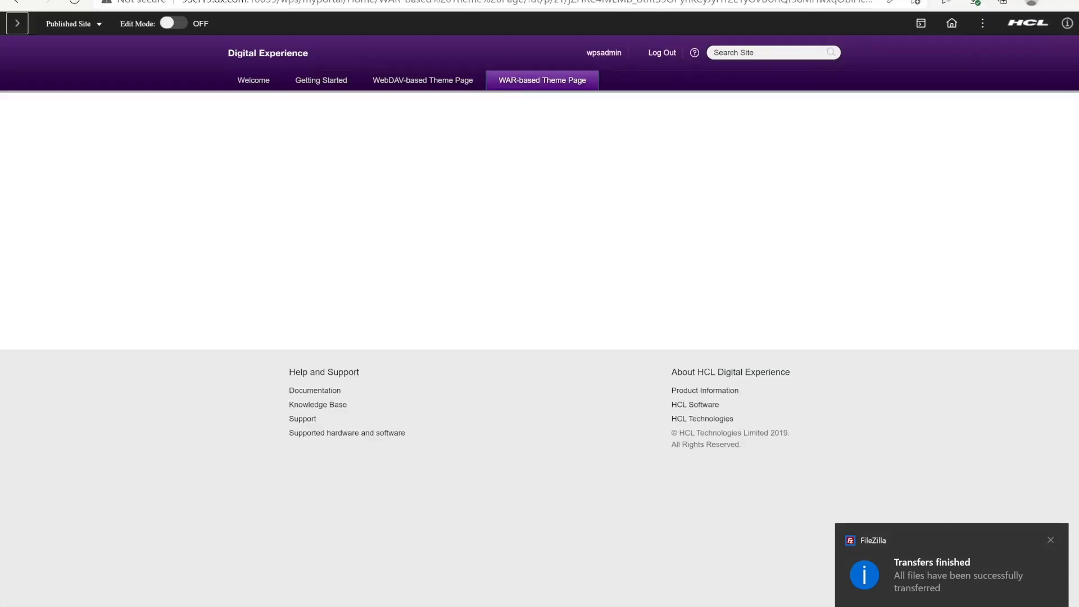
click(1052, 540)
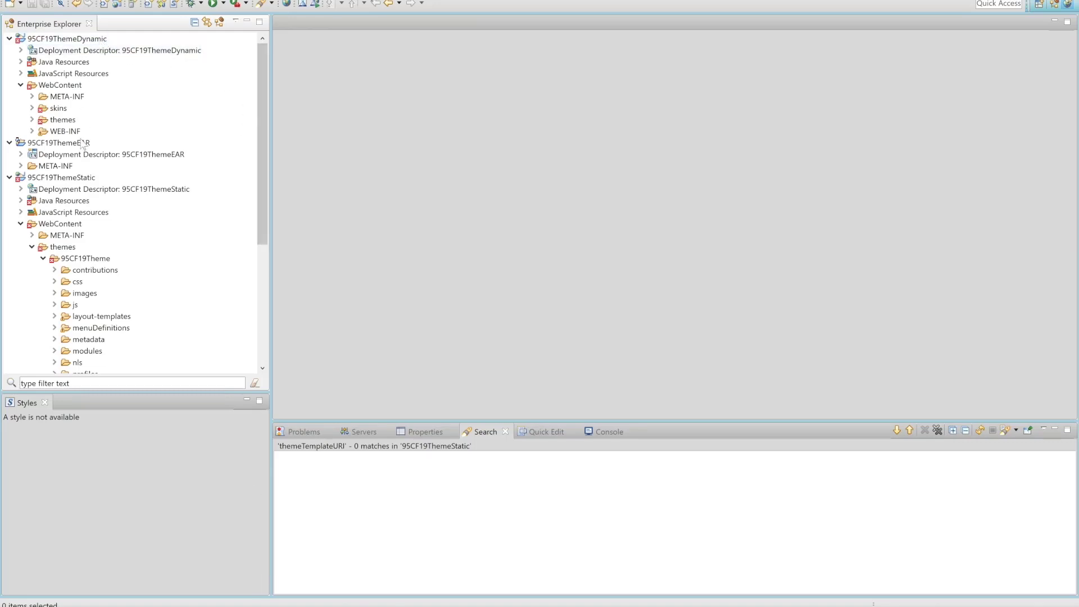
Copy the downloaded GoogleAnalyticsAggregator.js into themes/95CF19Theme/js and check the copied file
click(61, 177)
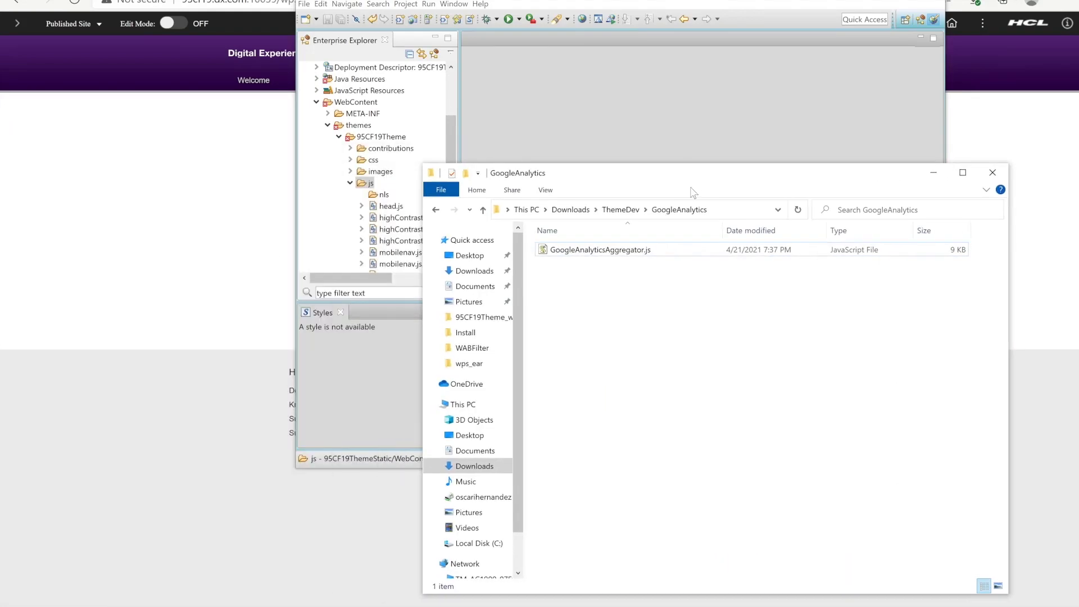
click(599, 249)
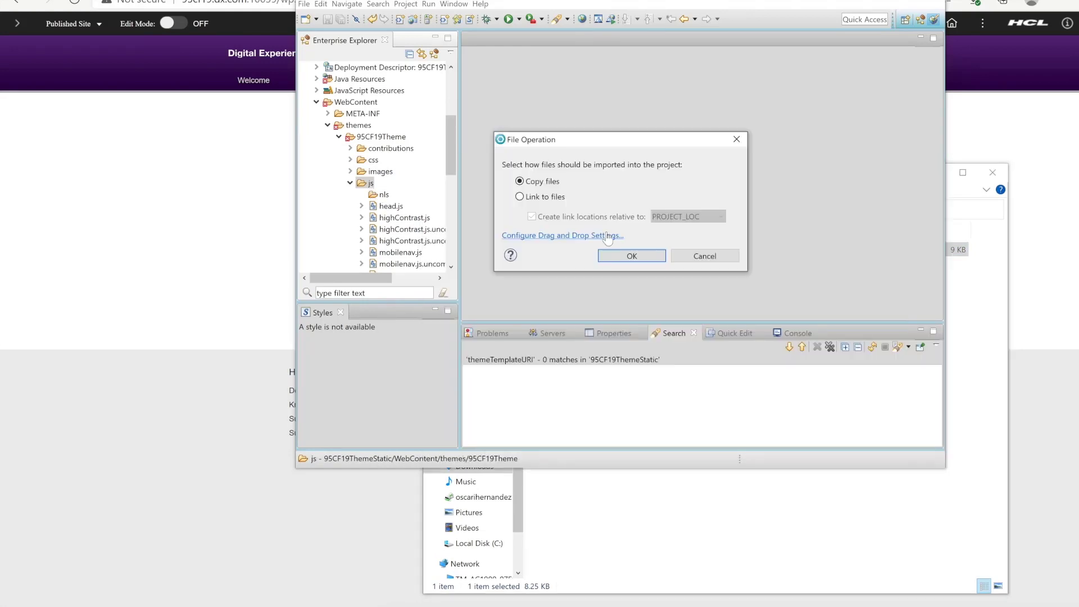
click(631, 255)
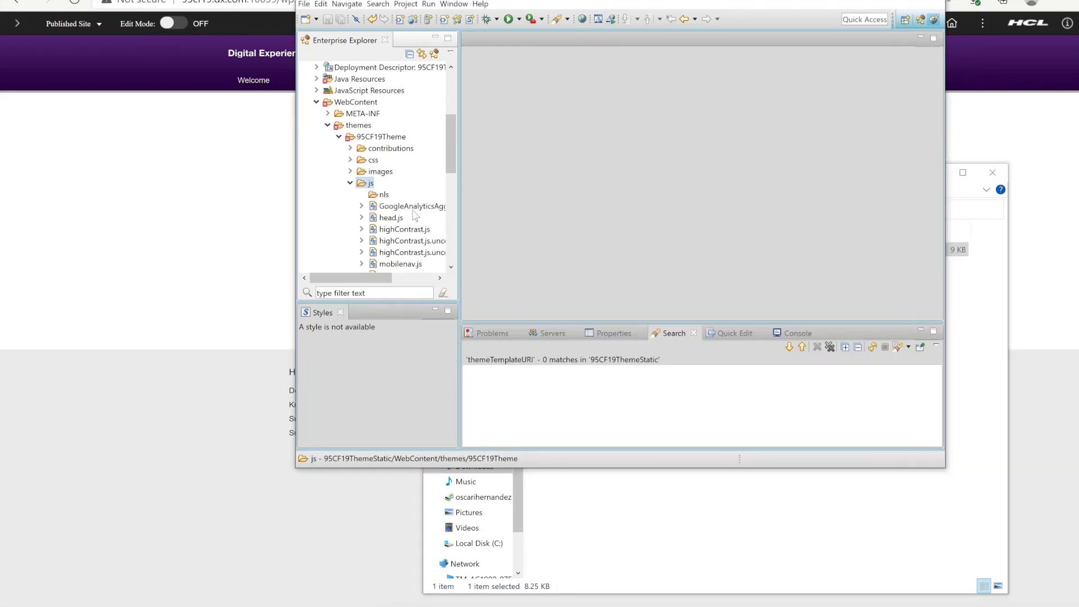
click(411, 206)
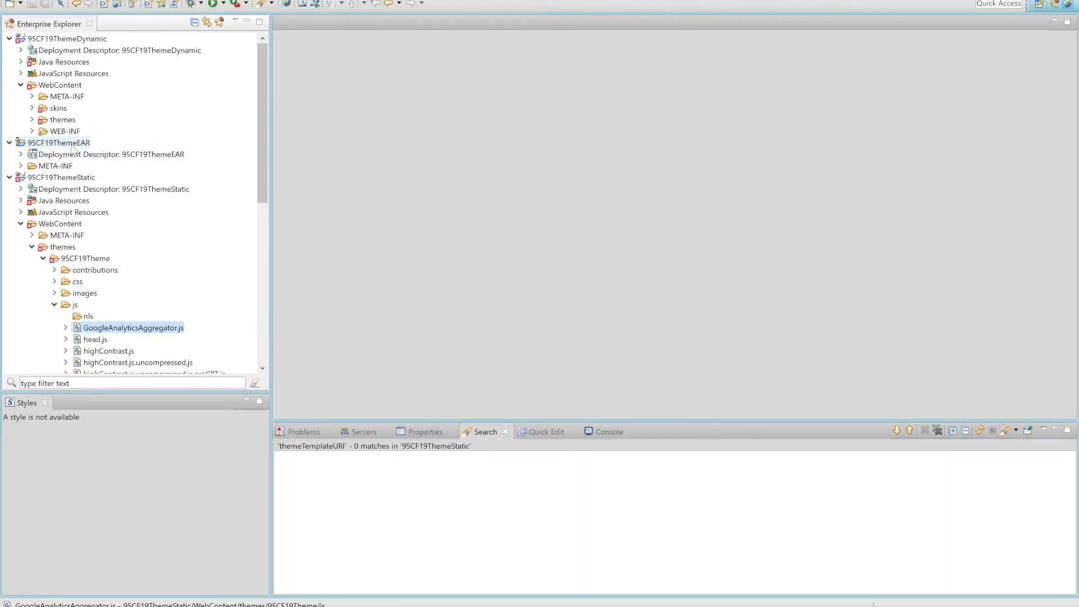
Export the 95CF19ThemeEAR project as 95CF19ThemeEARga.ear to the GoogleAnalytics folder
right_click(59, 142)
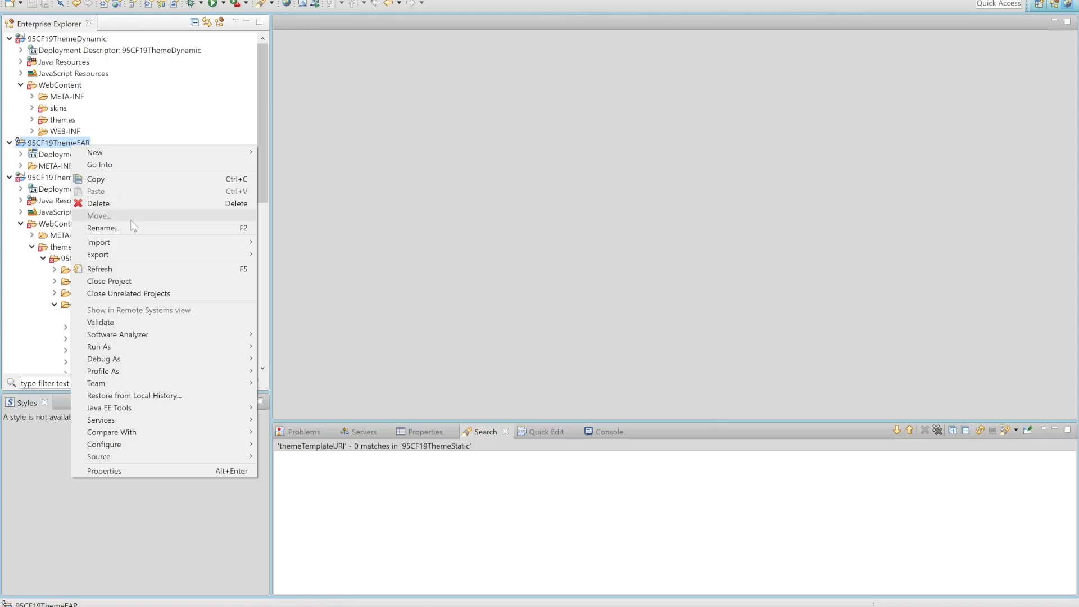
click(98, 254)
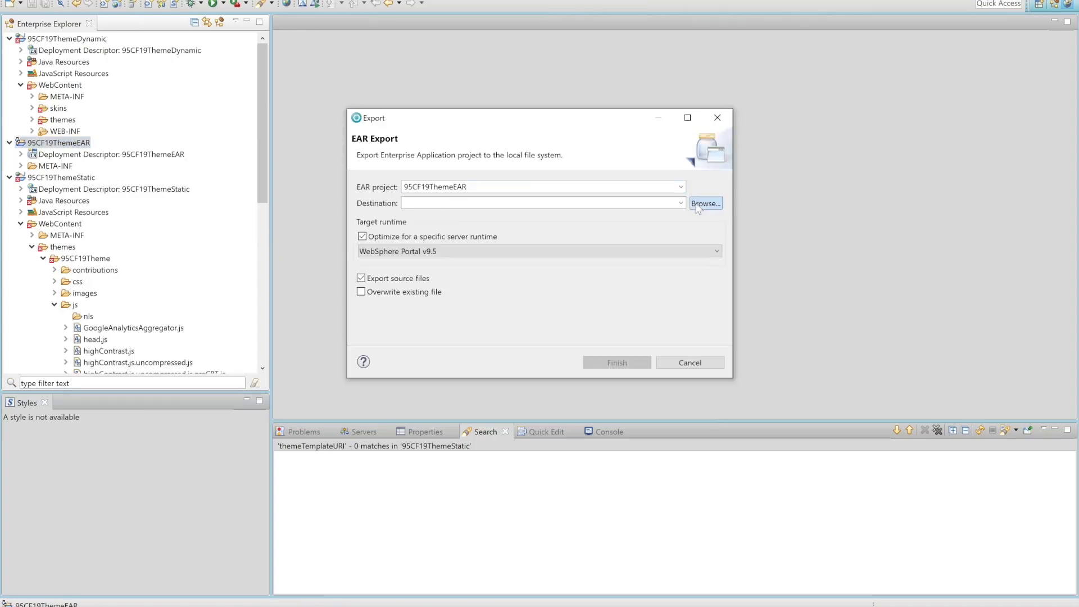
click(704, 203)
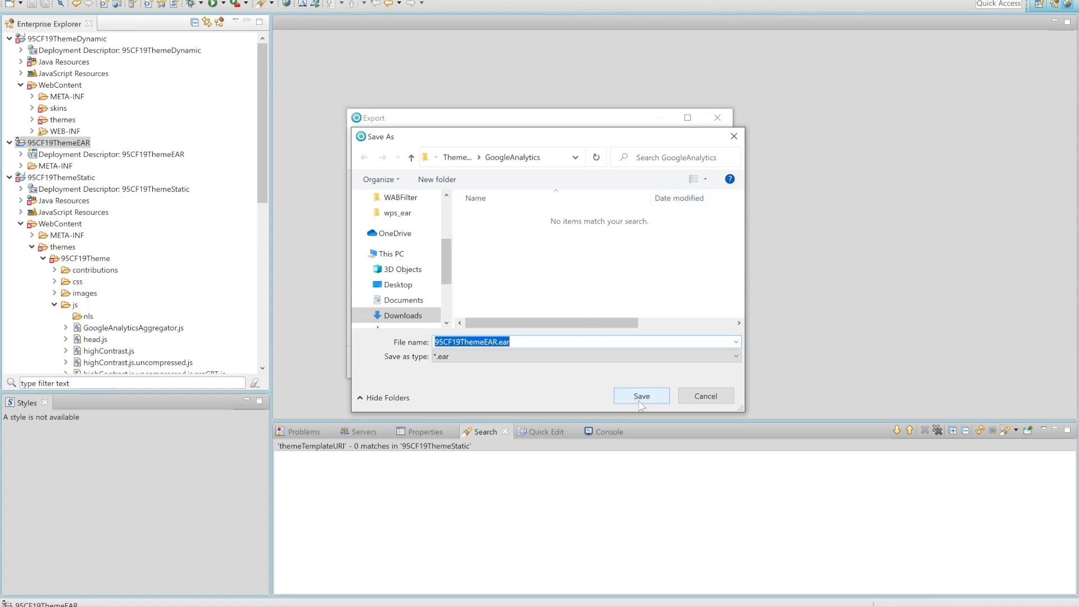
click(641, 396)
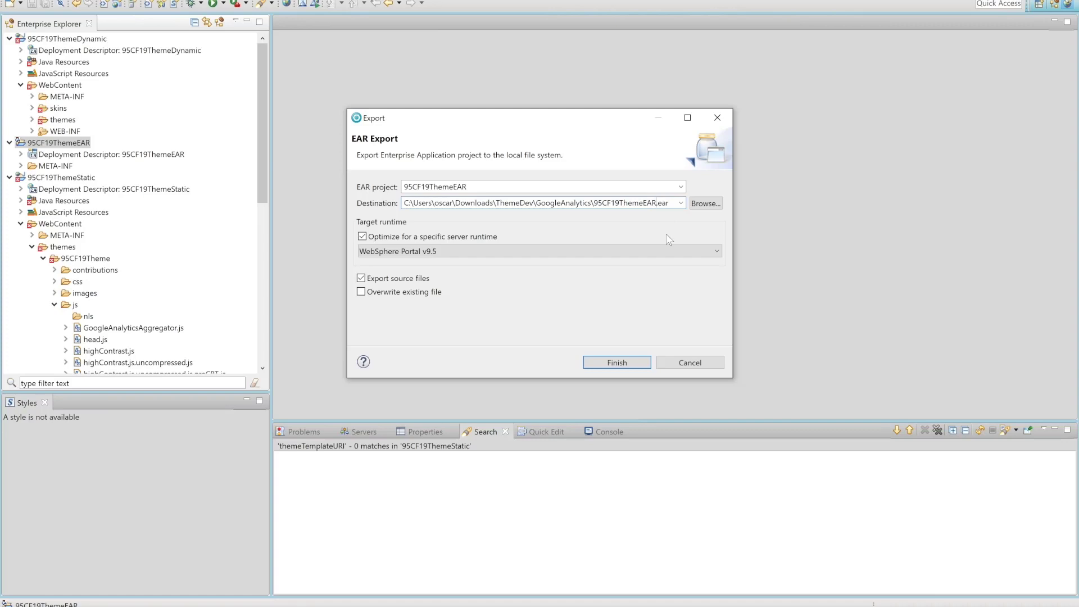
text(ga)
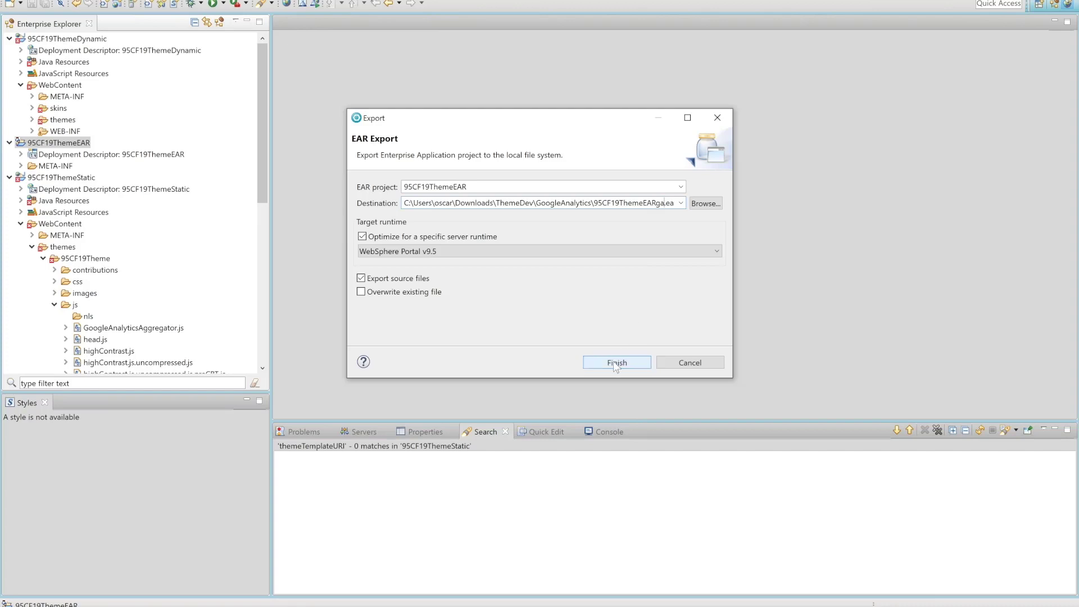
click(615, 363)
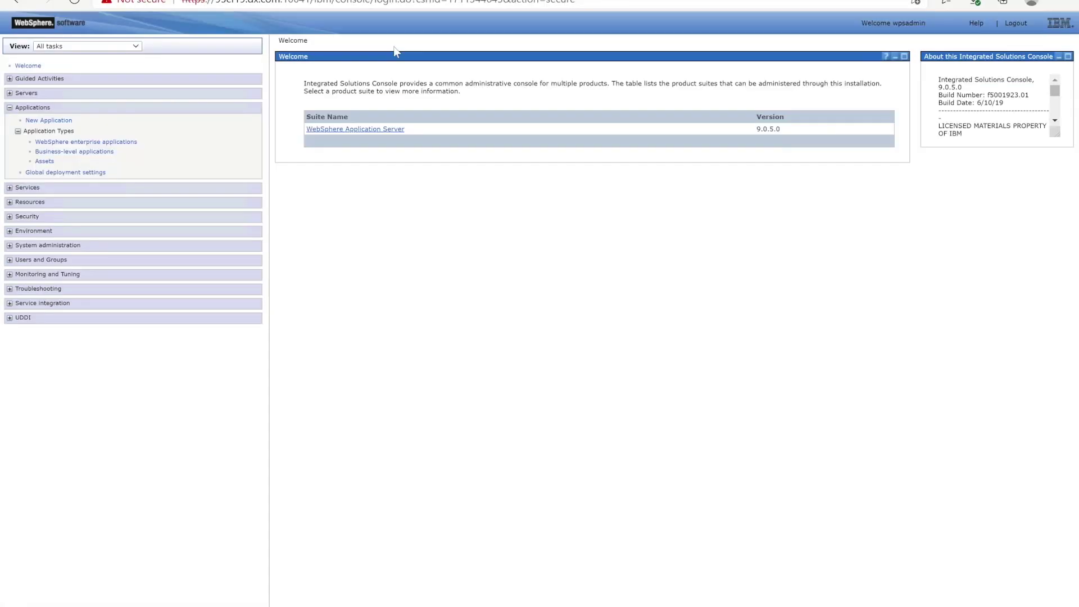
Start updating 95CF19ThemeEAR, replacing the entire application and keeping default binding and install options
click(85, 142)
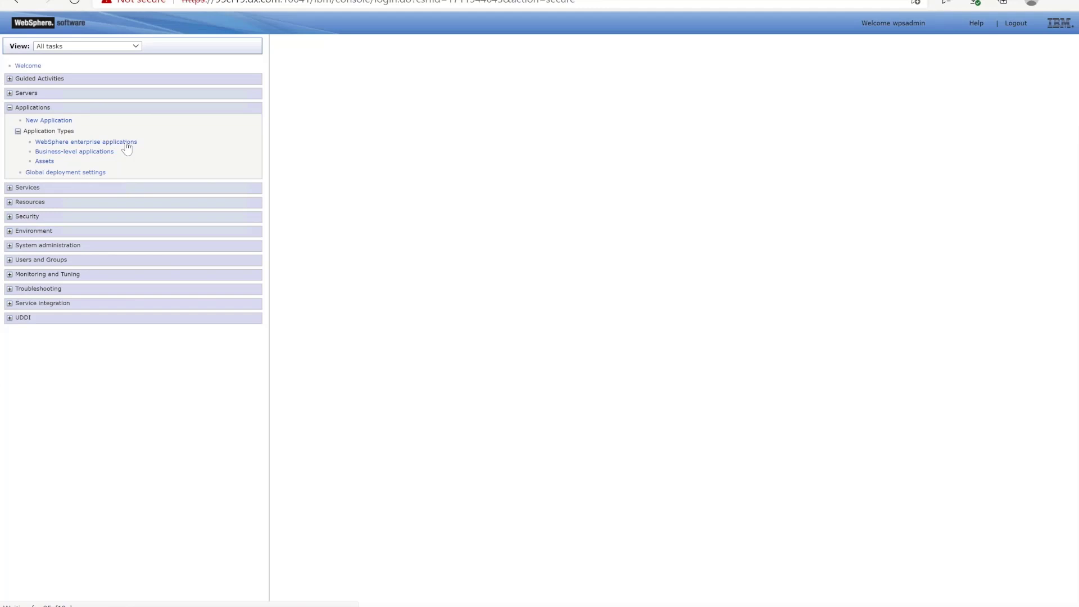
click(85, 141)
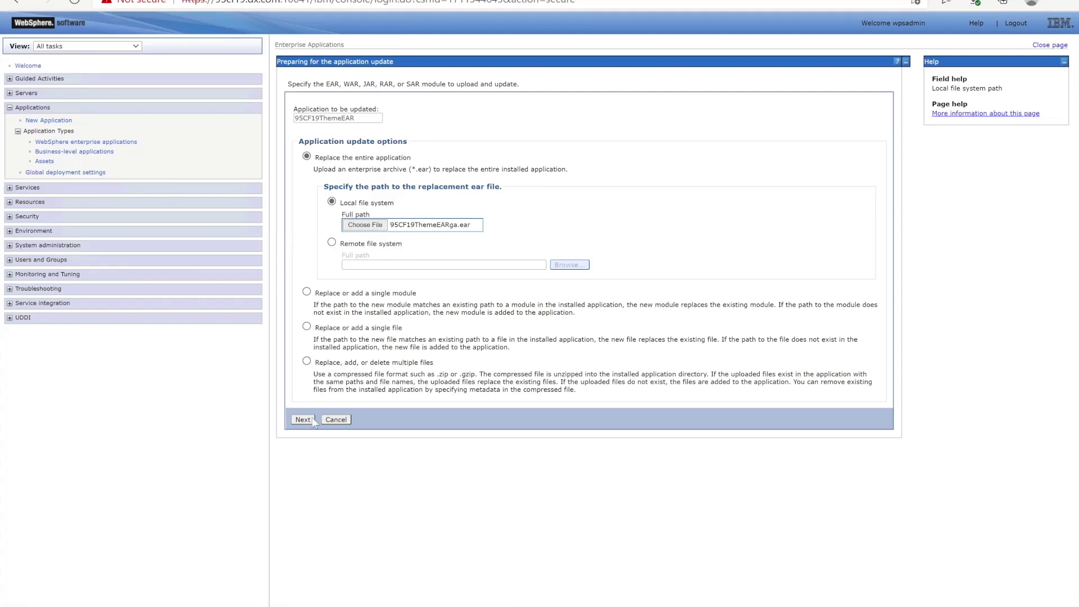
click(303, 419)
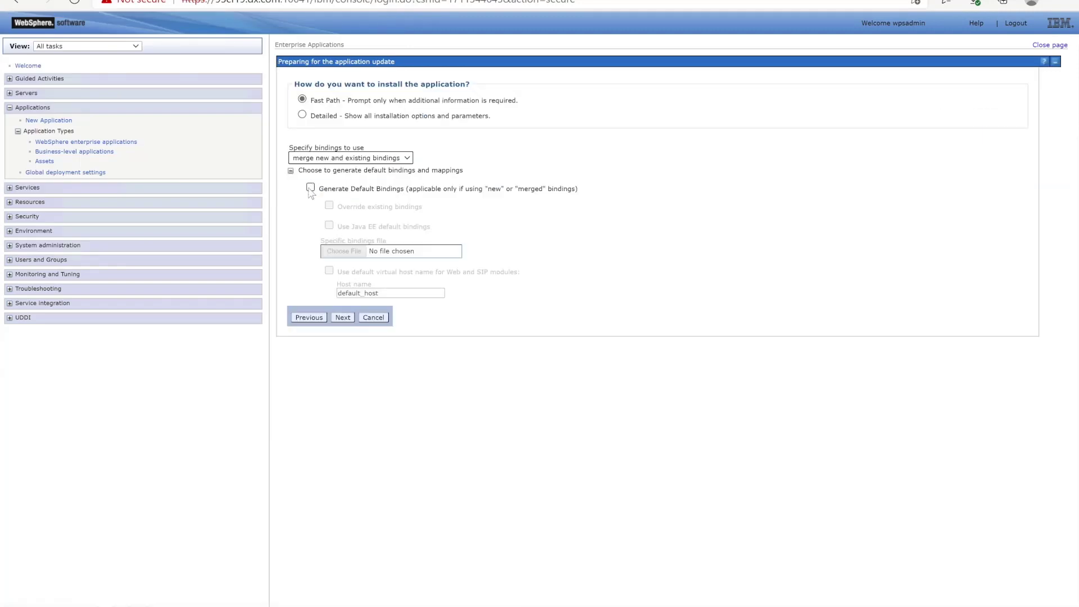
click(342, 317)
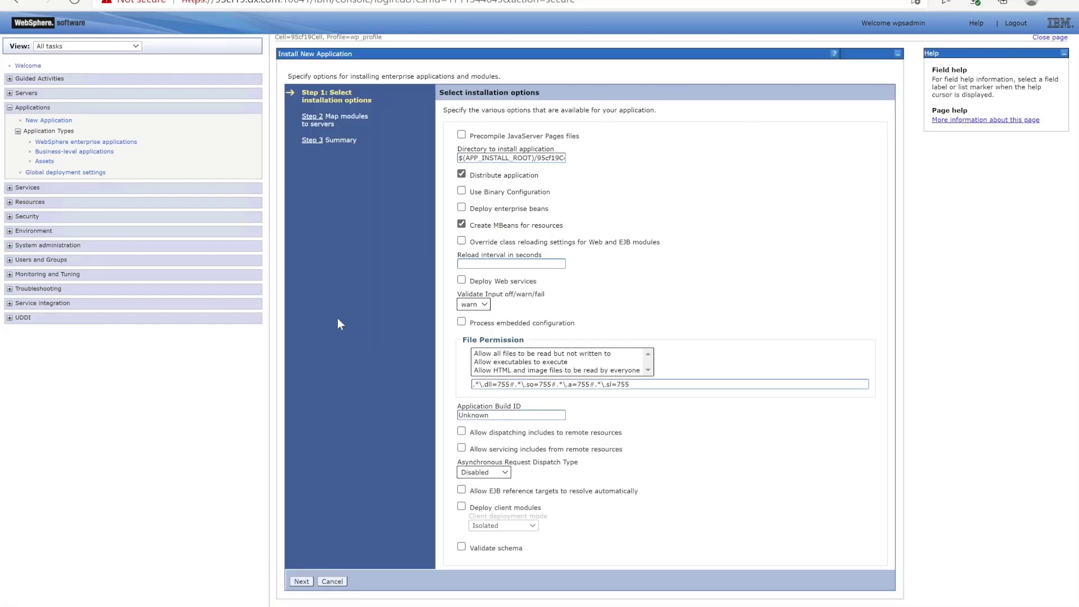
click(300, 580)
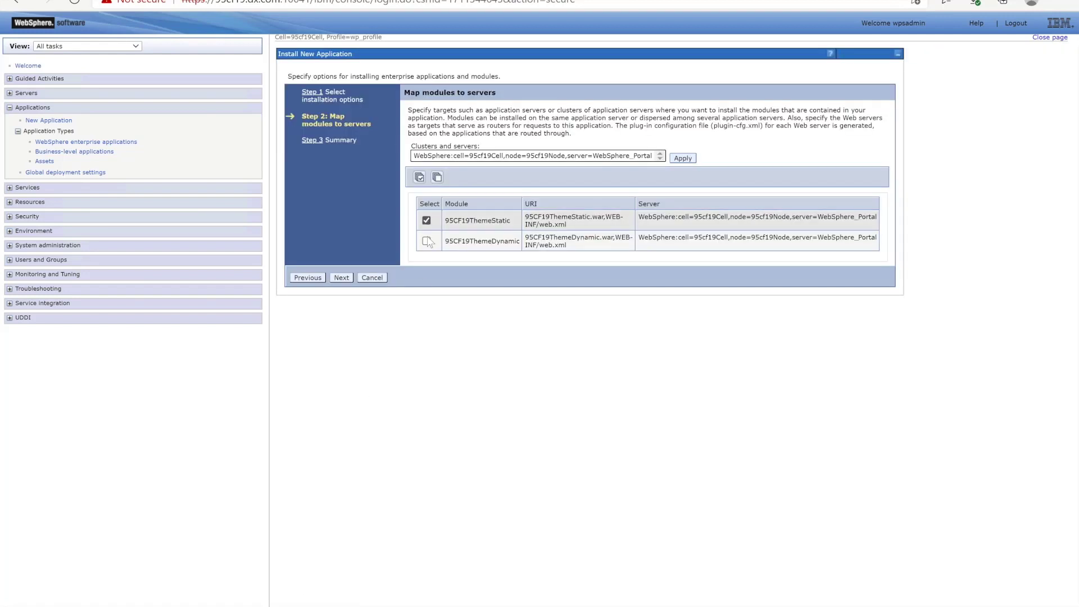
Finish the 95CF19ThemeEAR update and save it to the master configuration
click(426, 220)
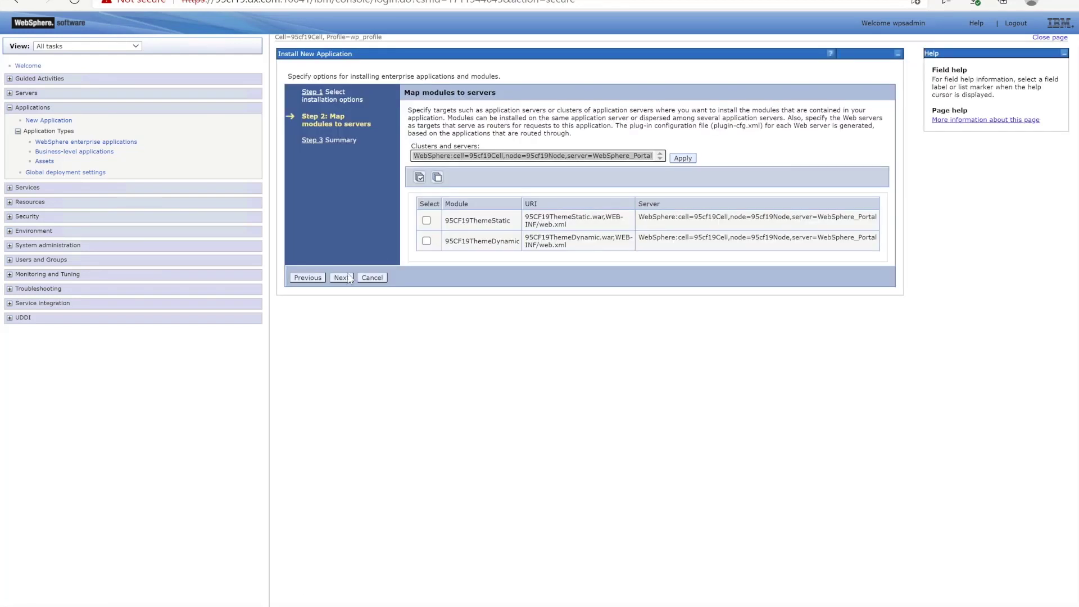
click(341, 277)
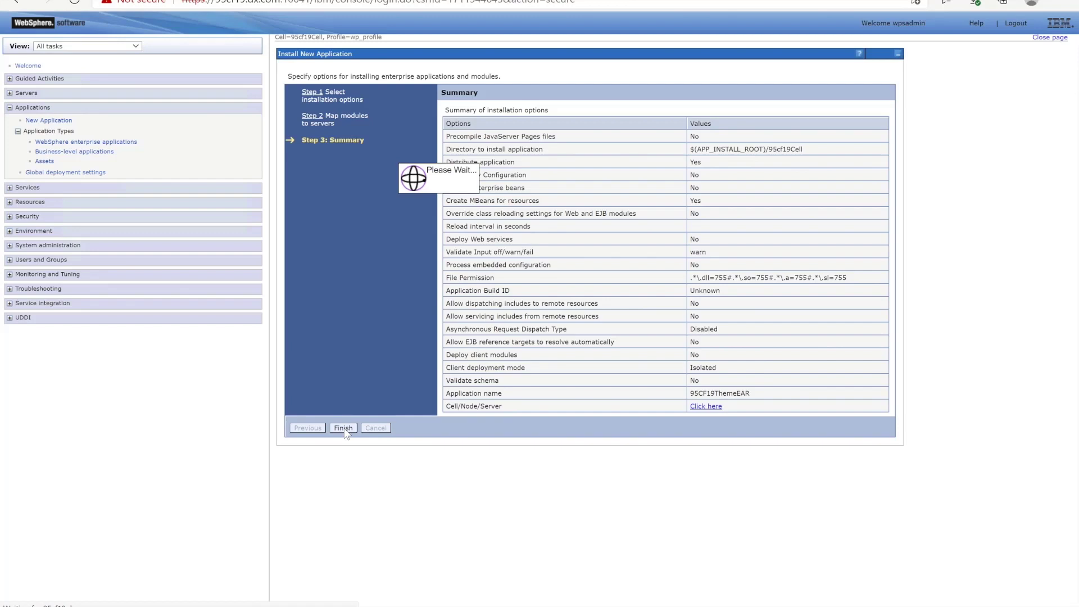
click(343, 427)
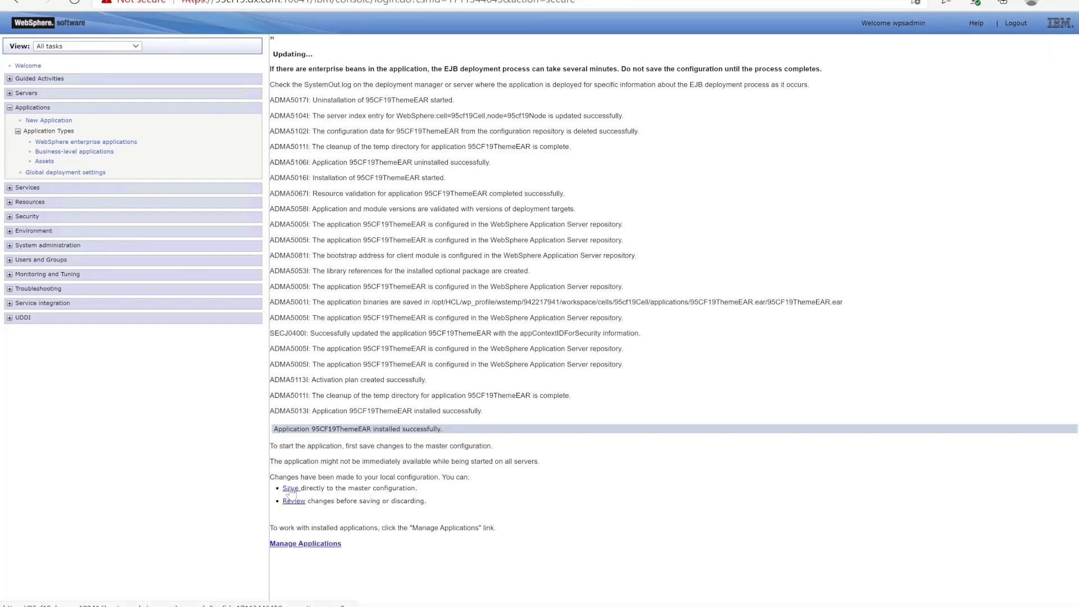
click(304, 543)
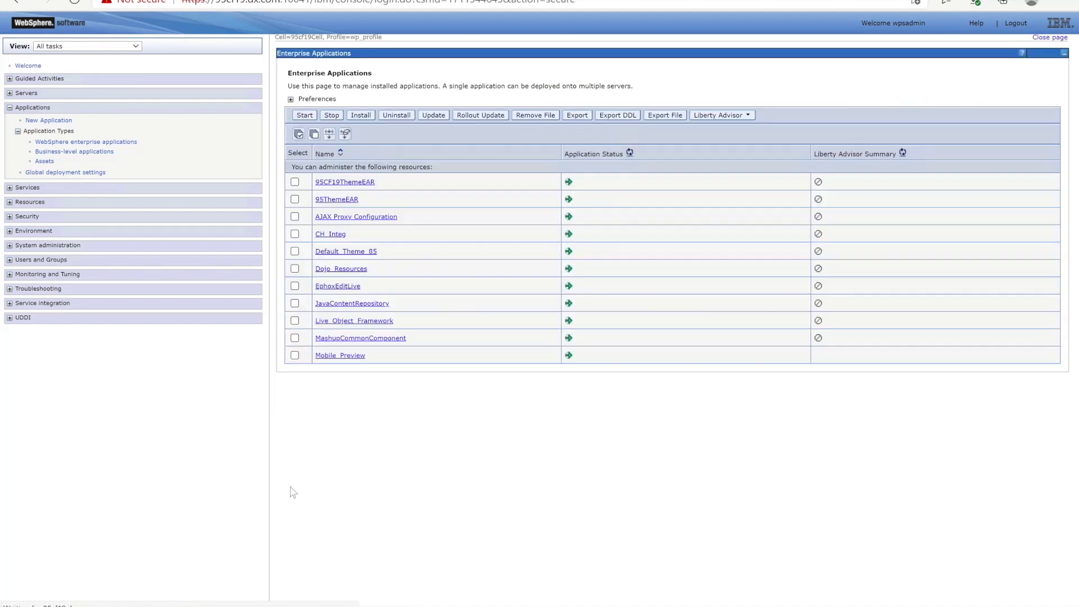
click(856, 52)
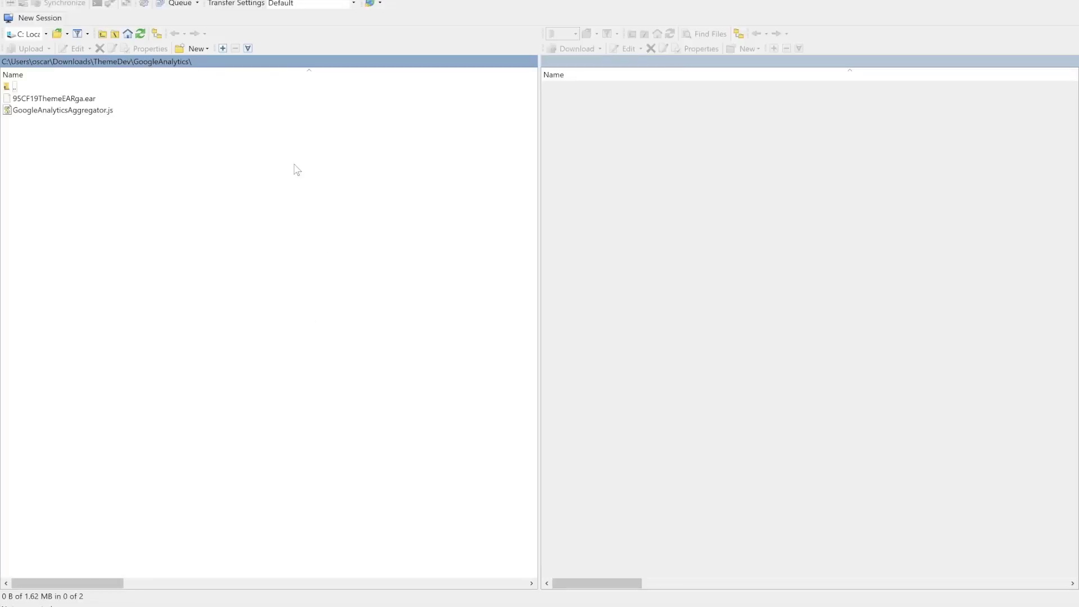
Connect to 95CF19fs-type1 and upload GoogleAnalyticsAggregator.js into the 95Theme/js folder
click(120, 2)
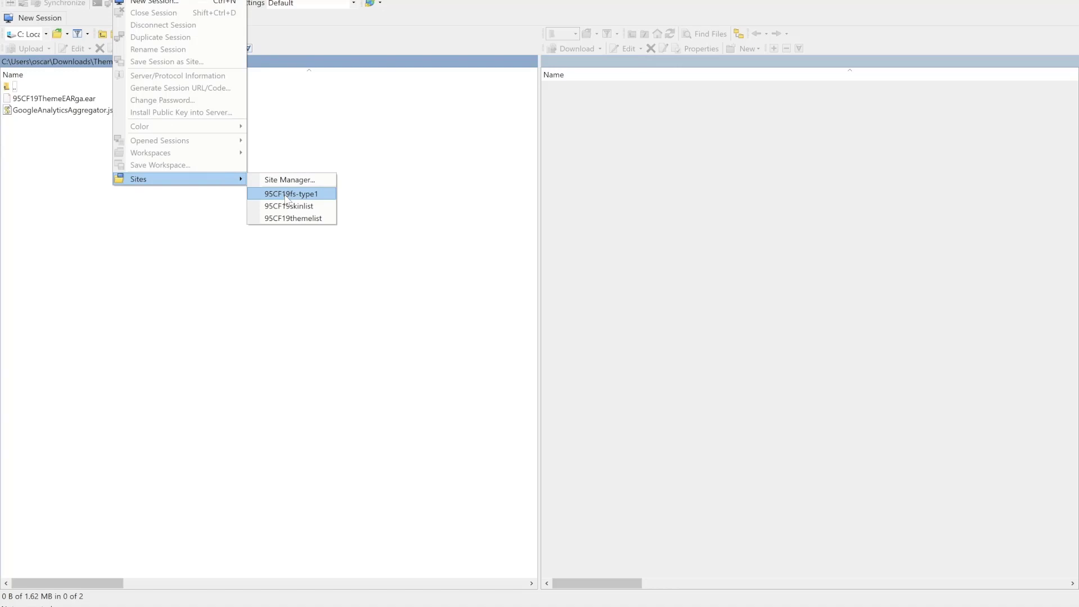
click(291, 193)
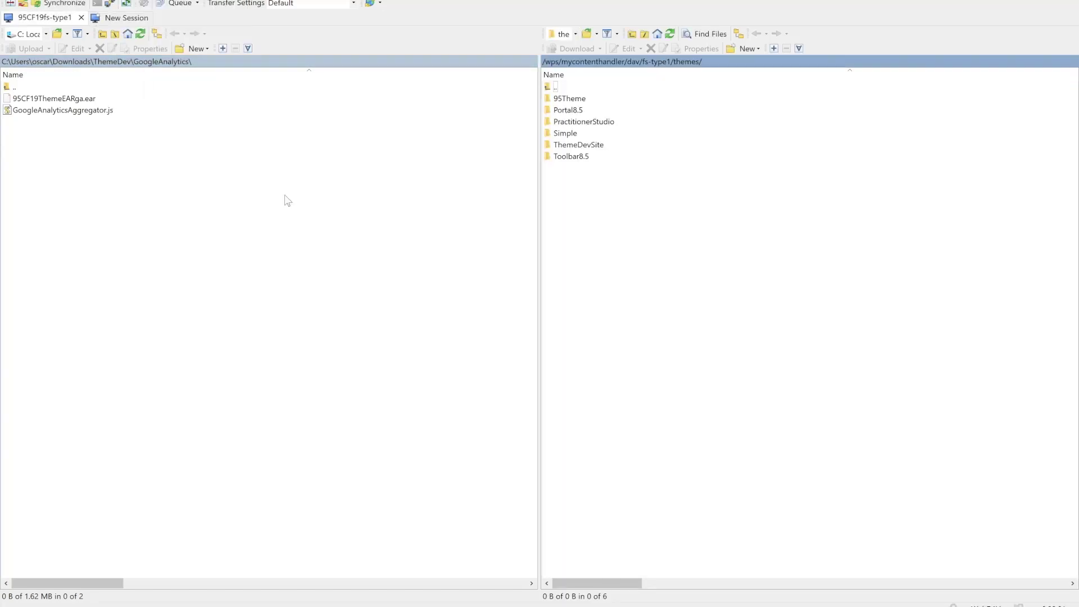
click(568, 98)
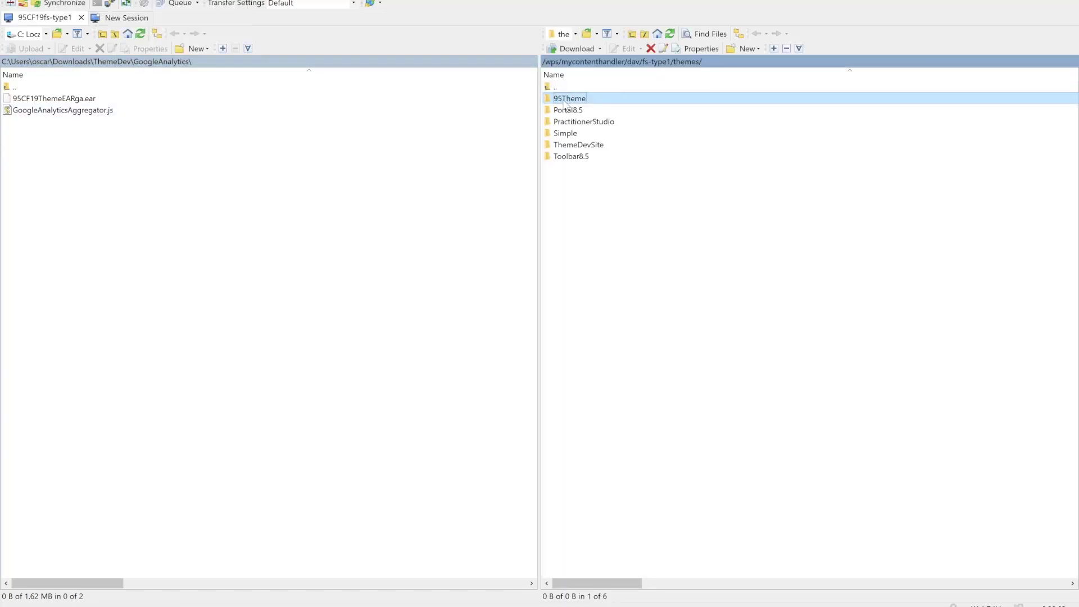
double_click(569, 98)
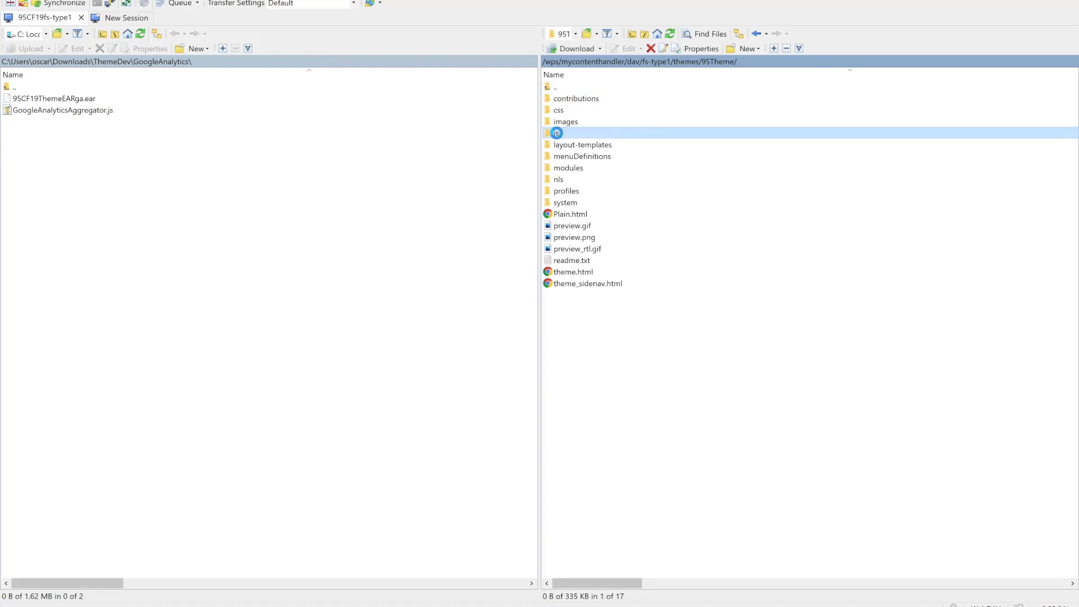
double_click(556, 132)
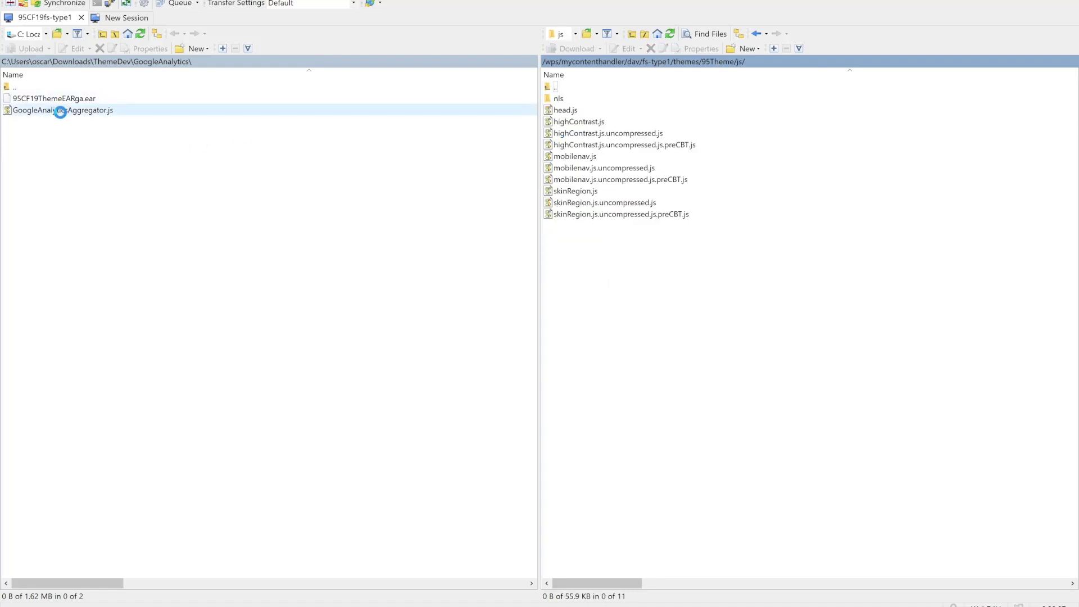
right_click(62, 110)
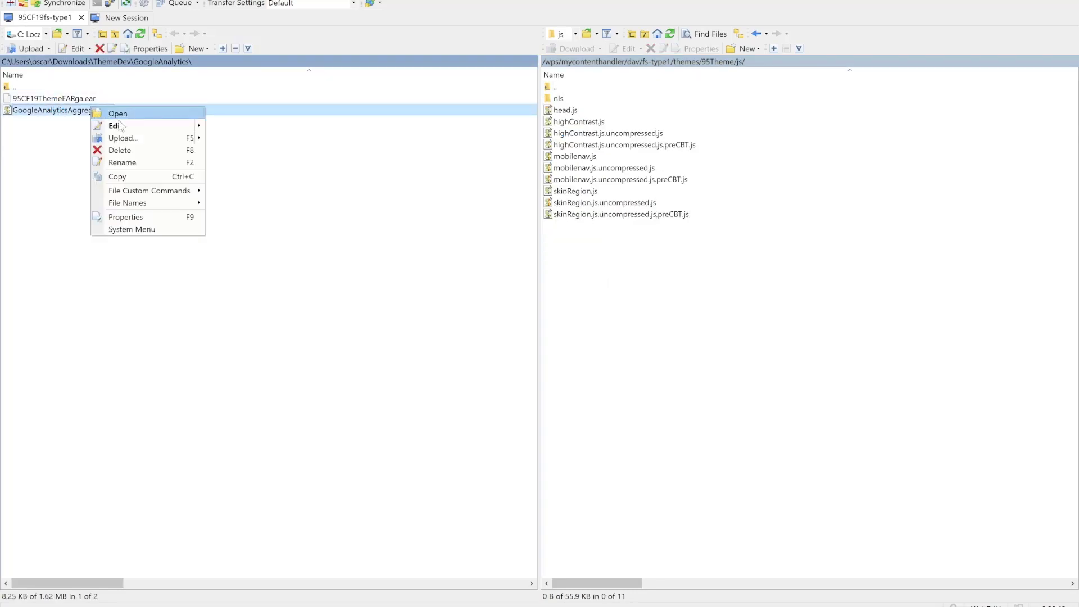
click(122, 137)
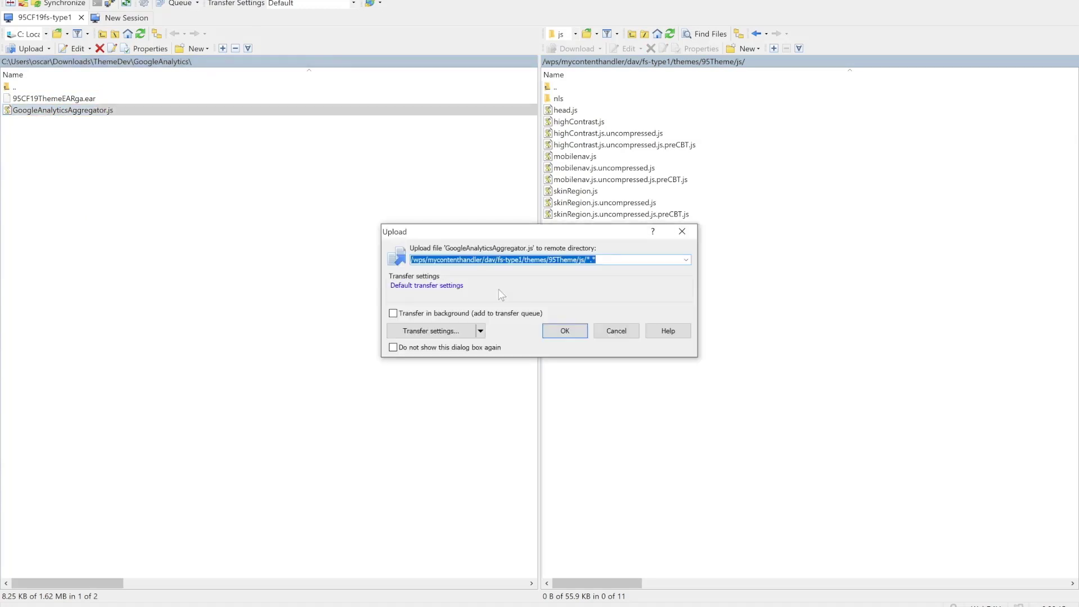
click(564, 331)
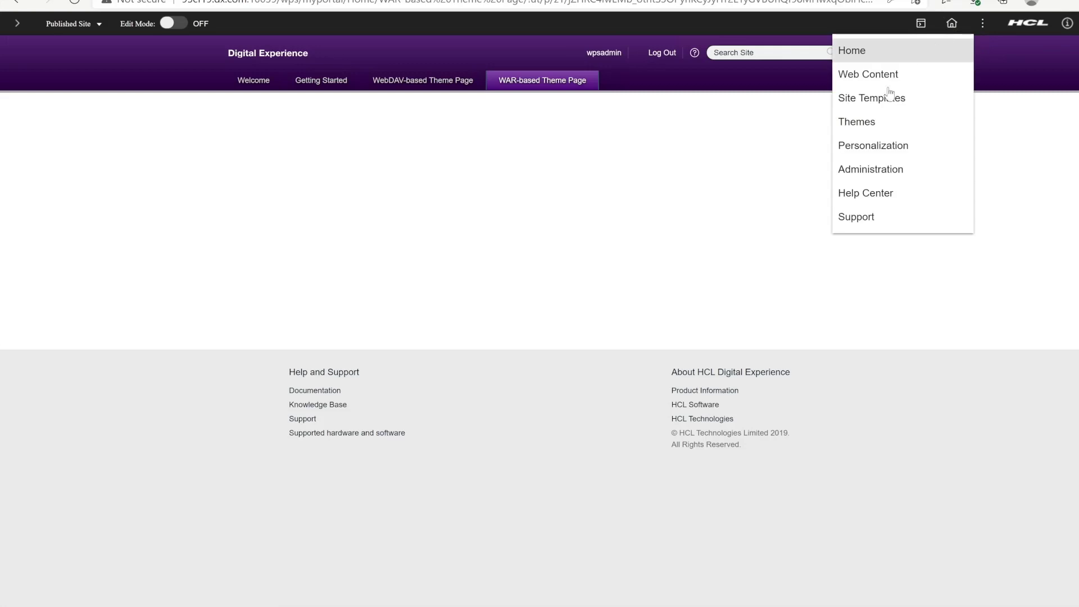
Go to Themes, select the Analyzer, and open Utilities then Advanced Utilities
click(857, 122)
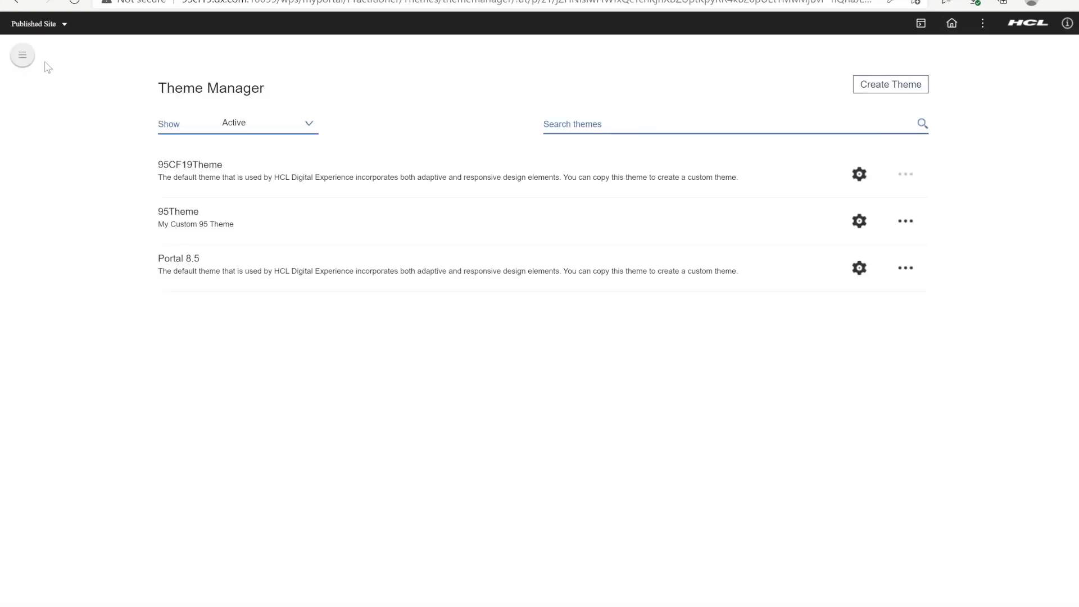
click(22, 55)
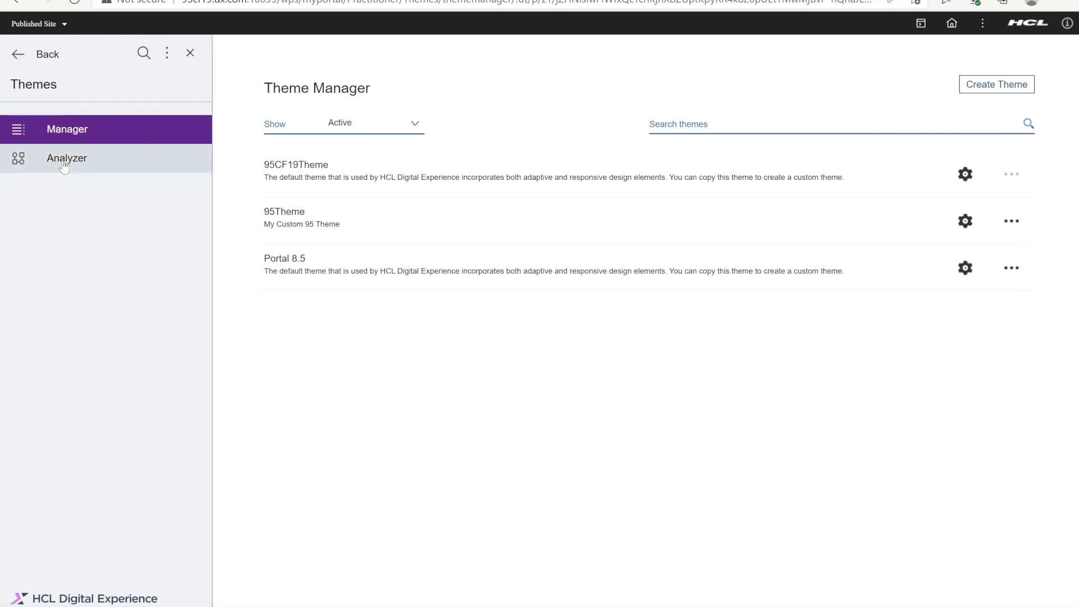
click(67, 157)
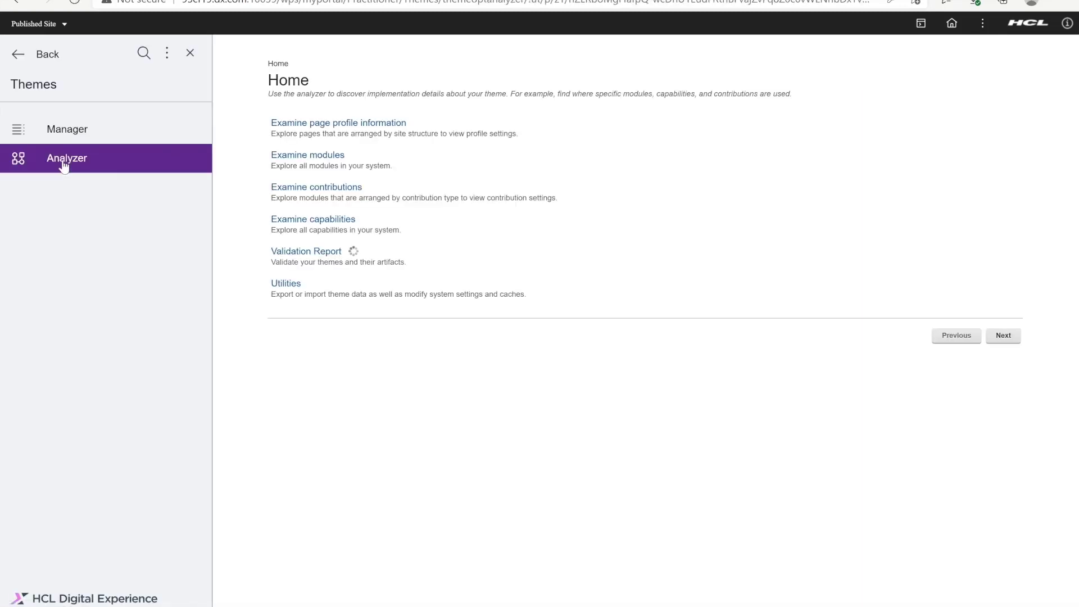
click(285, 283)
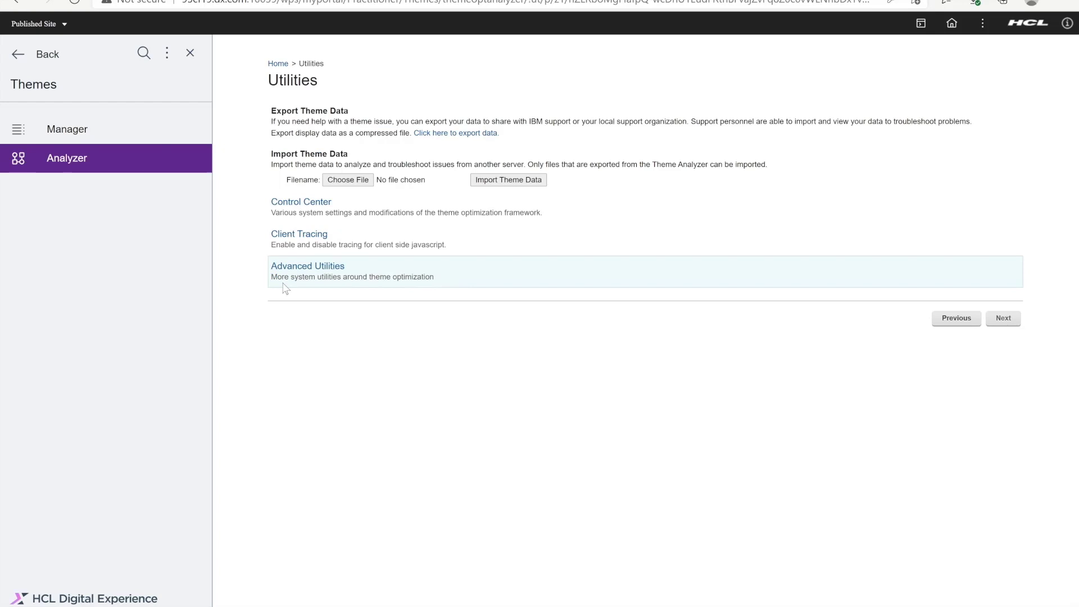
click(300, 201)
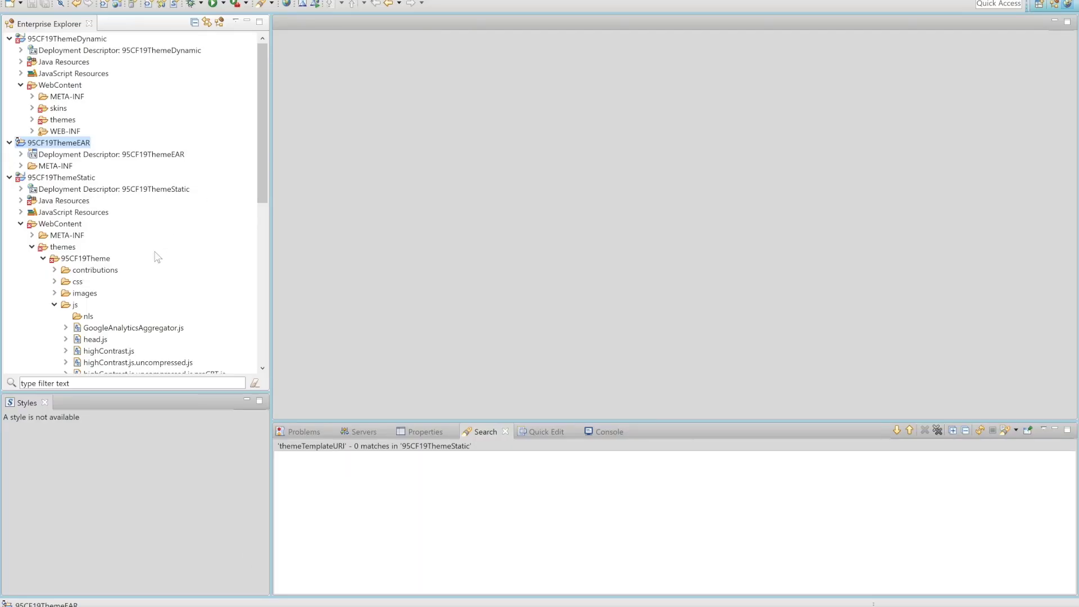
Open profile_deferred.json and select the wp_analytics_aggregator entry in moduleIDs
scroll(down, 3)
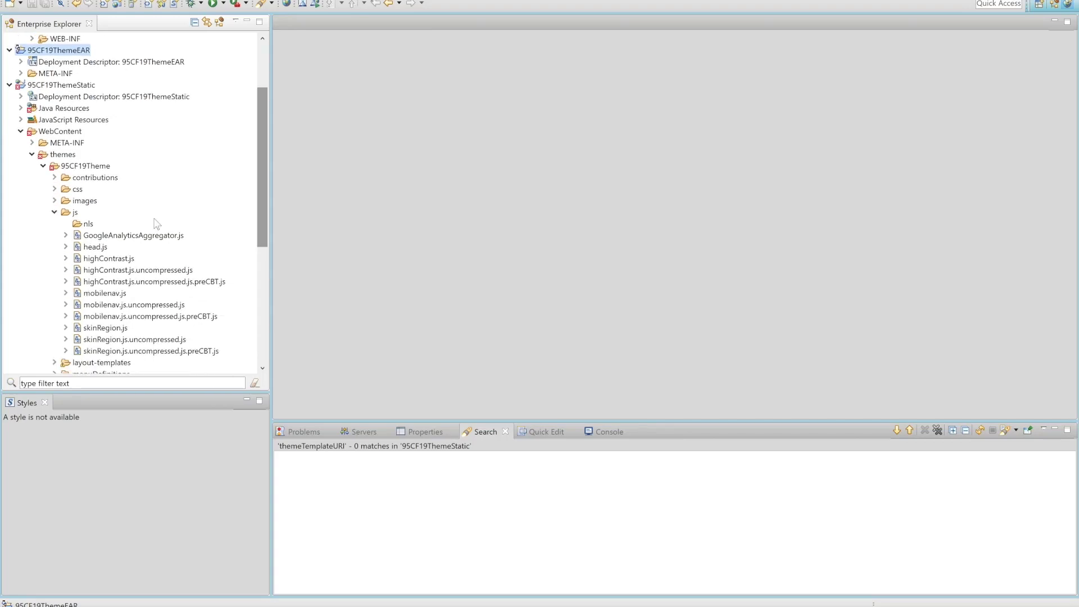
click(55, 212)
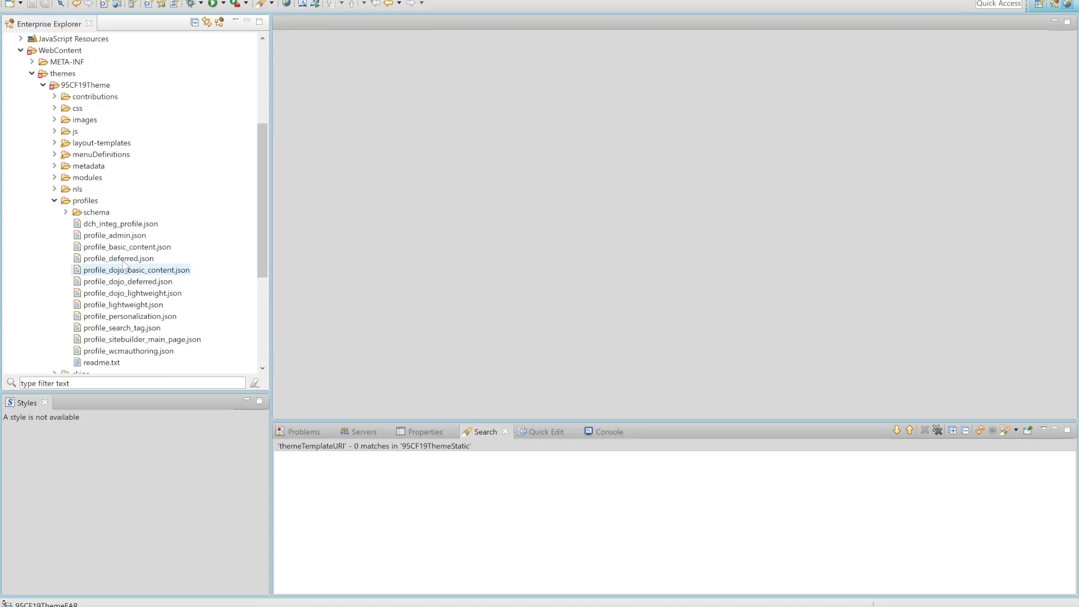
double_click(119, 258)
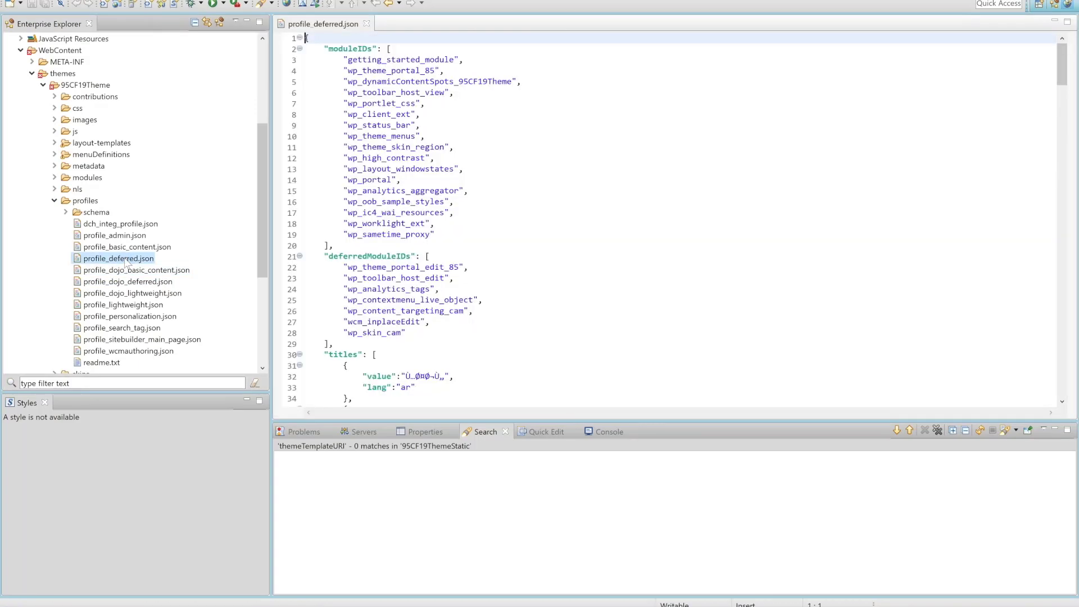
double_click(403, 190)
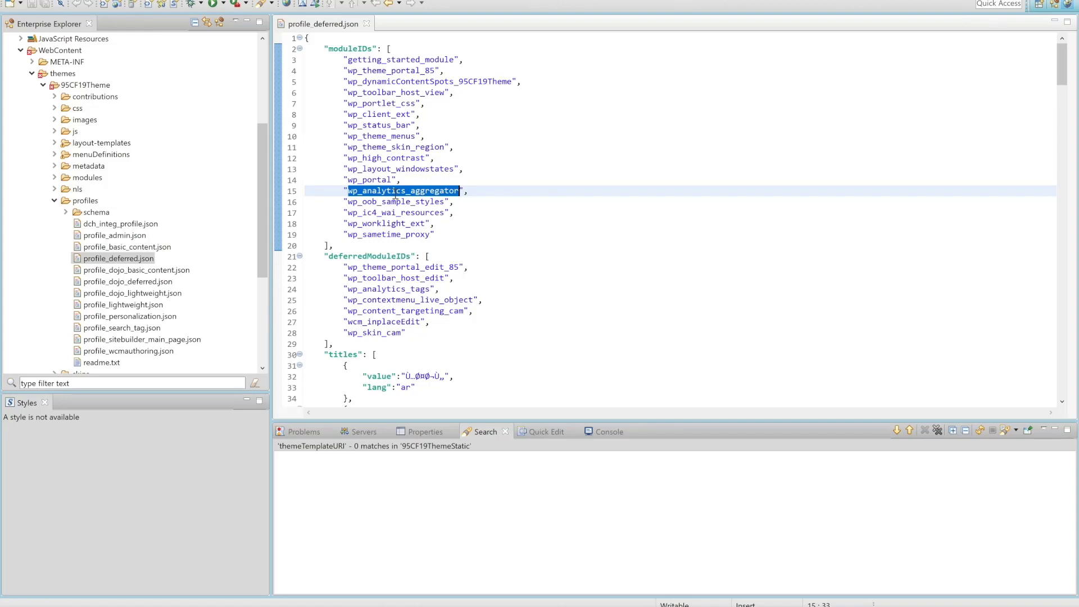
mouse_move(387, 494)
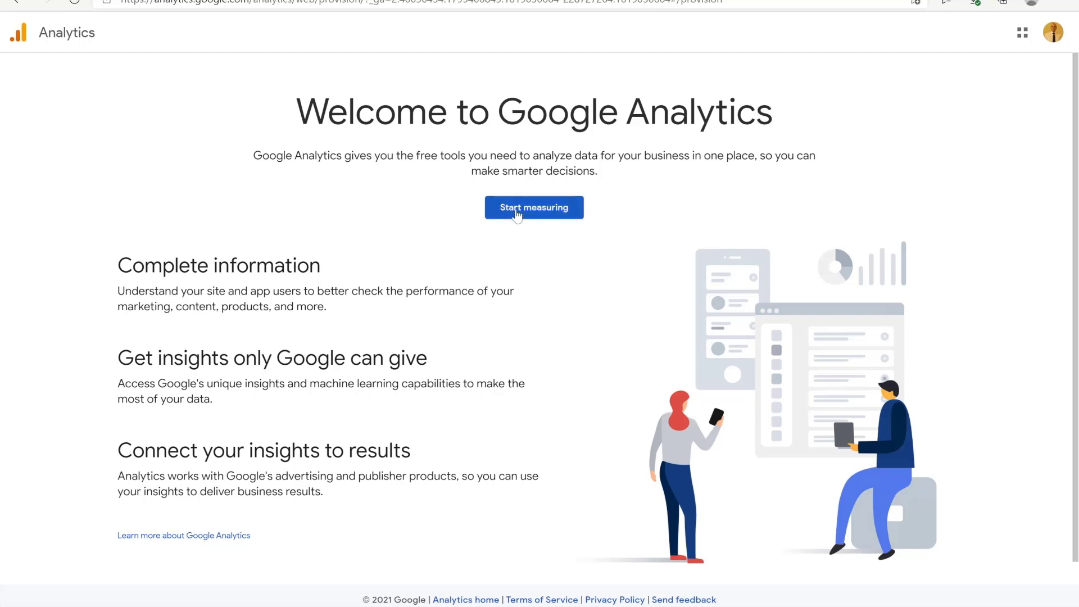
Start a new Analytics account named dx-demo with property dx-demo-property
click(533, 207)
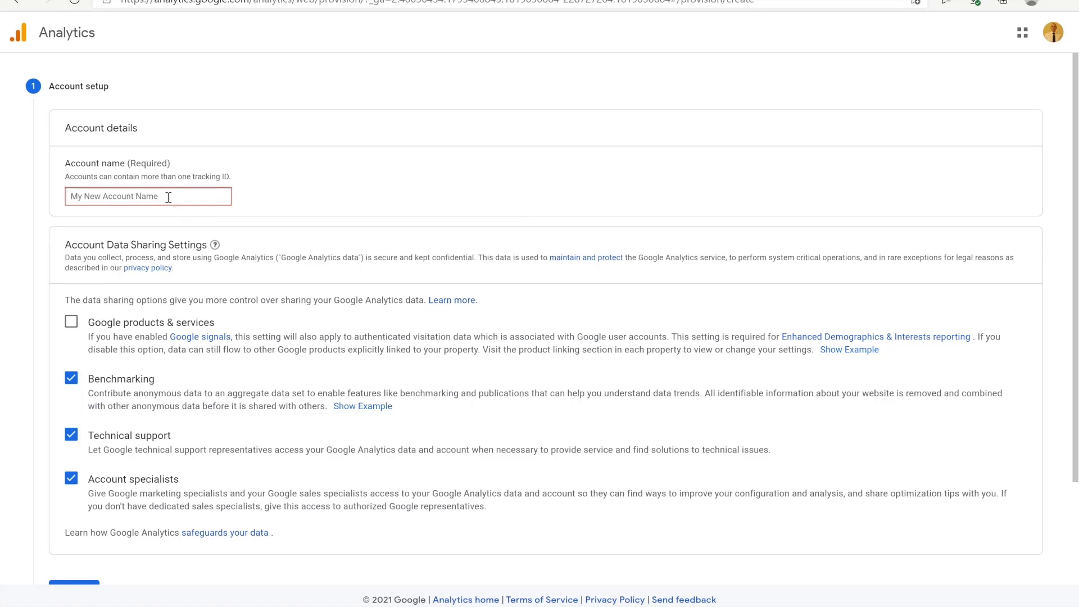
text(dx-demo)
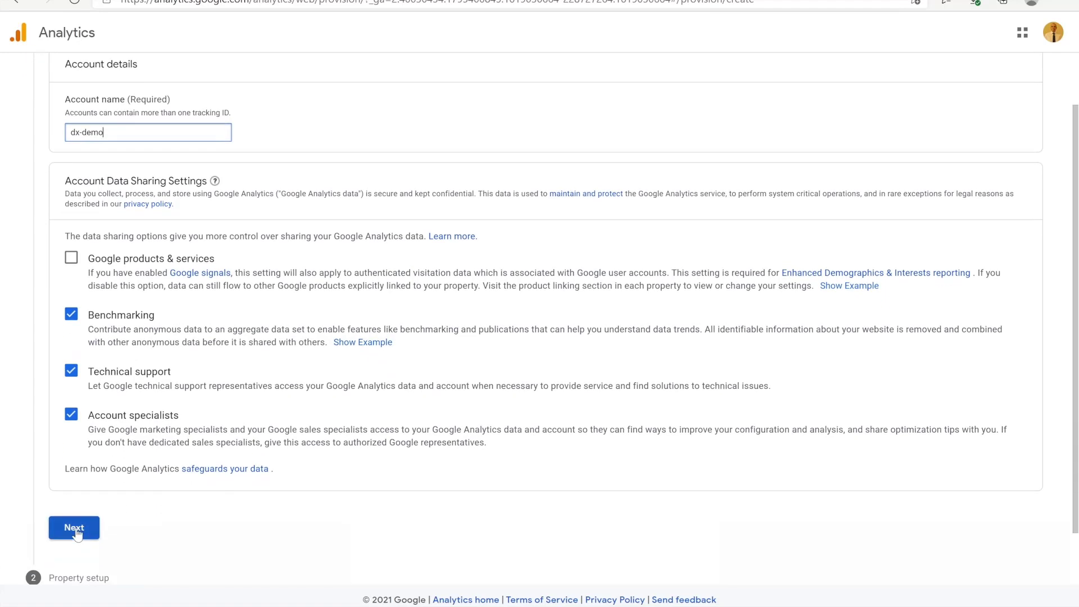
click(73, 527)
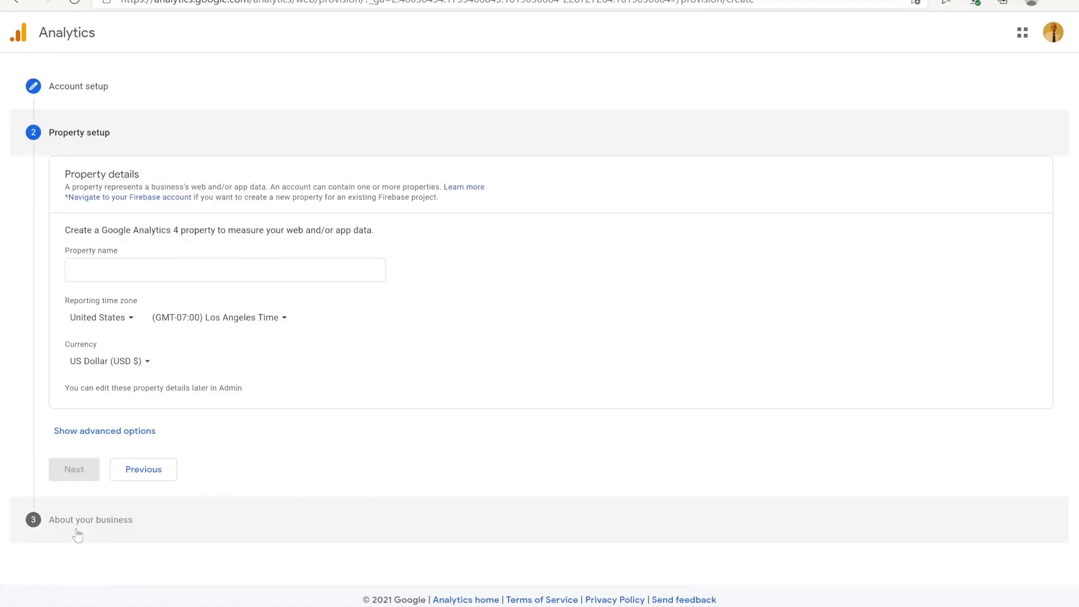
click(224, 269)
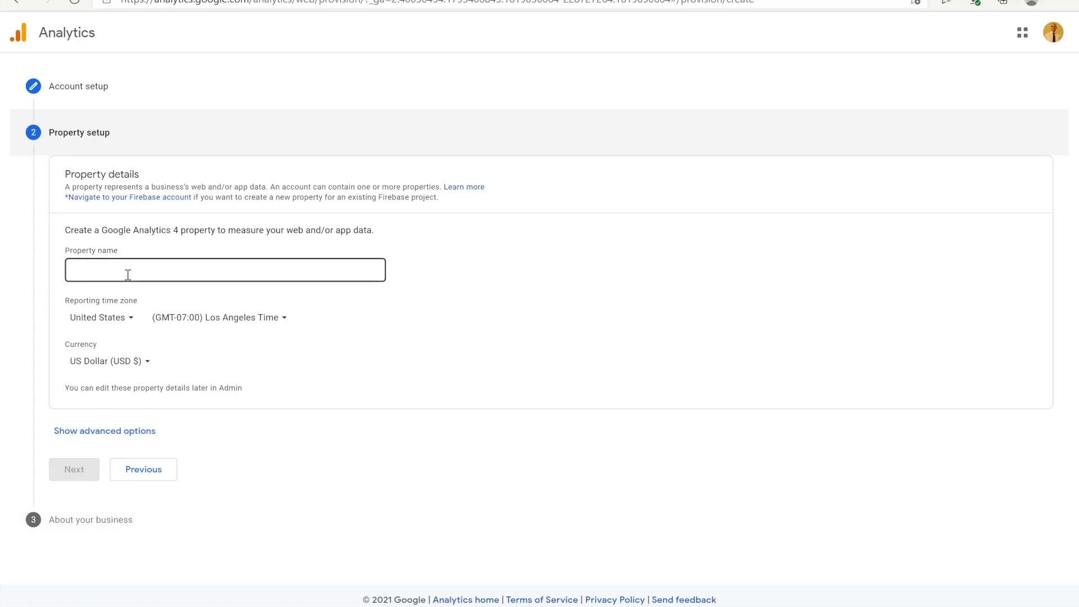
text(d)
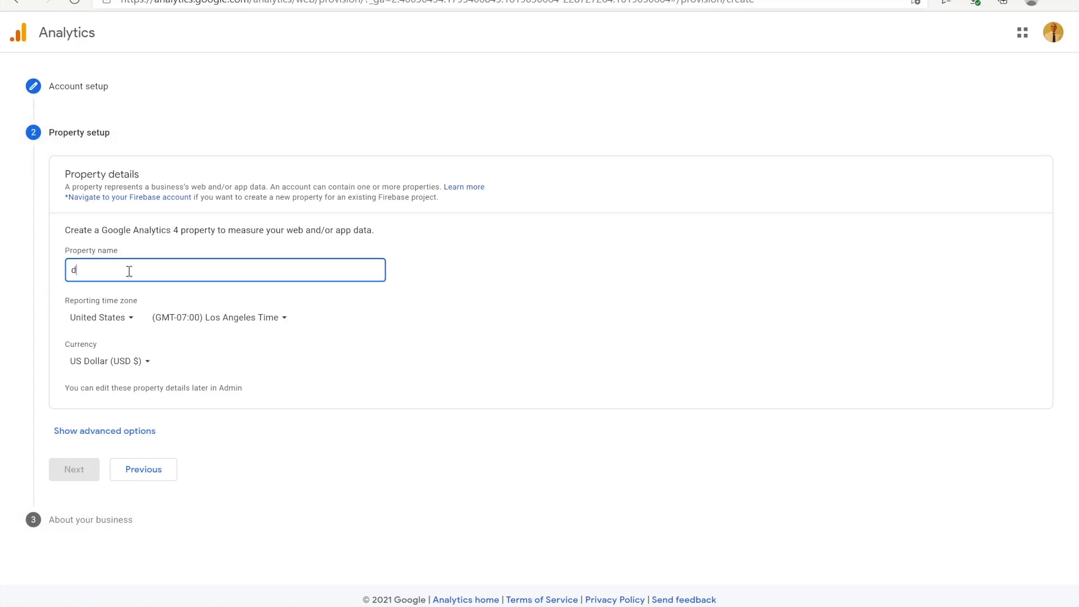
text(x-demo-property)
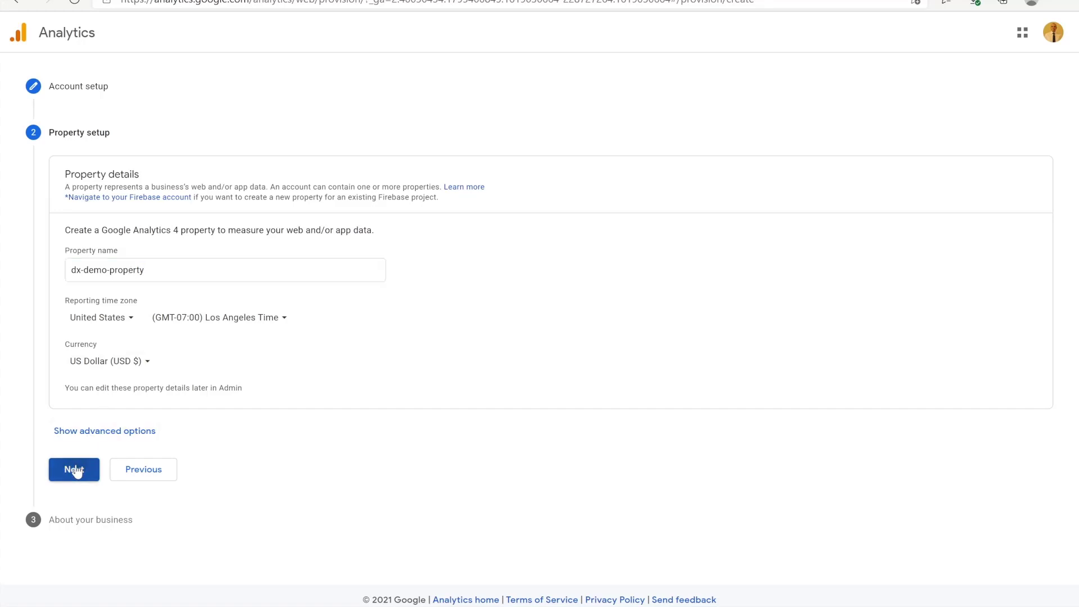
click(73, 470)
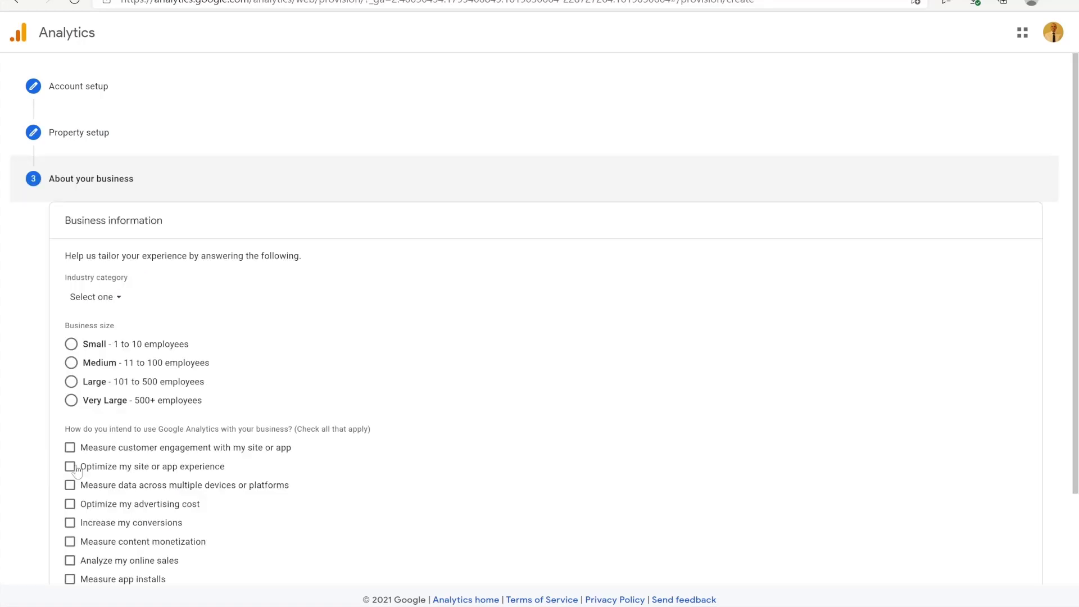
Choose Small business size, create the account, and accept the GDPR terms of service
click(70, 344)
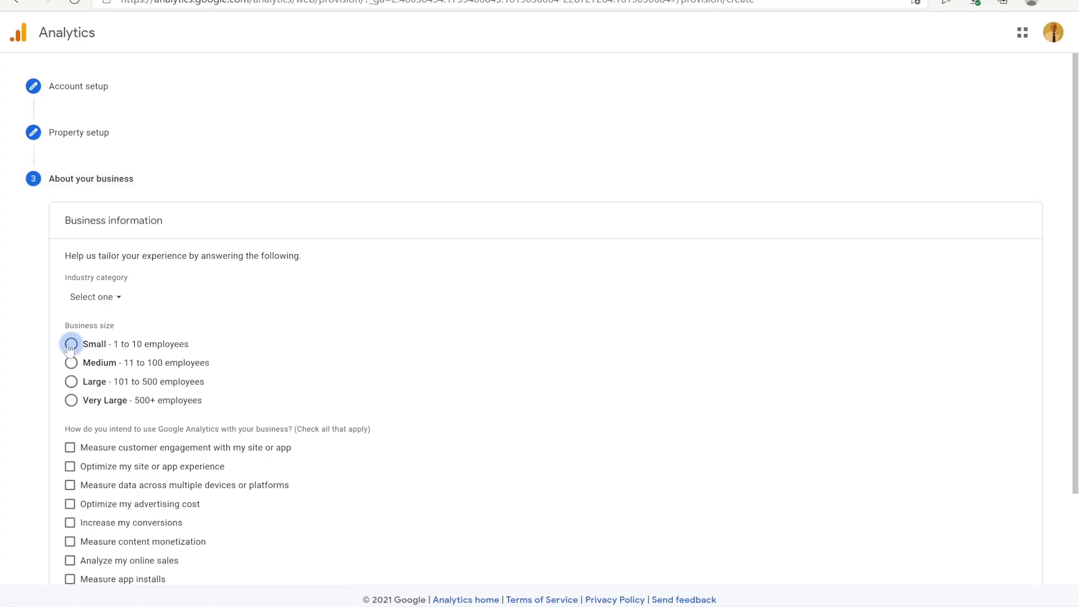
click(71, 344)
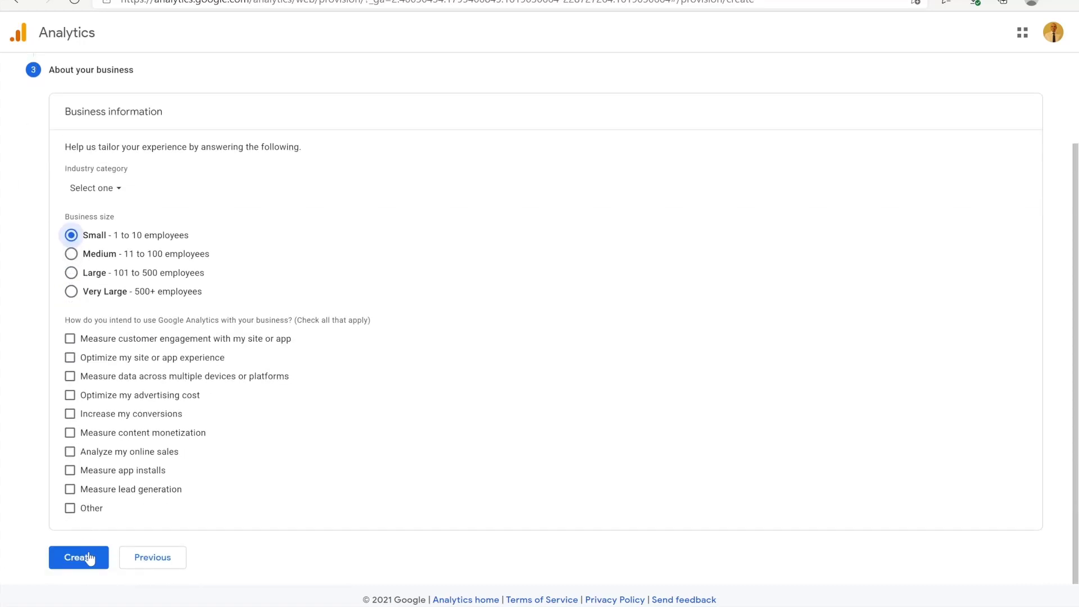
click(79, 557)
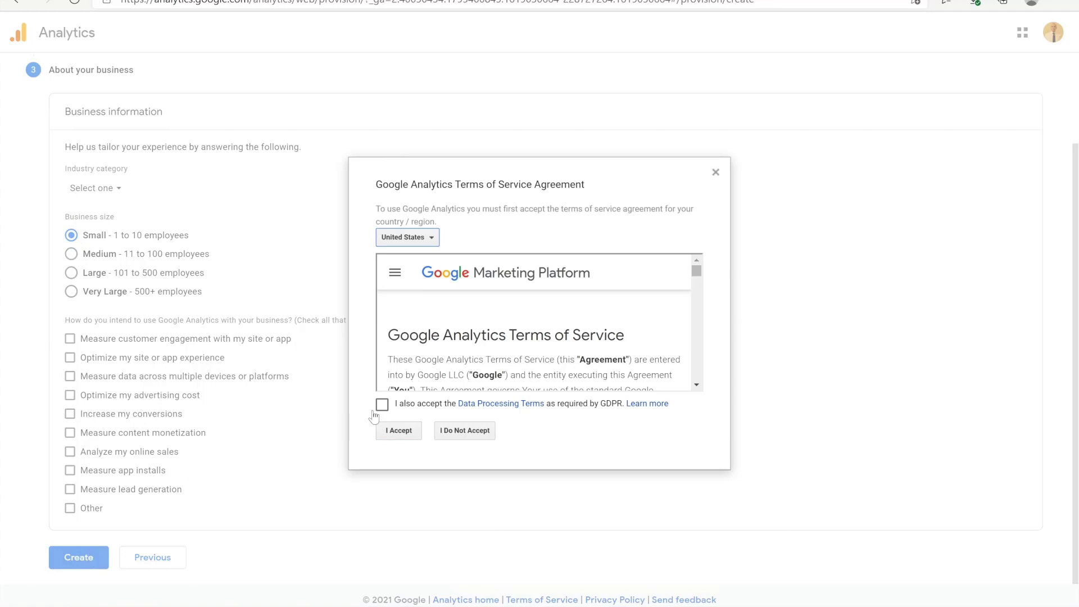
click(398, 430)
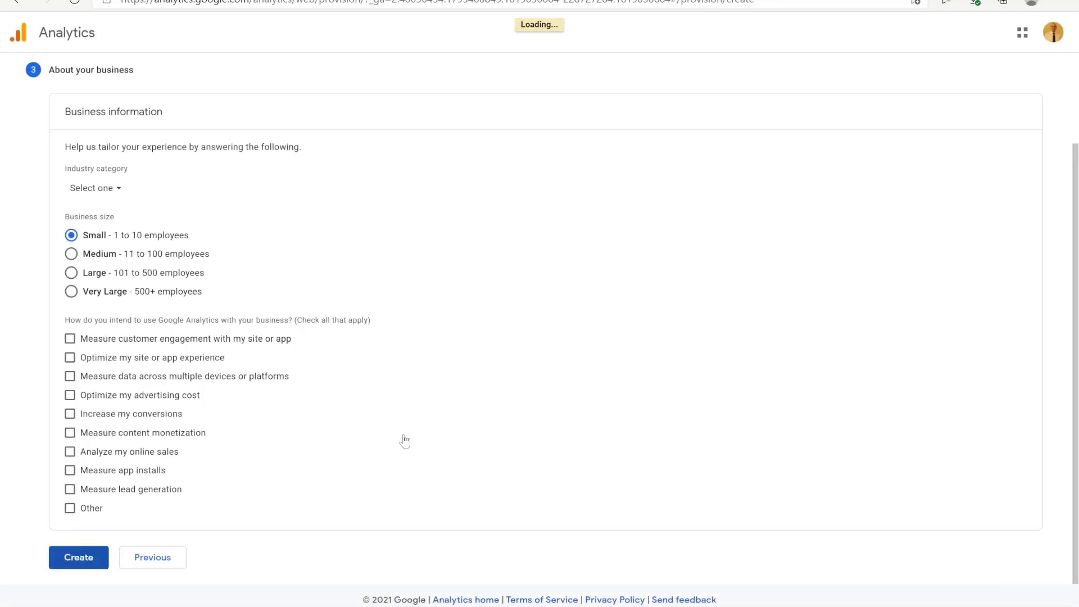
click(79, 557)
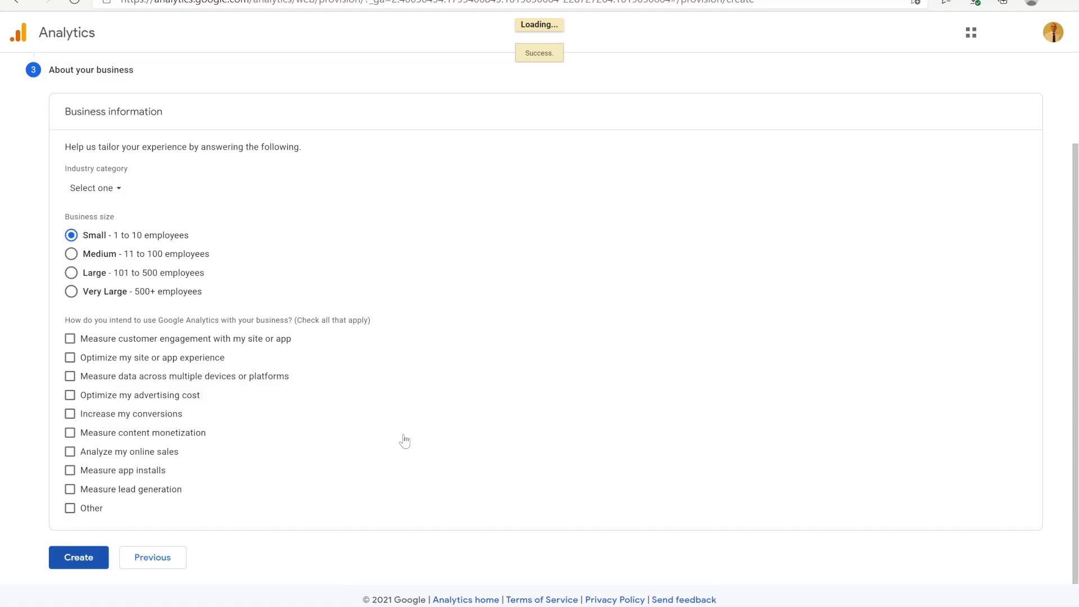
click(78, 558)
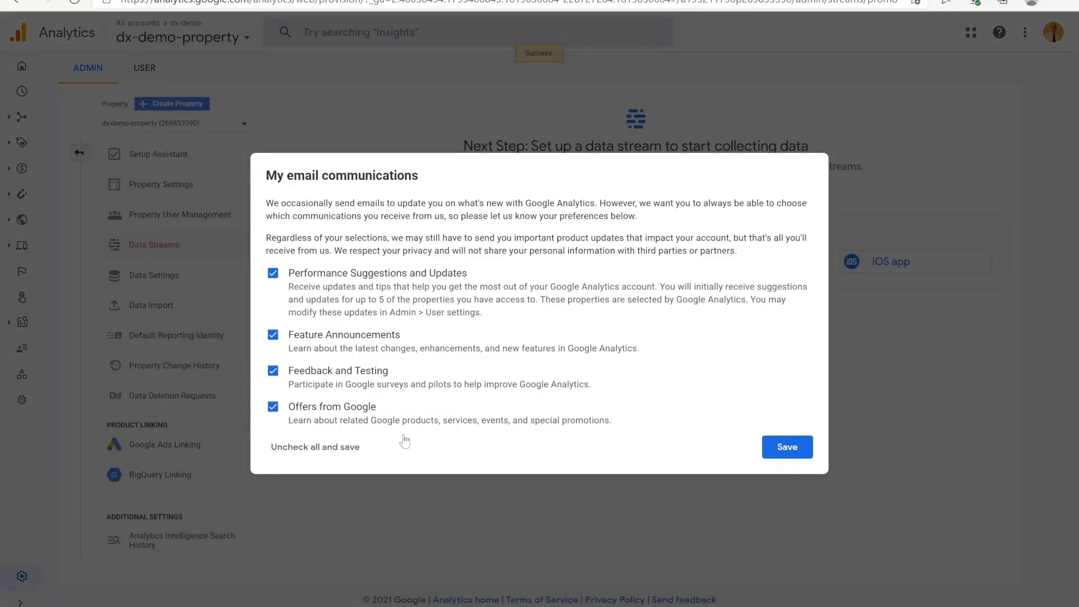
Create an http website data stream for 95cf19.dx.com named dx-portal
click(786, 447)
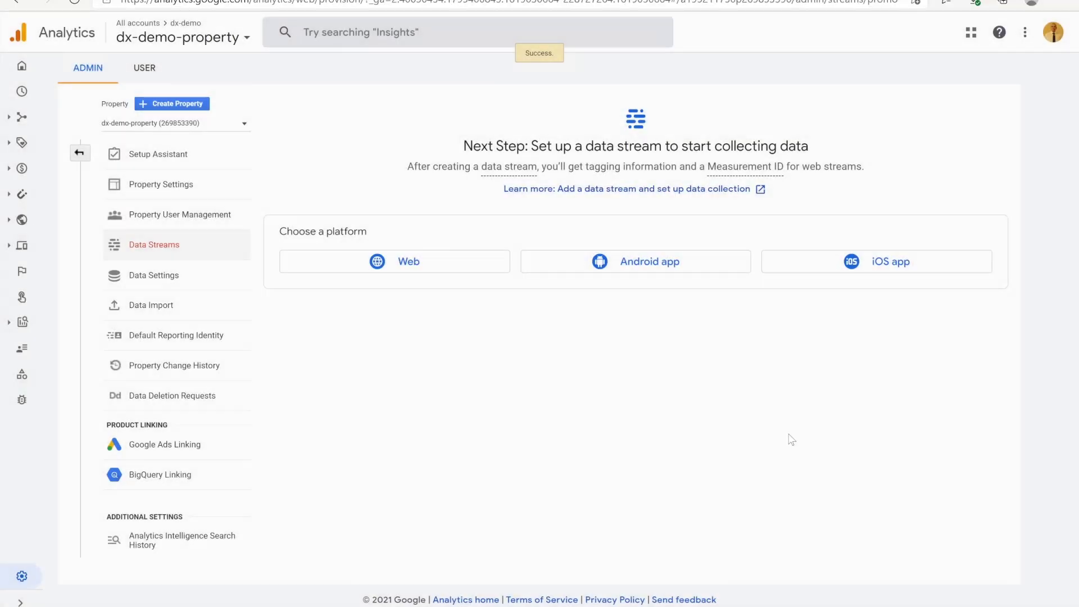
mouse_move(802, 444)
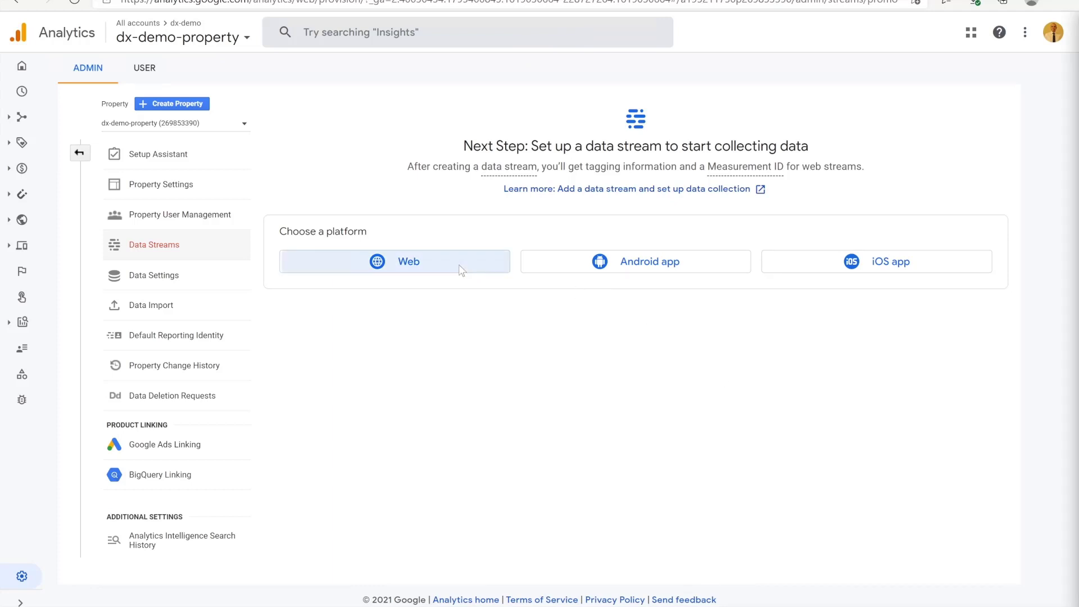
click(395, 261)
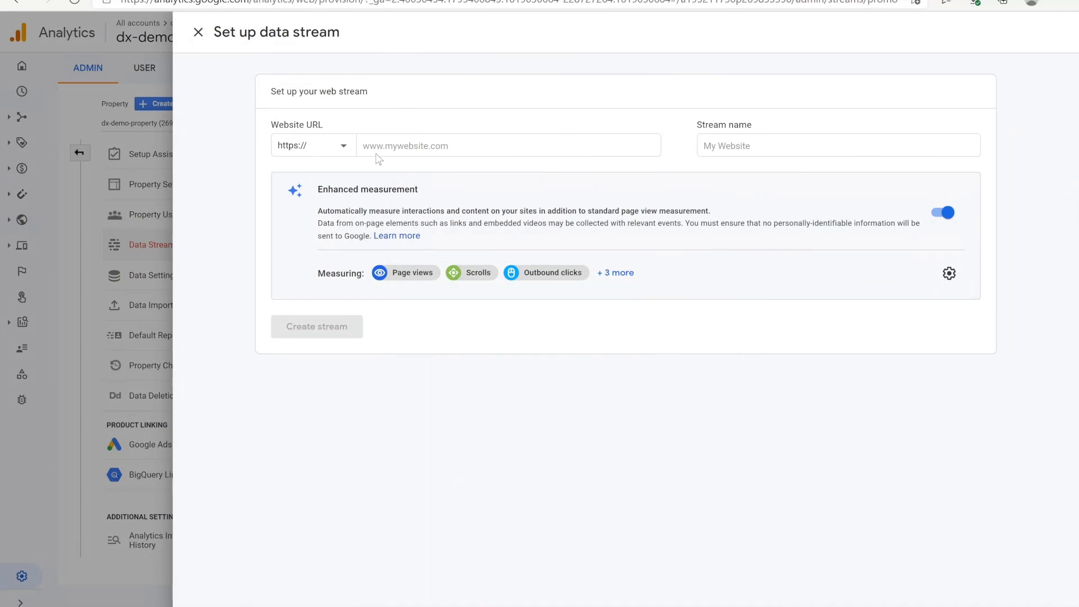
click(313, 145)
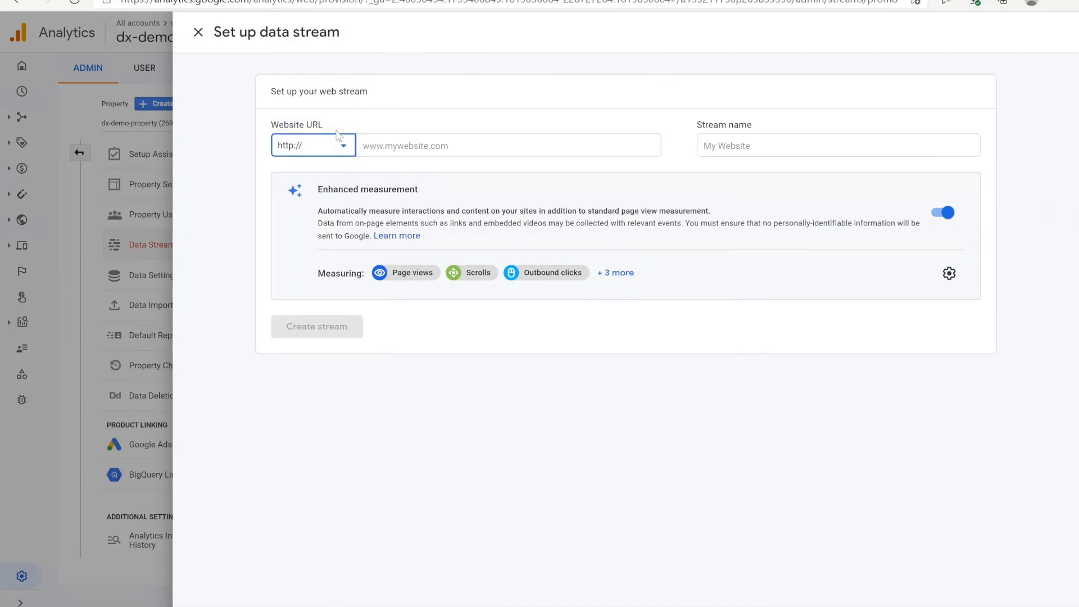
click(509, 145)
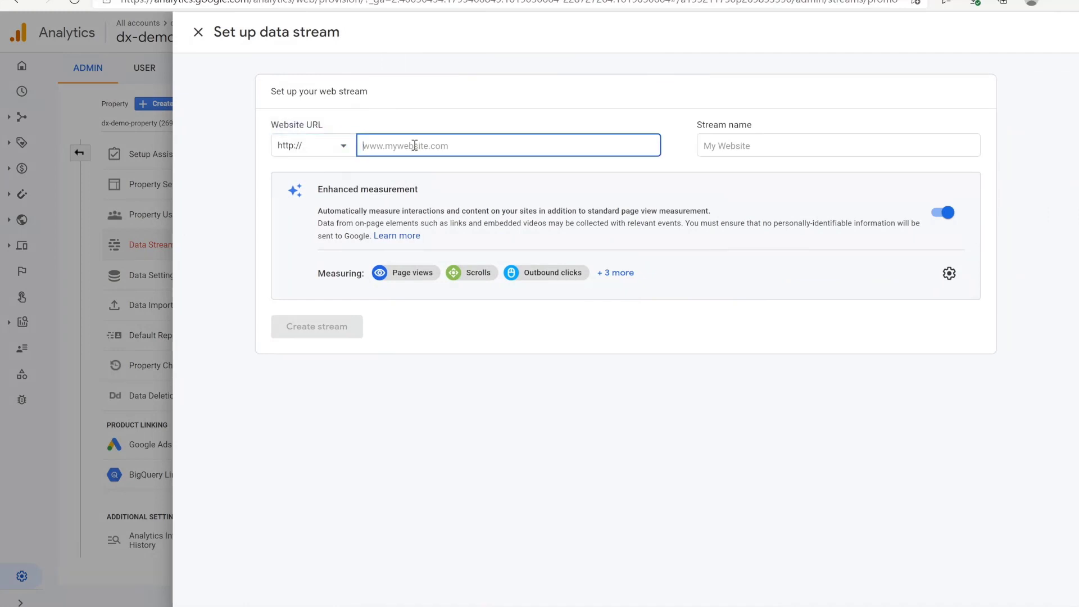
text(95cf)
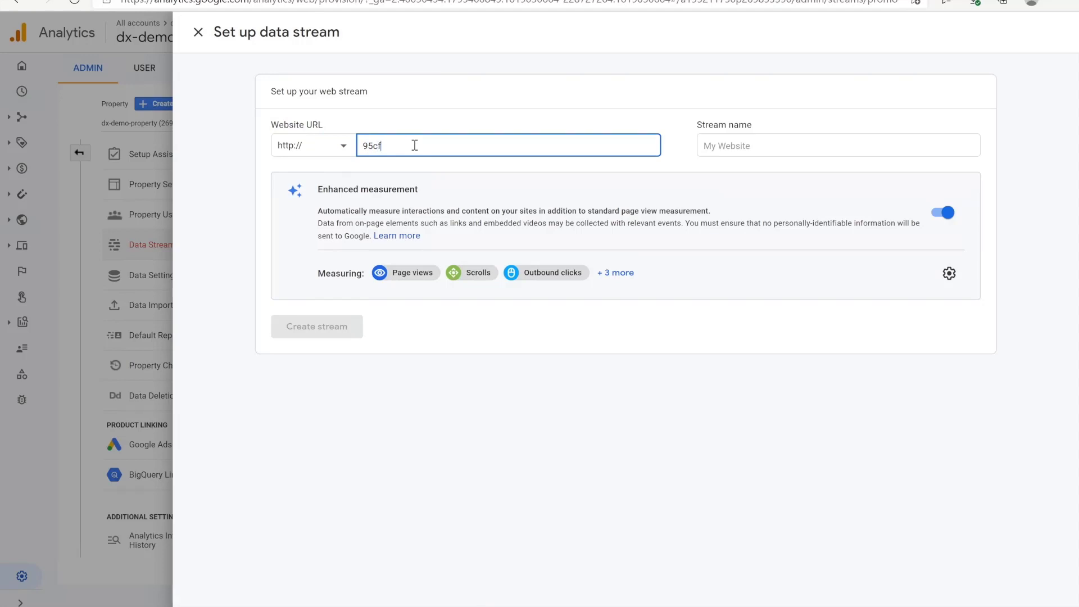
text(19.dx)
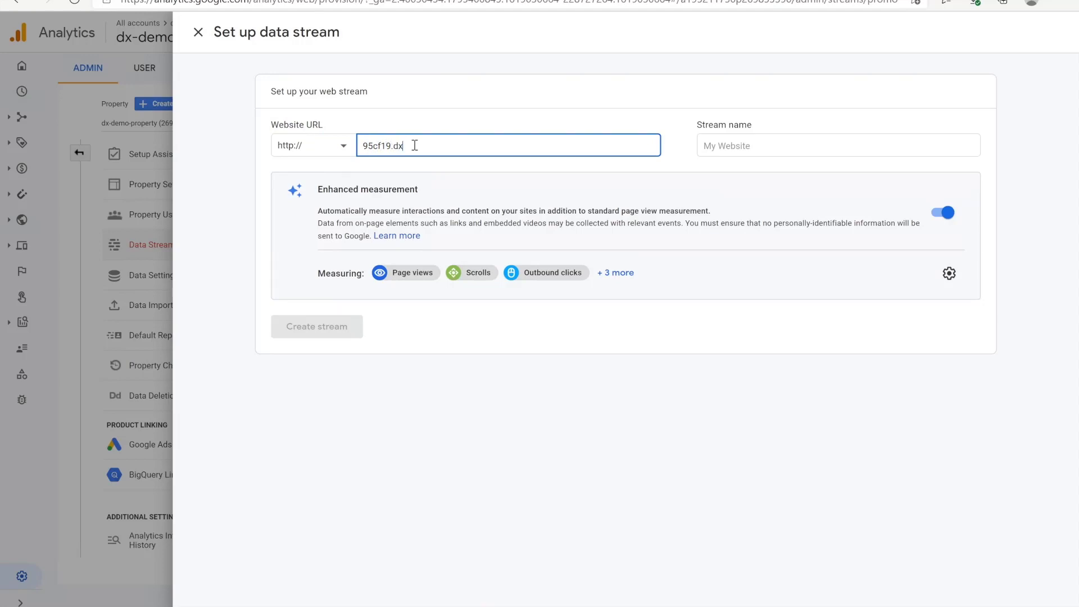
text(com)
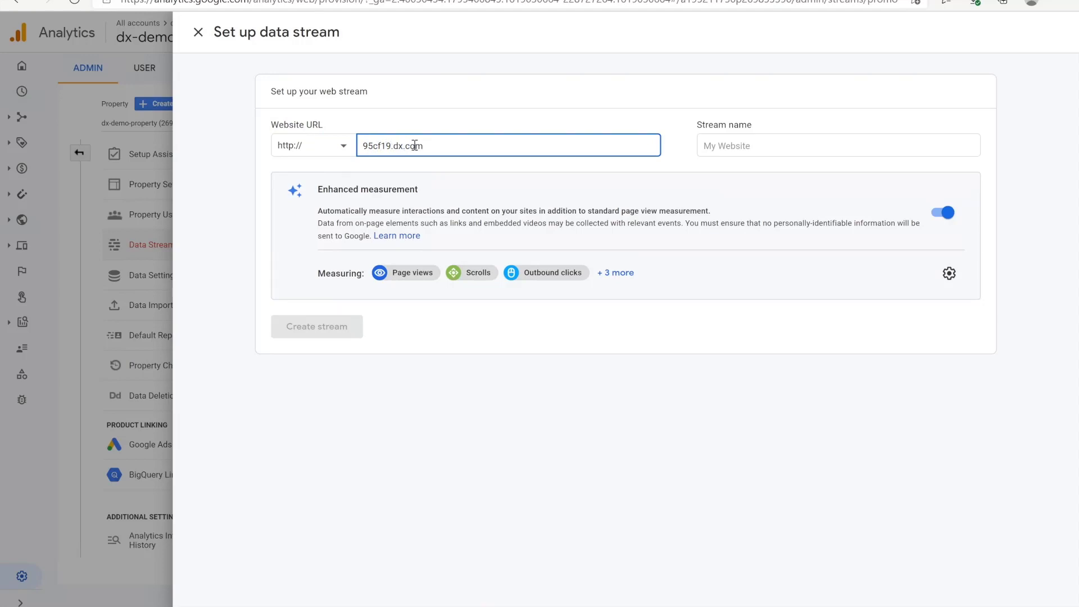
click(838, 145)
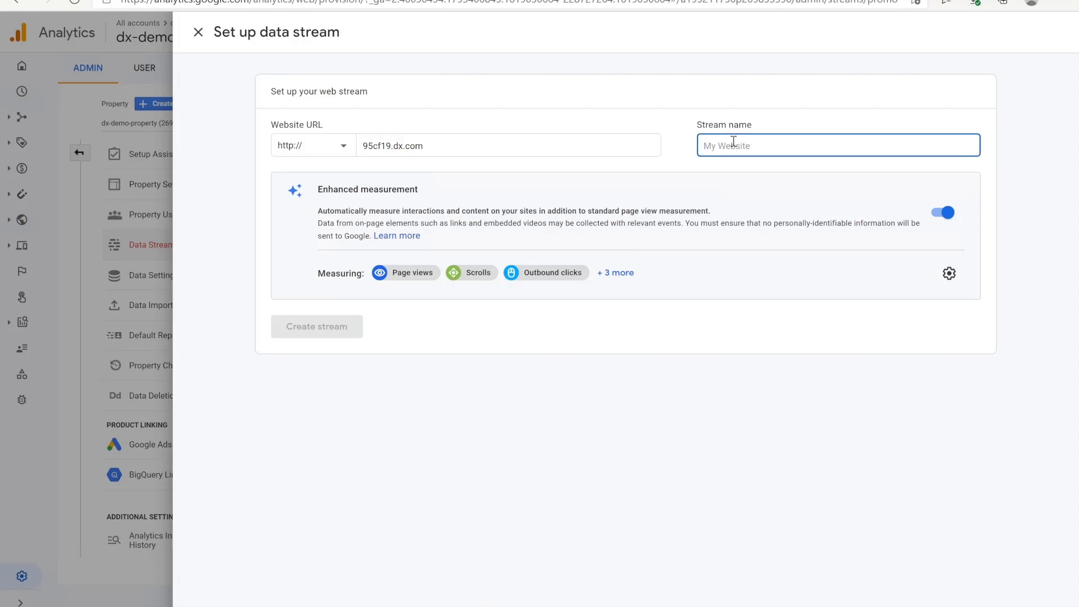
text(dx-portal)
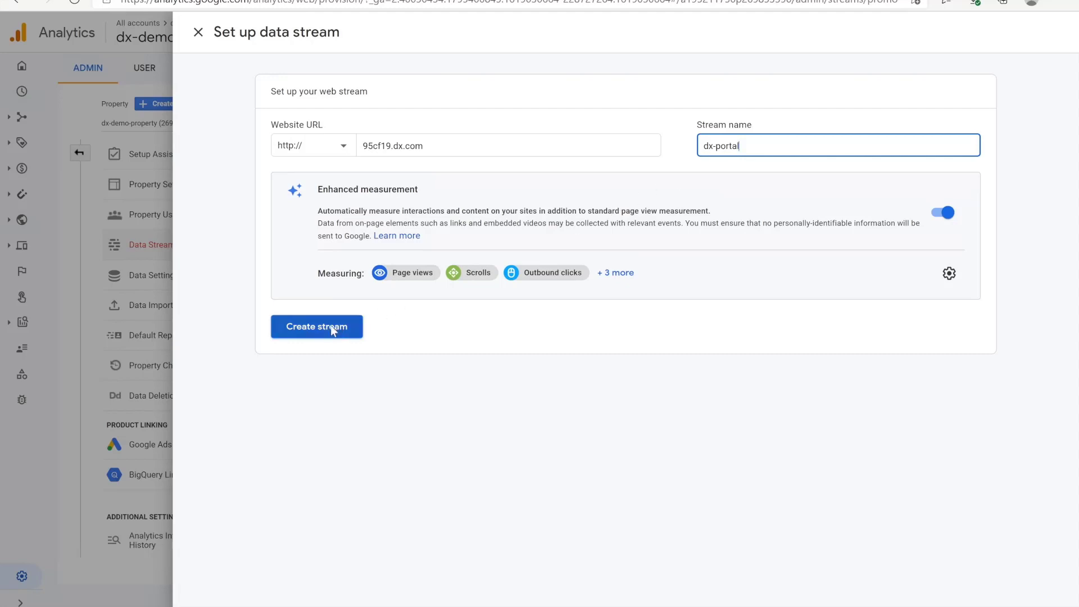
click(316, 326)
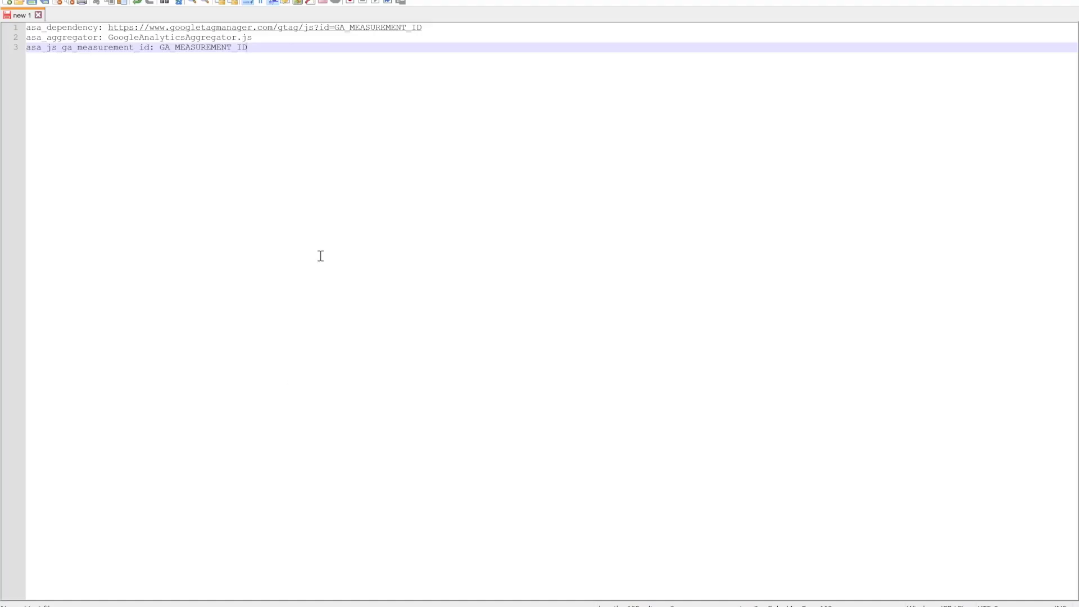
Overwrite GA_MEASUREMENT_ID on line 3 with G-C905G80SD0
double_click(206, 47)
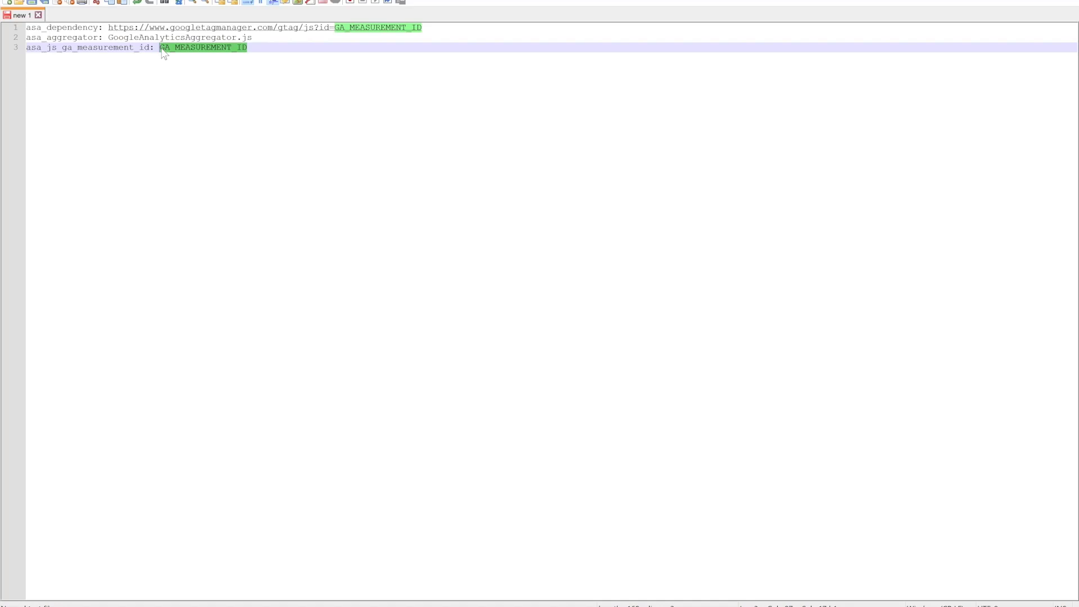
text(G-C905G80SD0)
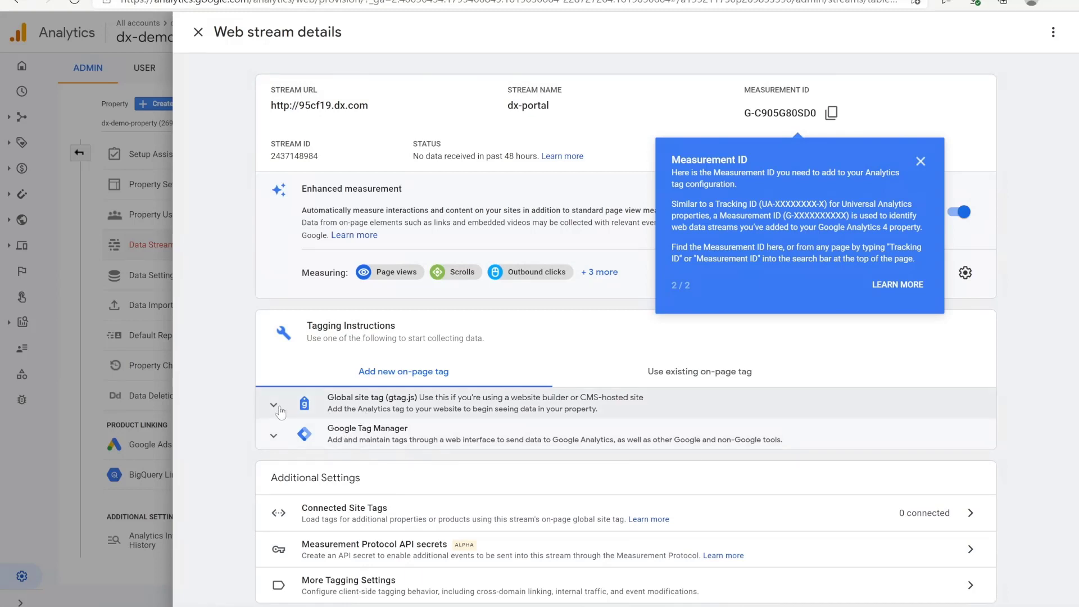
Expand the Global site tag (gtag.js) snippet, dismiss the tip, and close Web stream details
click(274, 405)
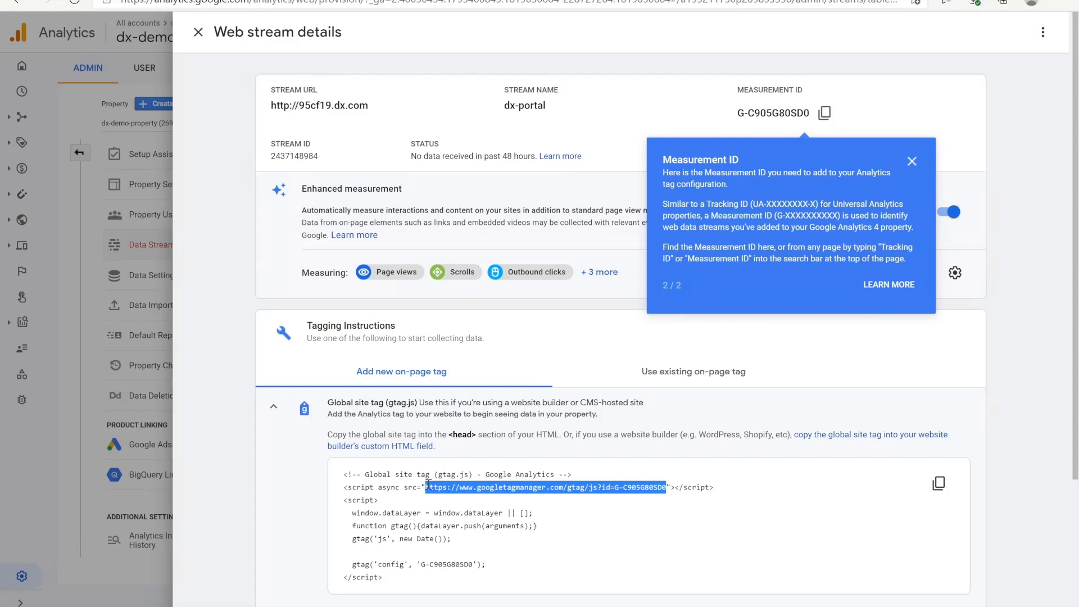
mouse_move(306, 600)
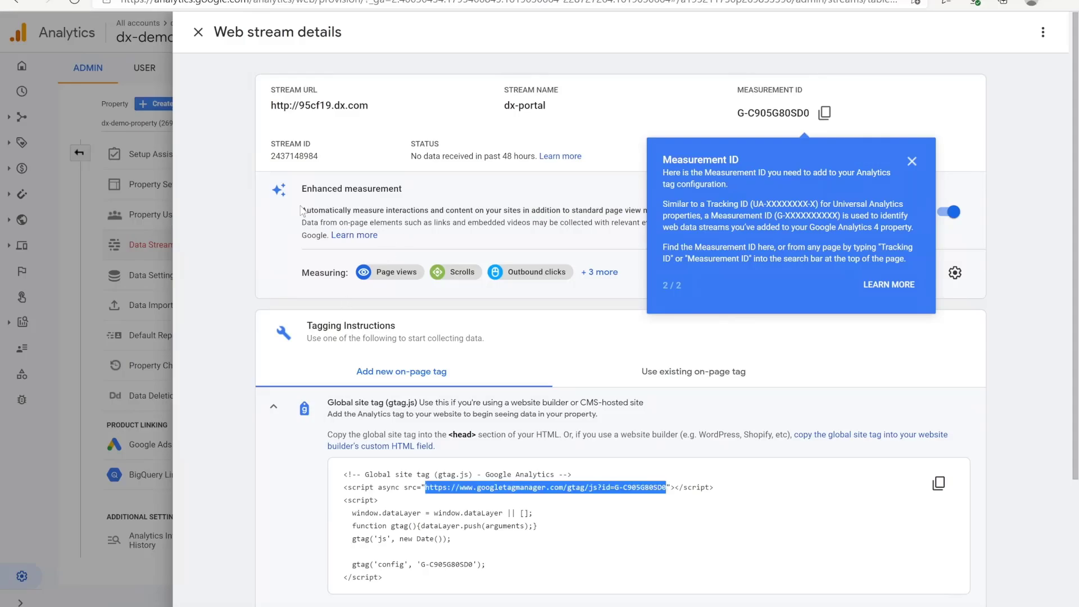
mouse_move(911, 165)
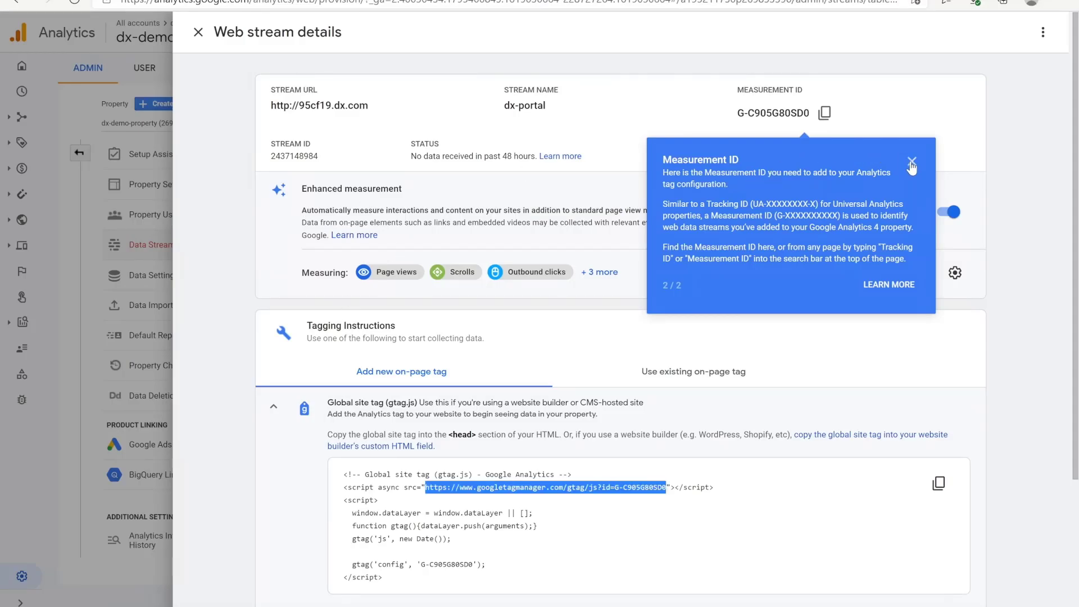
click(911, 165)
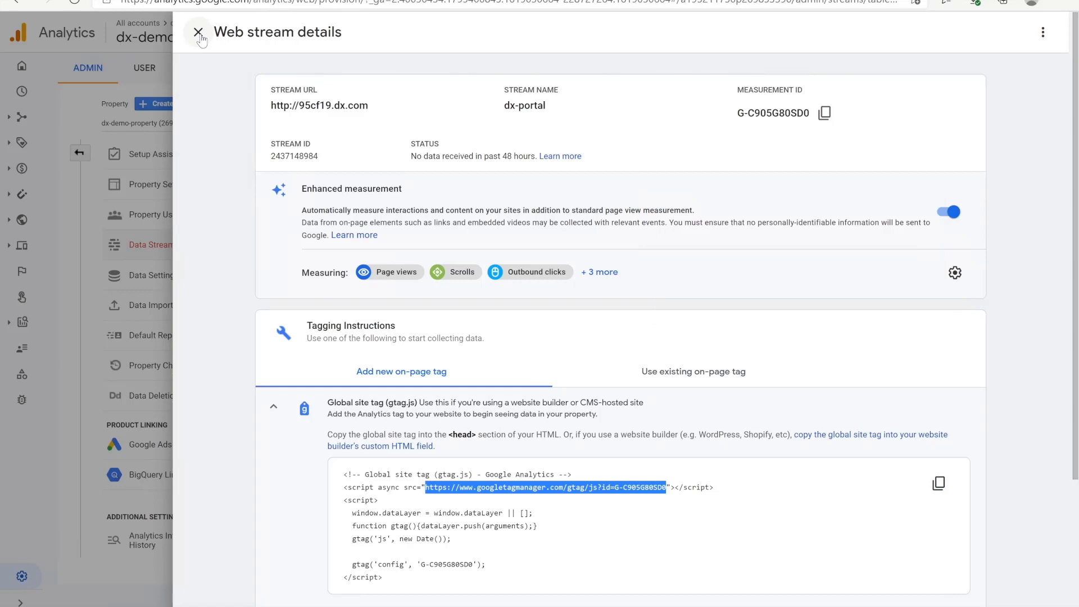
click(197, 31)
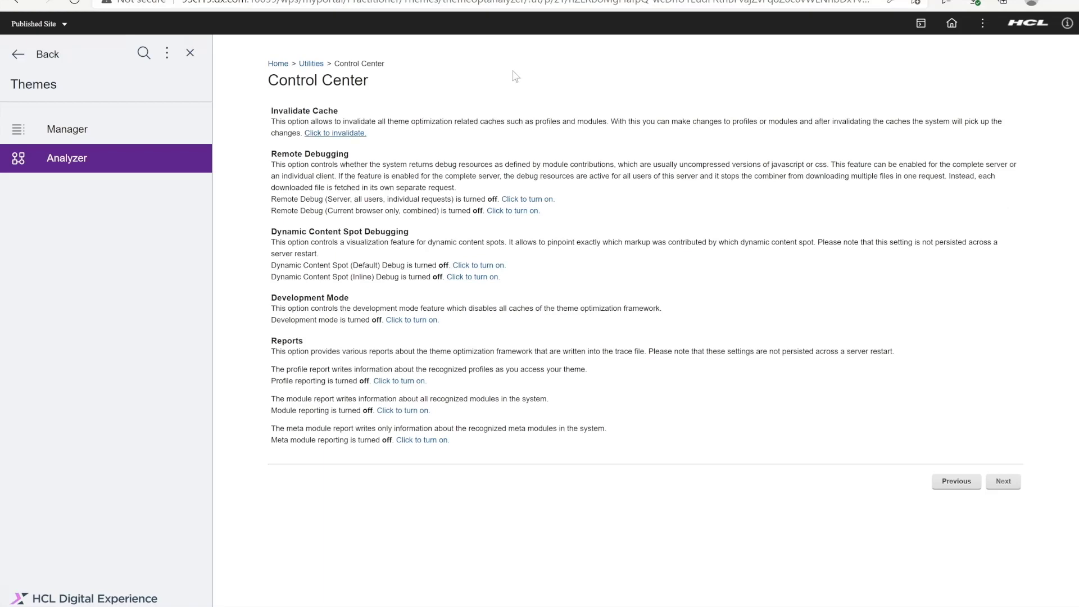
Switch on edit mode for the WAR-based Theme Page and open Edit Page Properties
click(921, 24)
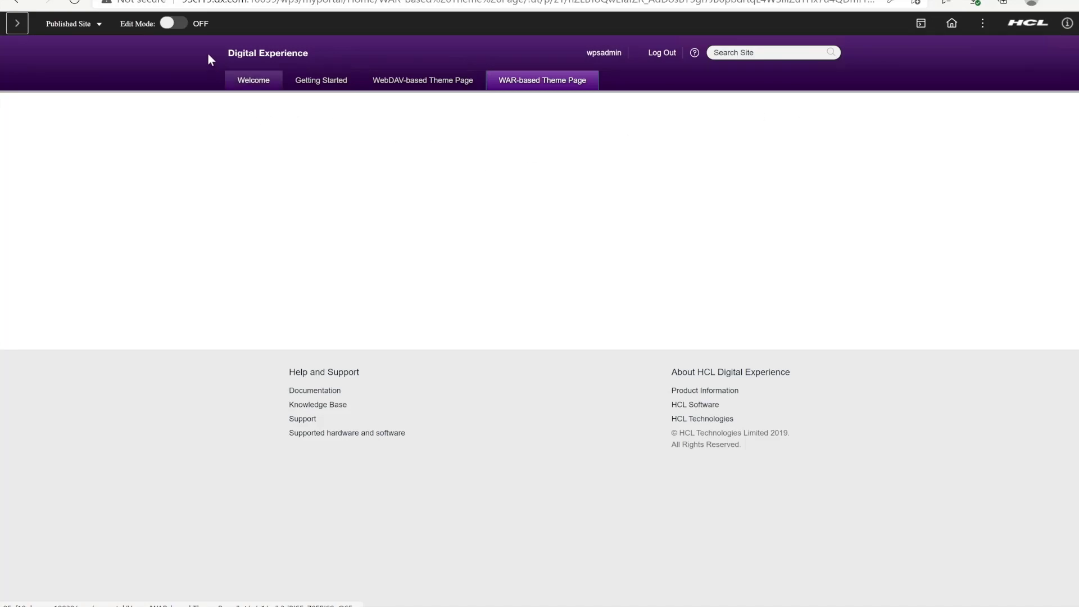
click(174, 24)
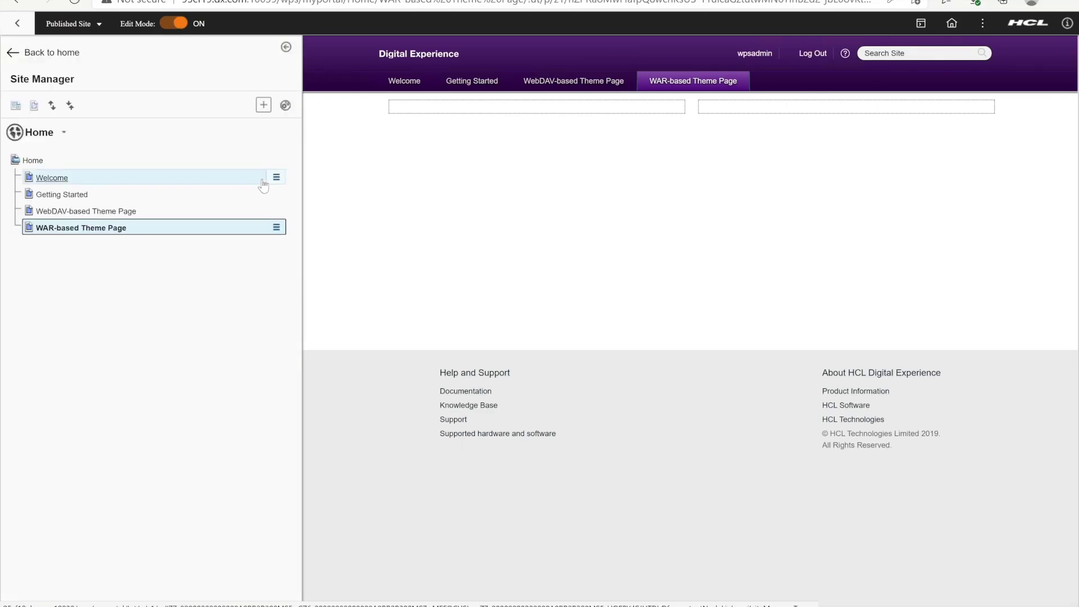
click(276, 227)
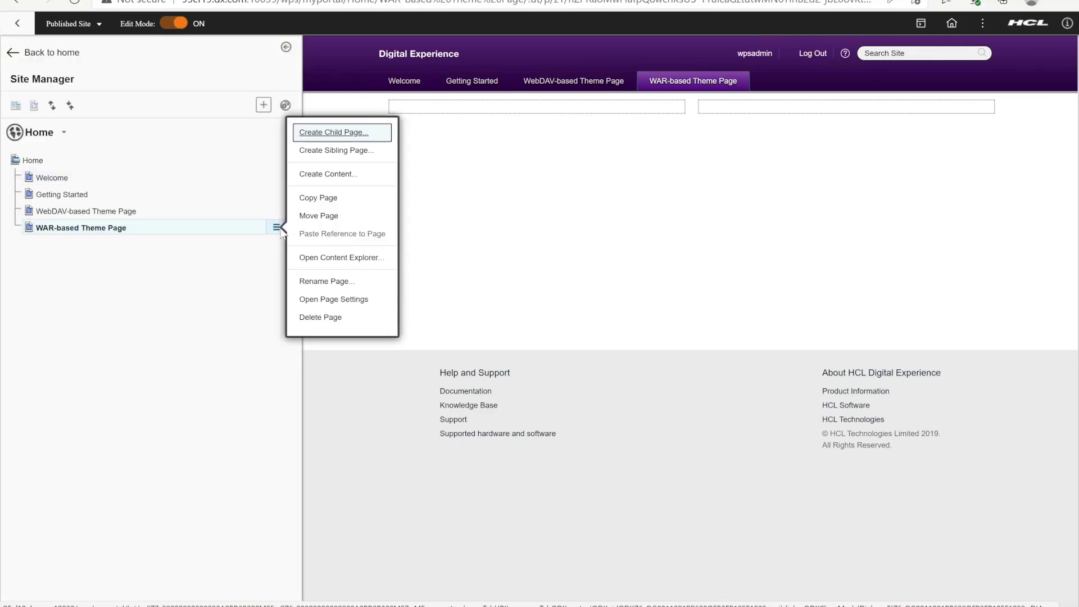
mouse_move(334, 299)
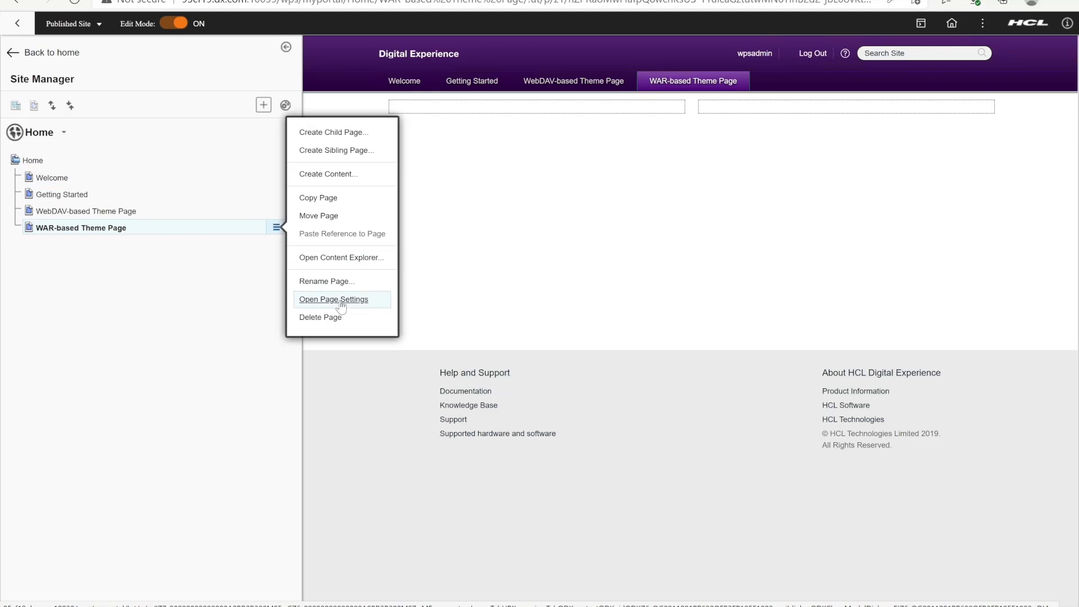
click(334, 299)
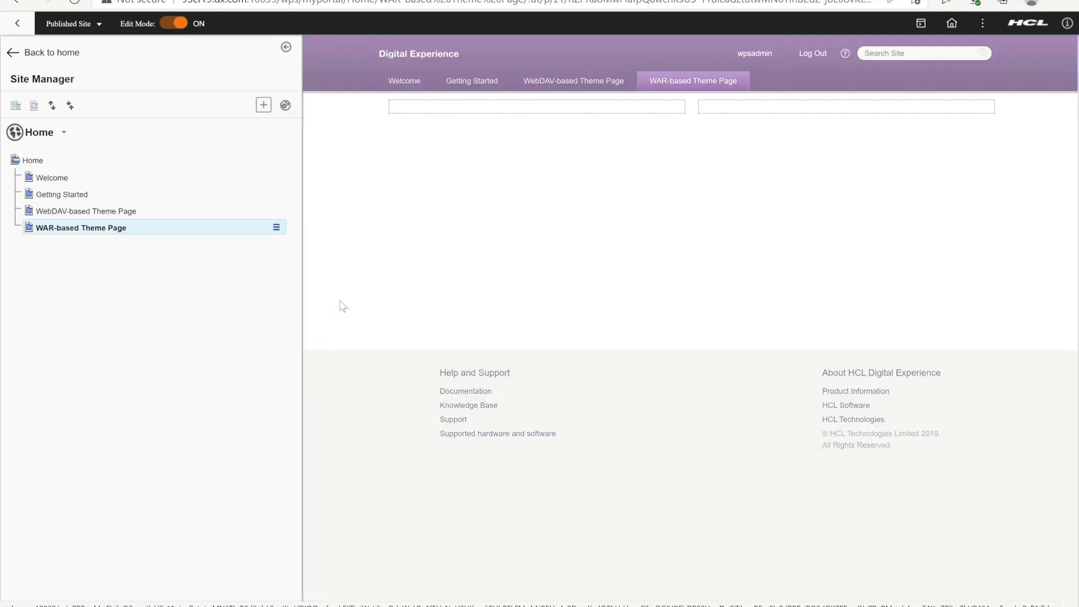
click(276, 228)
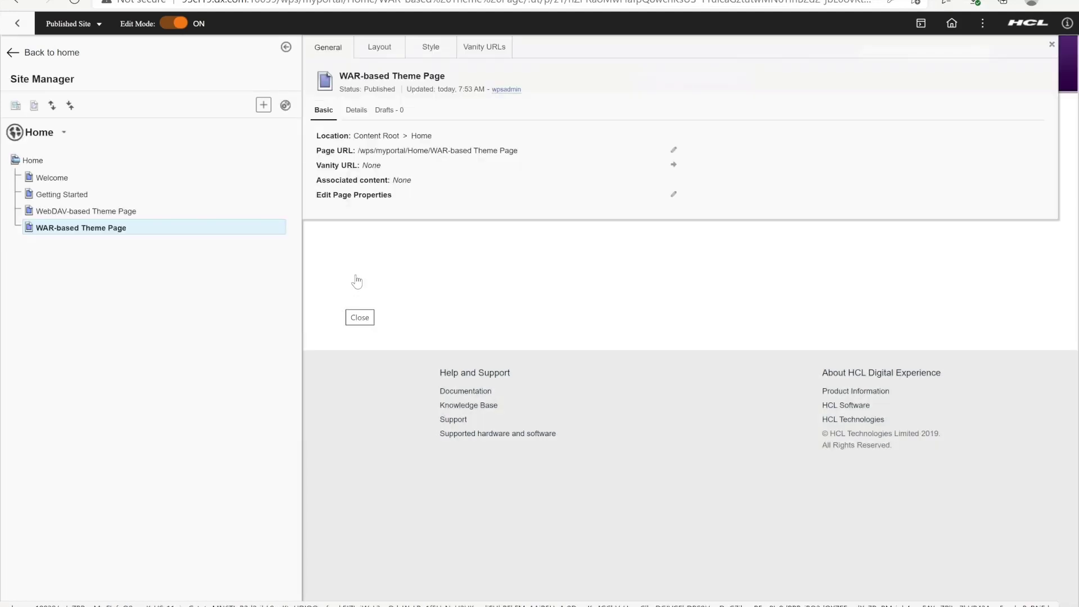
click(674, 194)
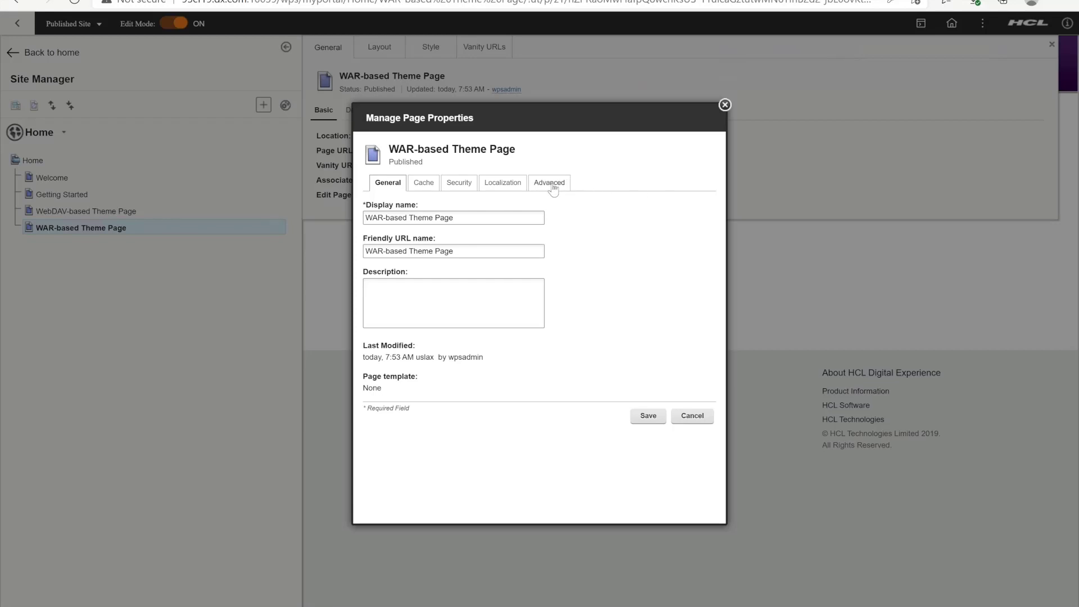
click(549, 182)
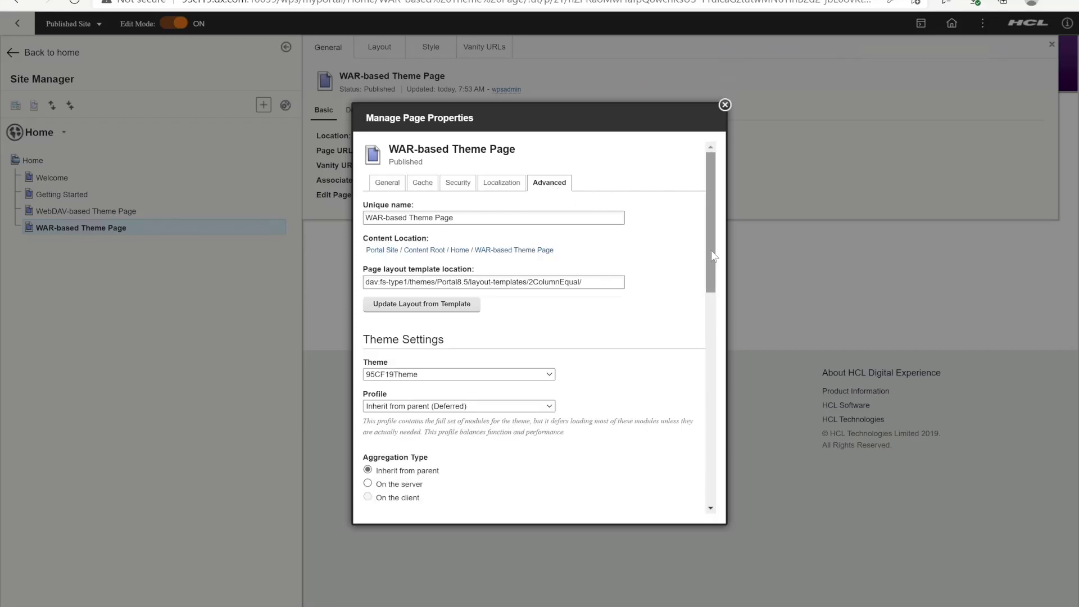
scroll(down, 3)
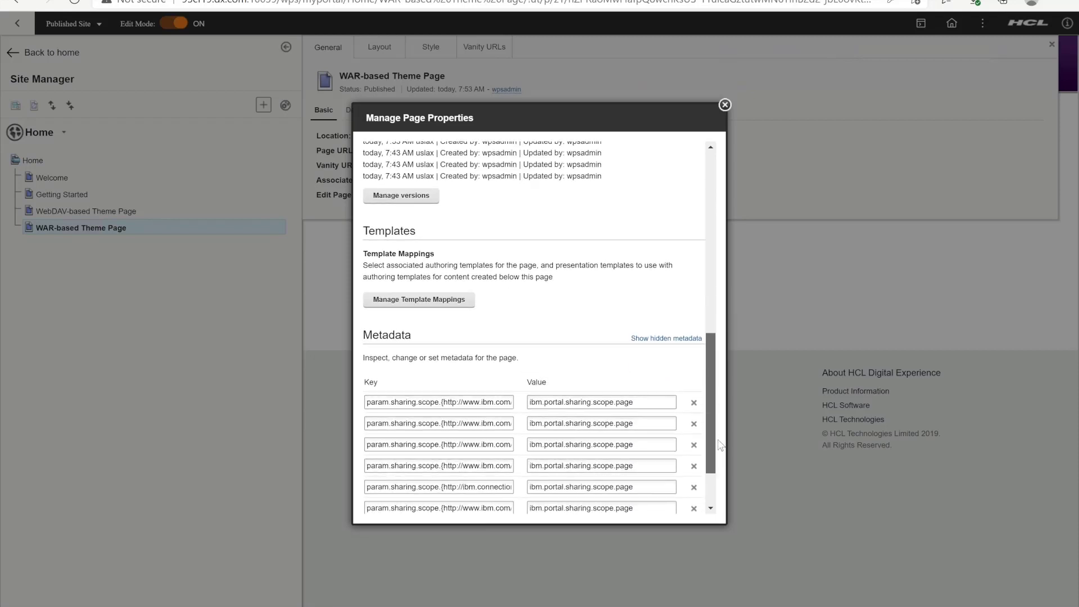
scroll(down, 3)
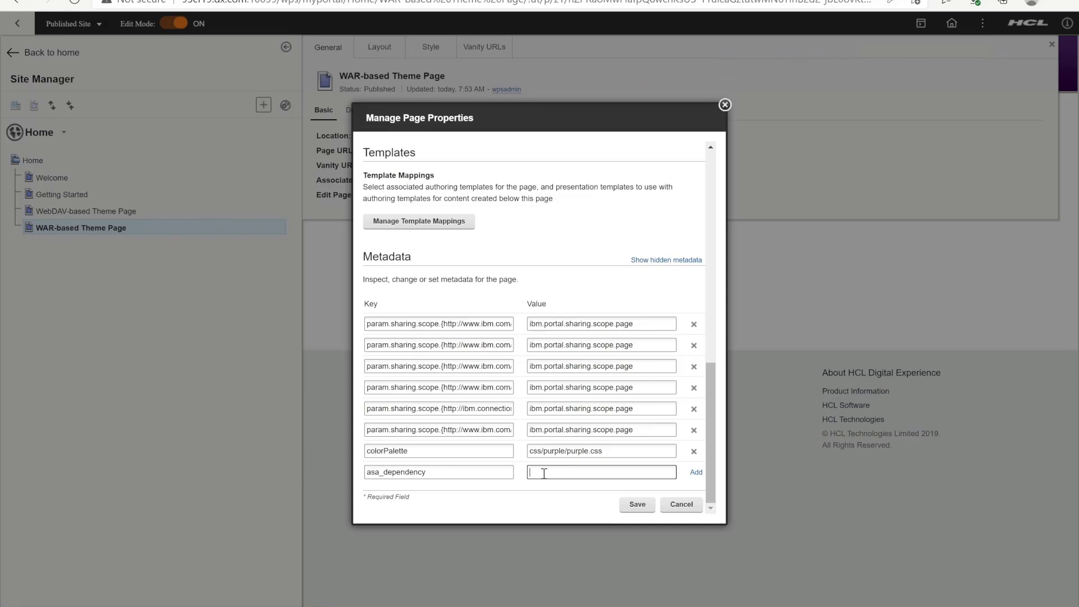
text(https://www.googletagmanager.com/gtag/js)
text(G-C905G80SD0)
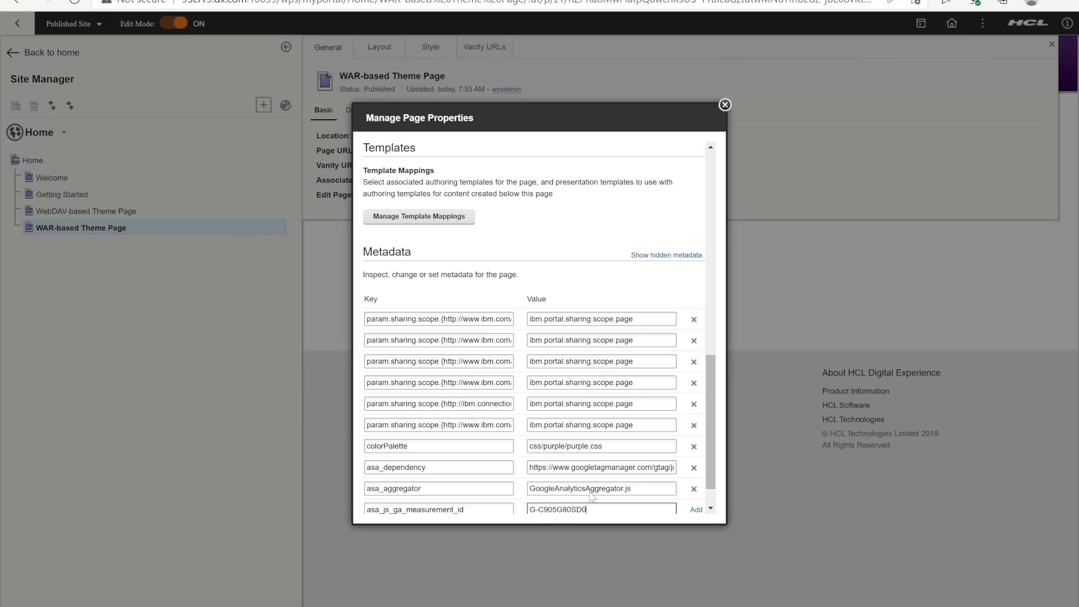
scroll(down, 3)
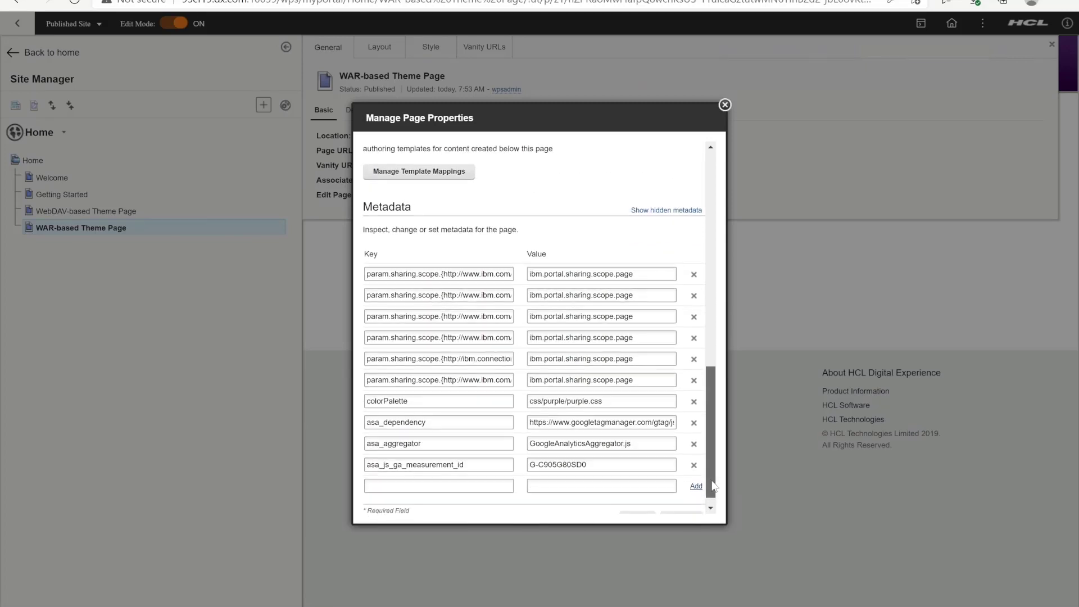
scroll(down, 3)
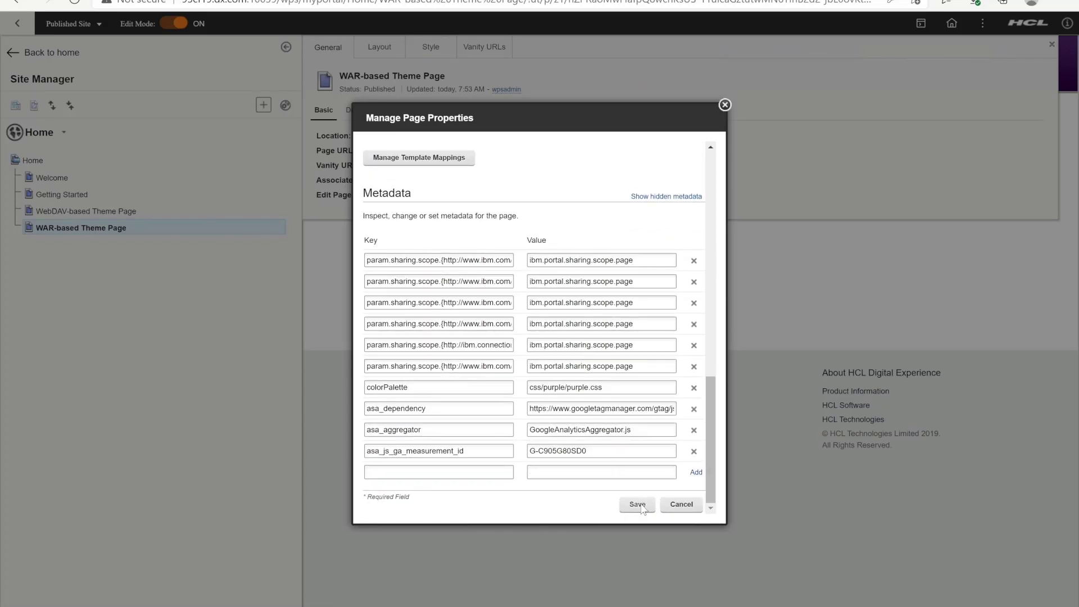
click(636, 503)
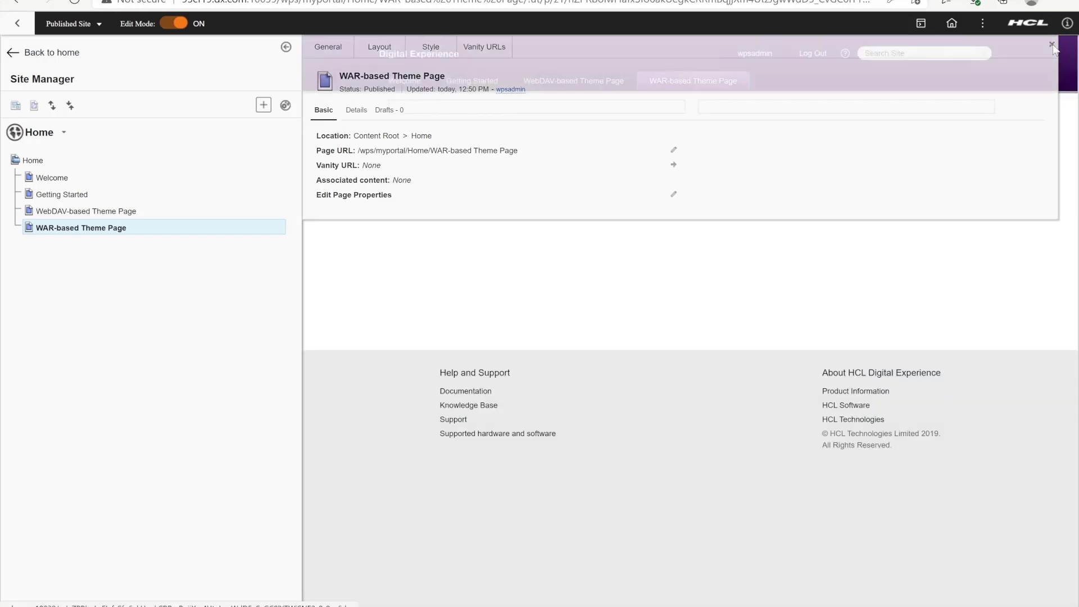
click(1053, 46)
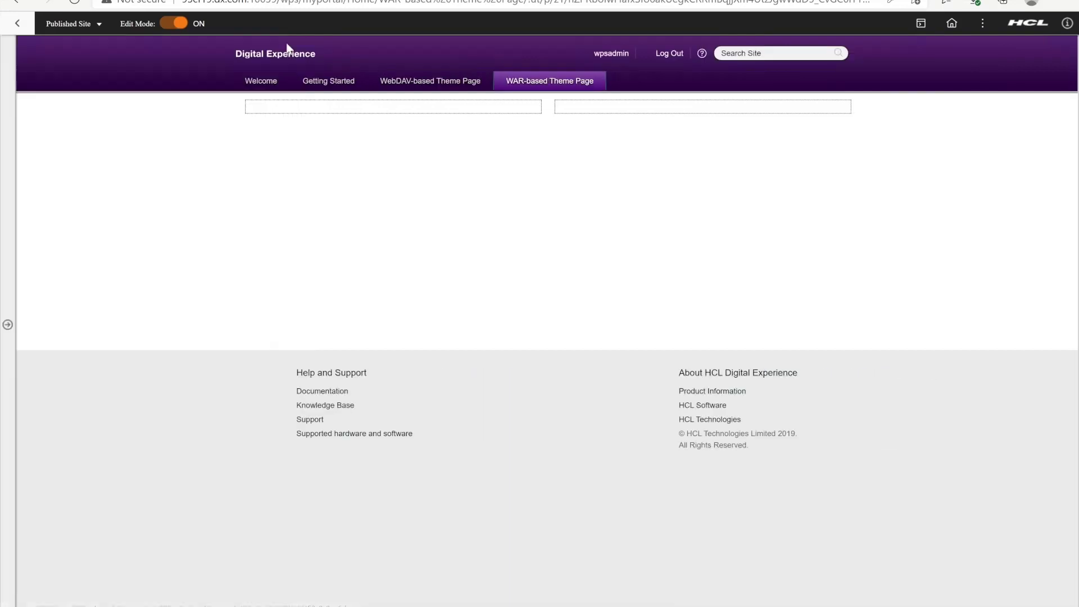
Turn off edit mode and open DevTools with F12 on the WAR-based Theme Page
click(172, 23)
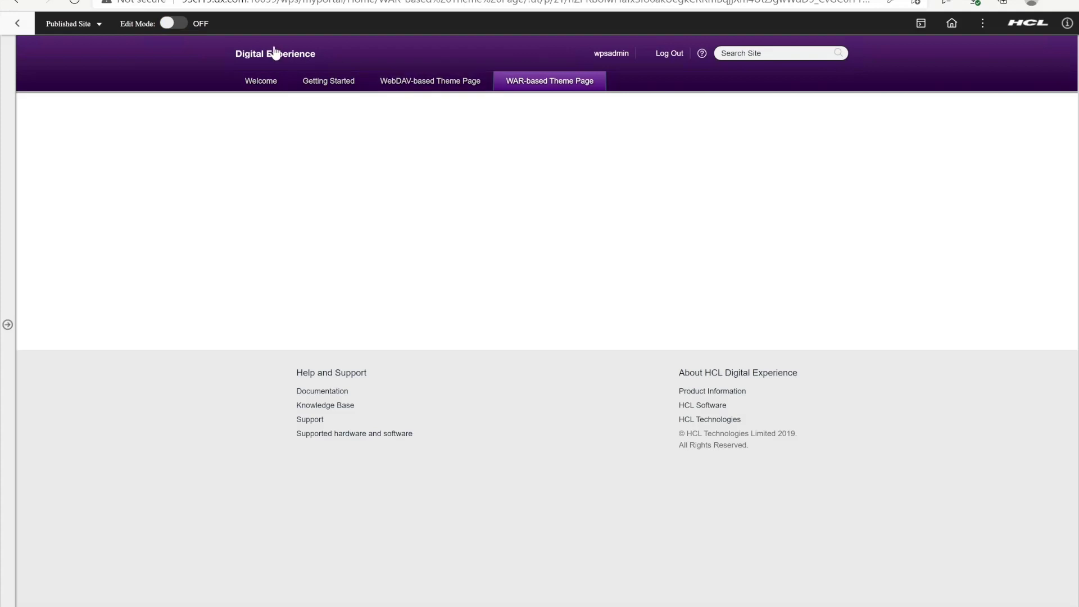
mouse_move(916, 140)
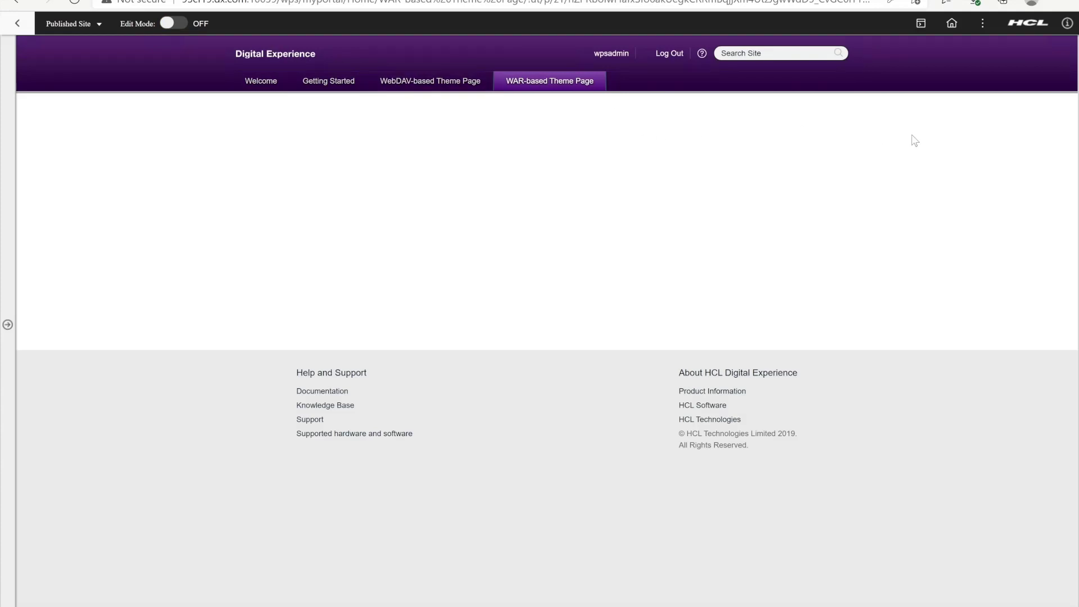
right_click(915, 141)
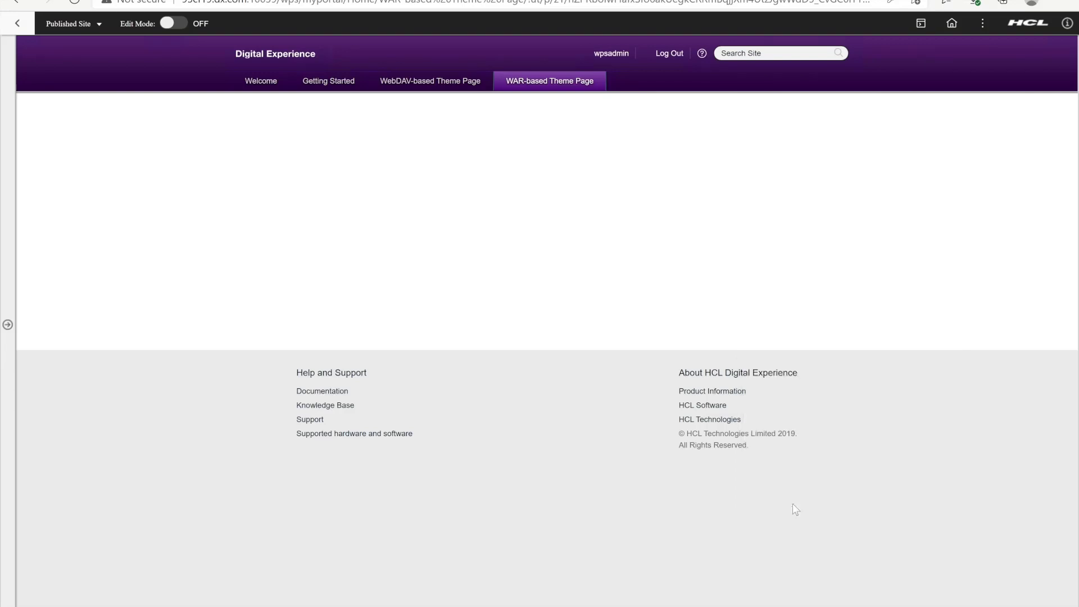
key(F12)
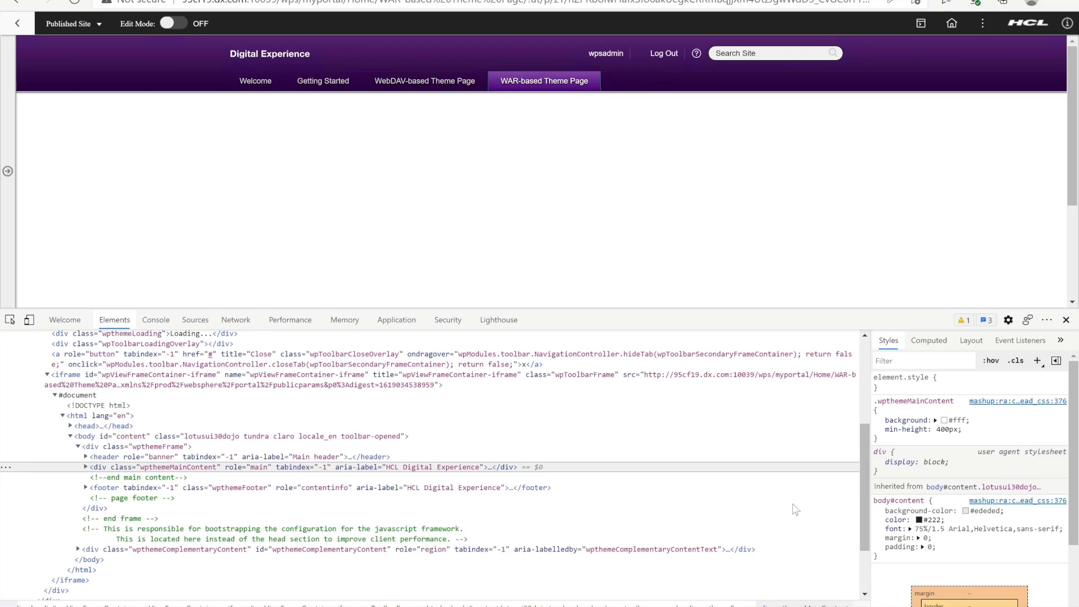
Record the page reload in the Network tab and search requests for 'goog'
click(236, 319)
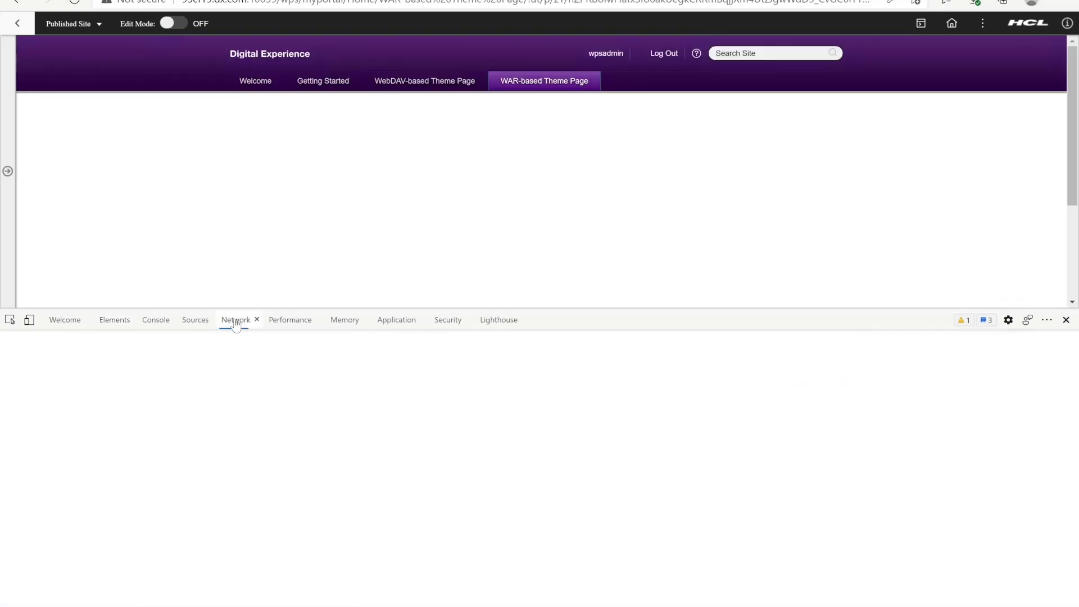
click(235, 320)
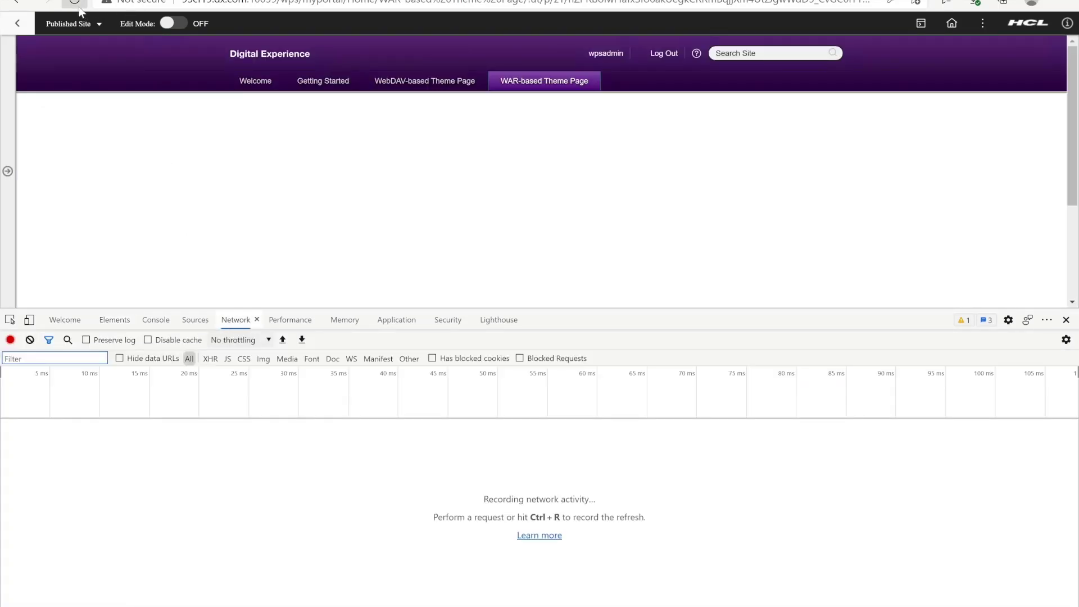
click(76, 2)
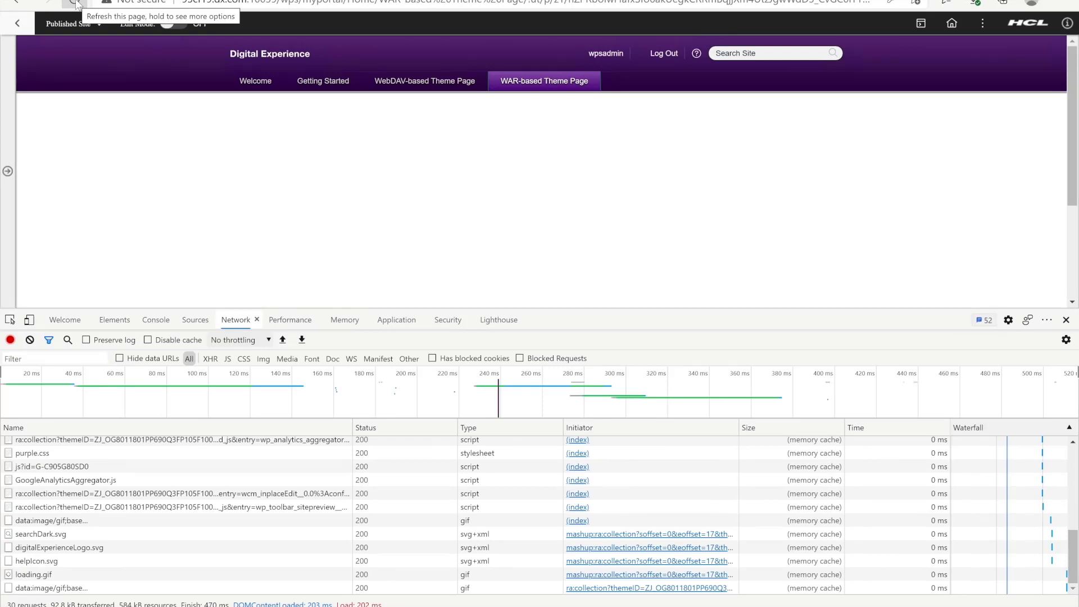
click(74, 2)
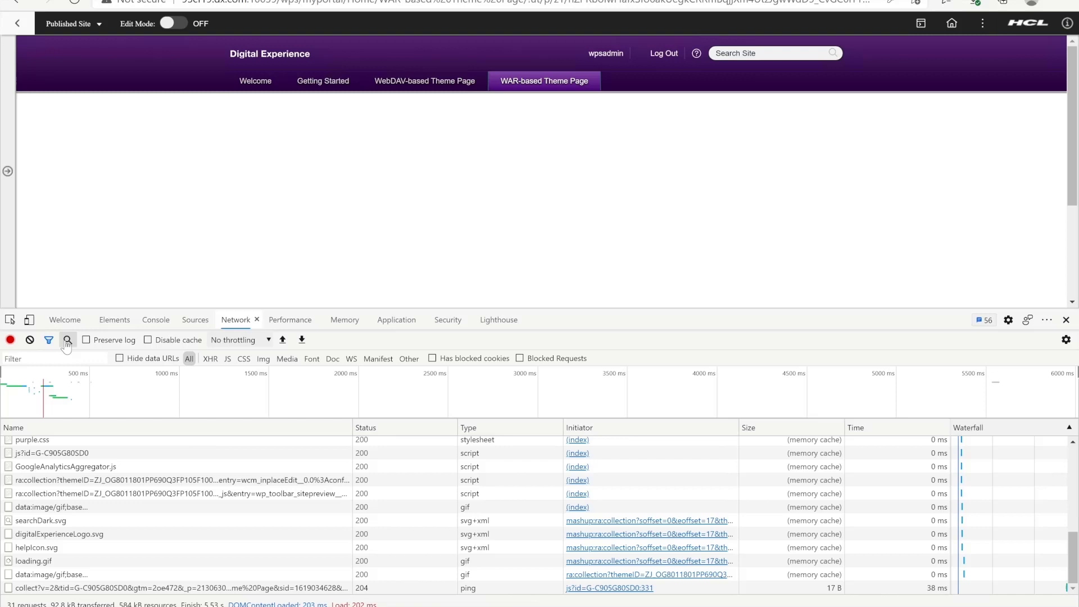
click(66, 340)
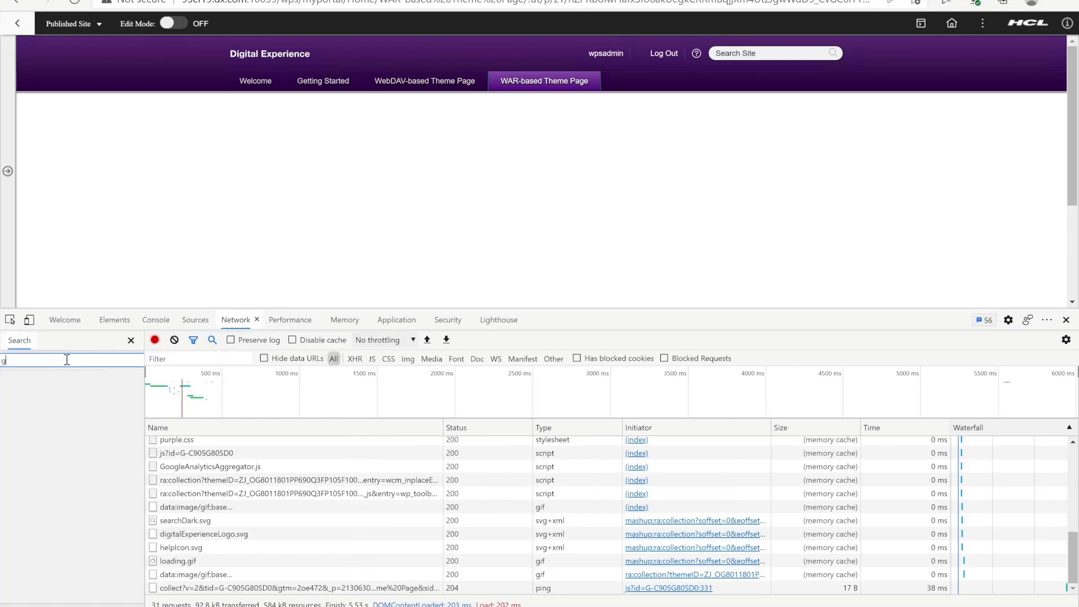
text(oog)
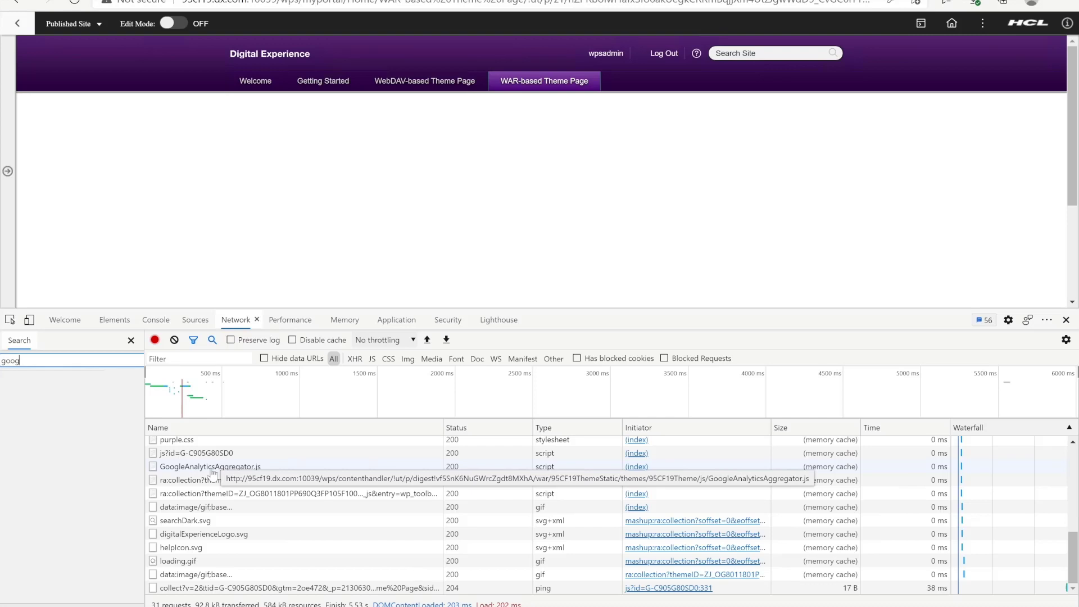
click(208, 467)
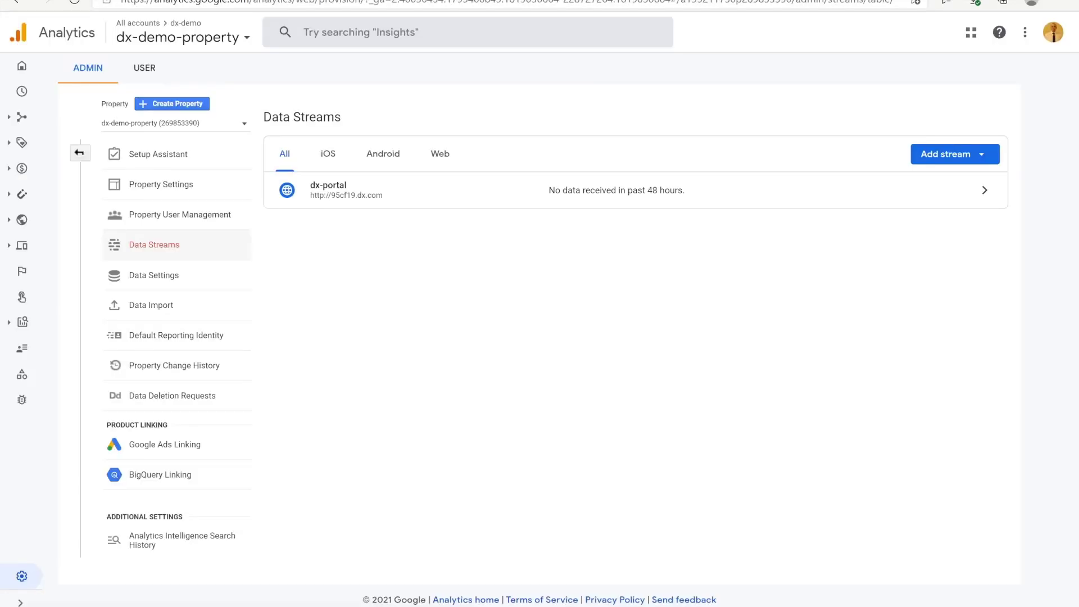
mouse_move(21, 65)
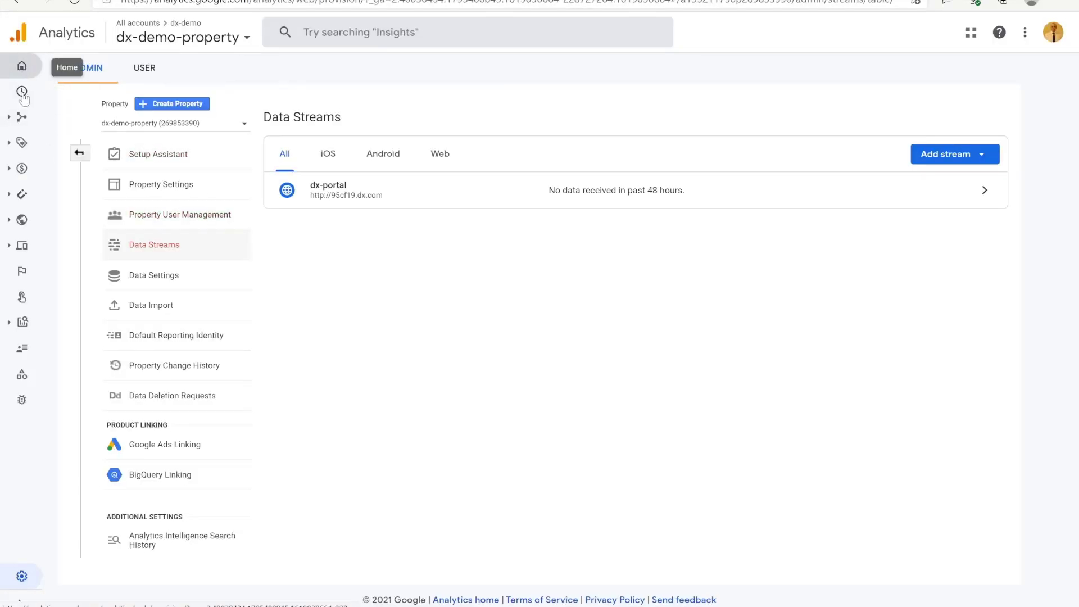
Open the Realtime report showing 3 page_view events for the WAR-based page
click(21, 93)
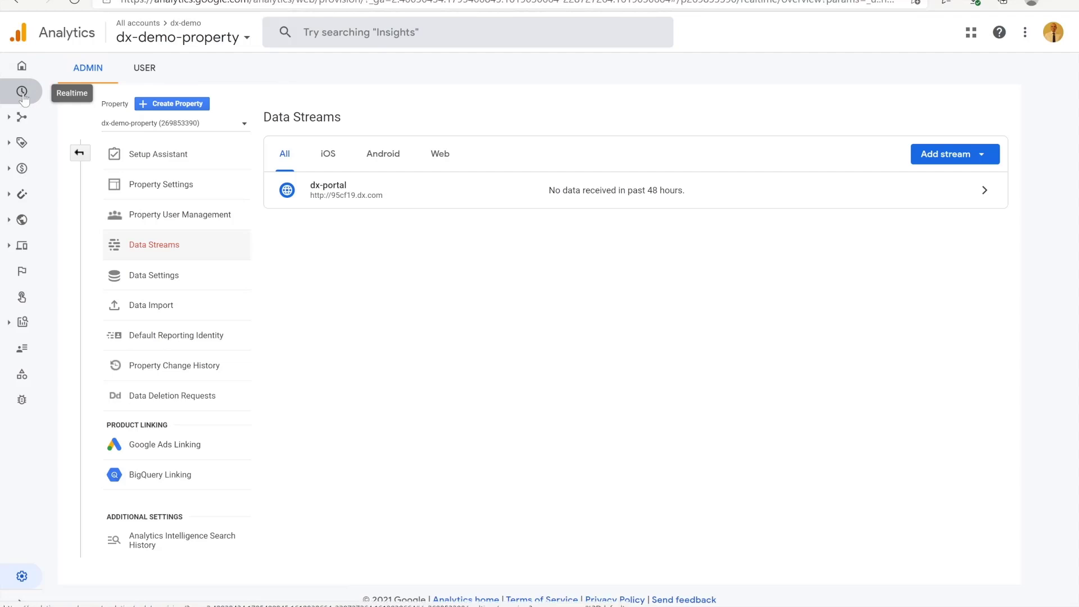
click(21, 92)
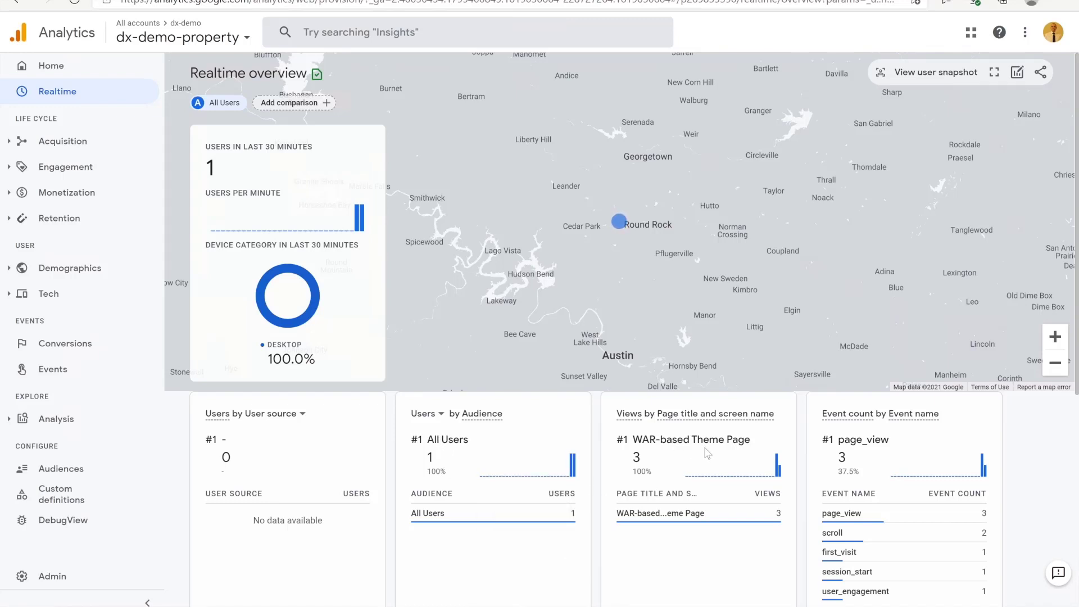
mouse_move(410, 69)
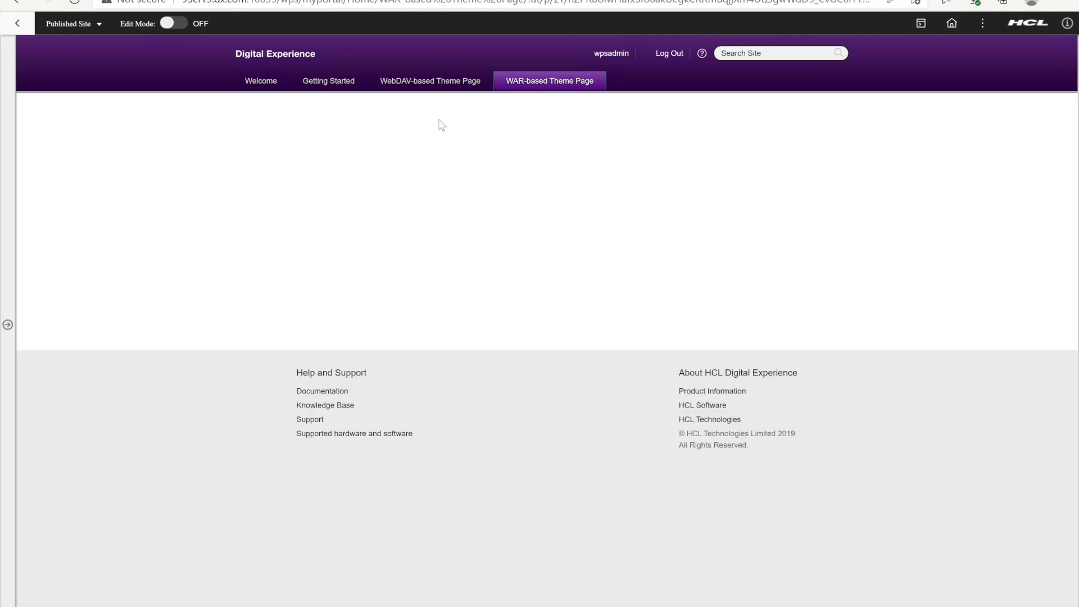
Review and save the WebDAV-based Theme Page's GA metadata, then exit edit mode
click(429, 81)
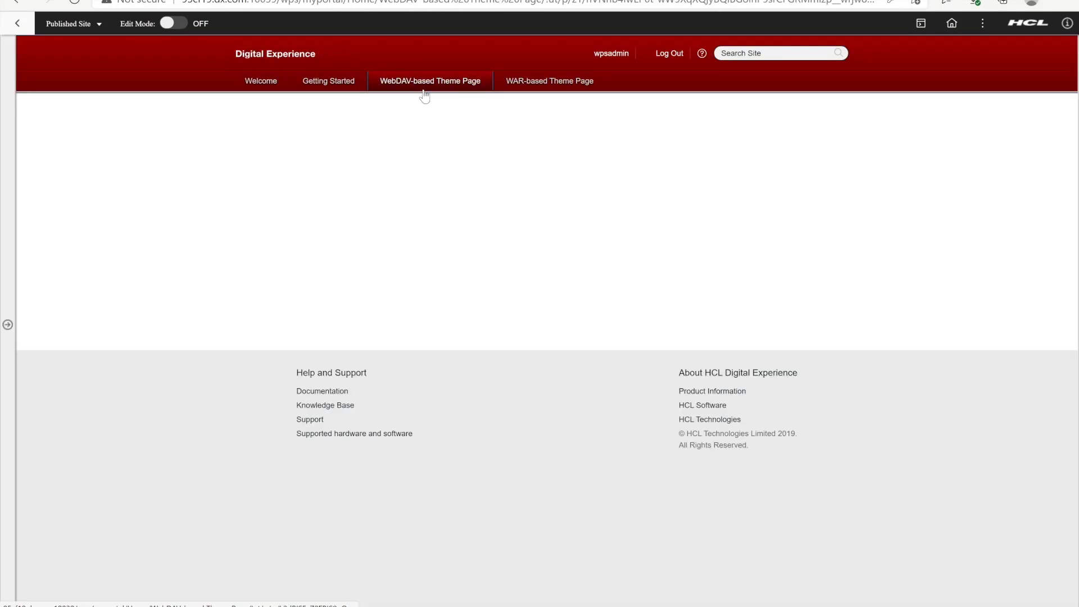
click(173, 22)
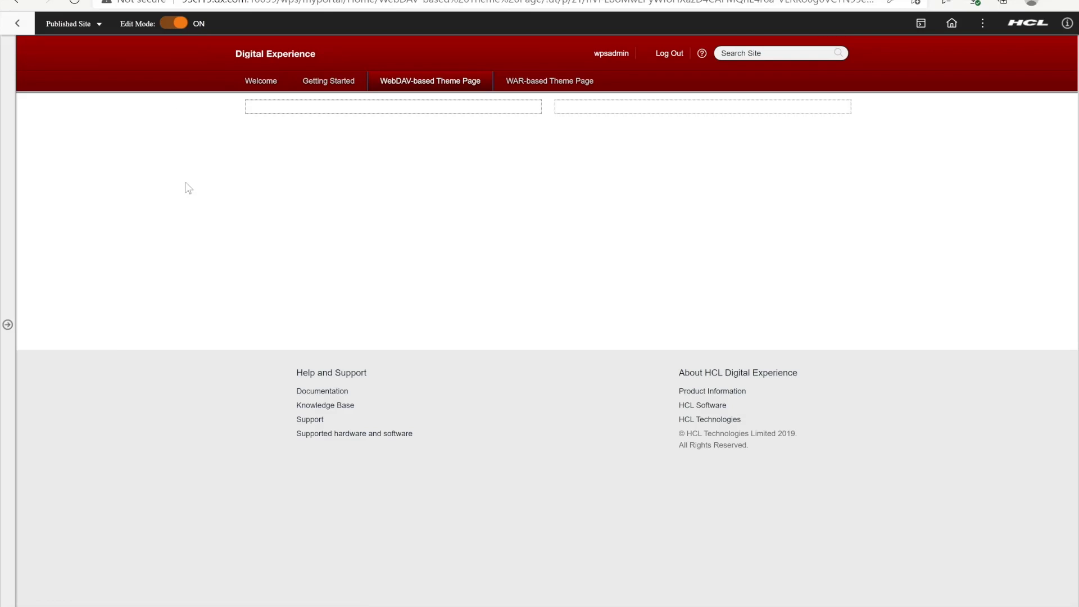
click(8, 325)
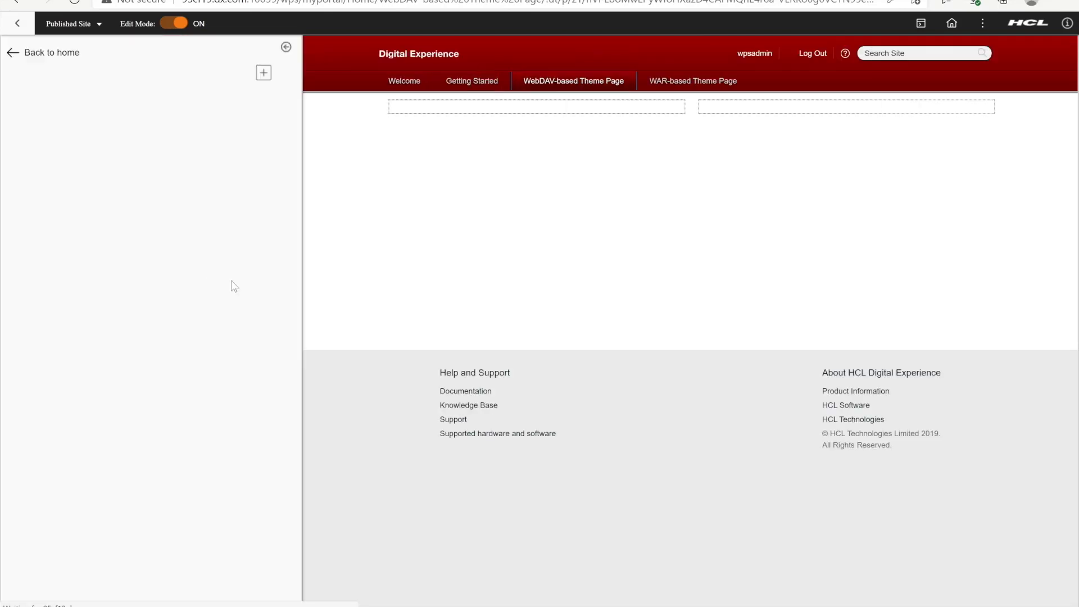
click(549, 182)
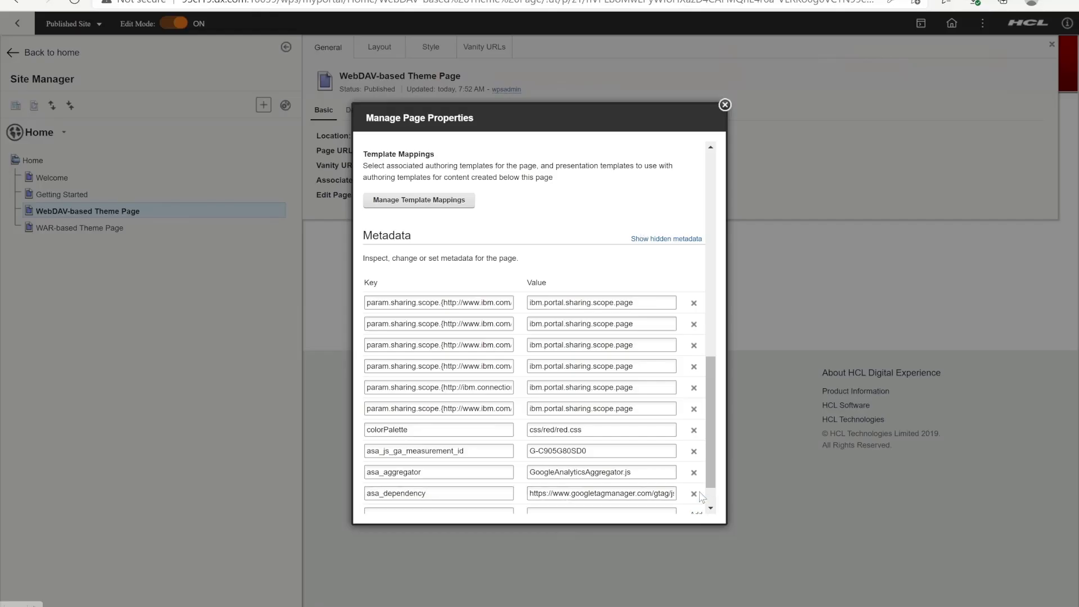
scroll(down, 3)
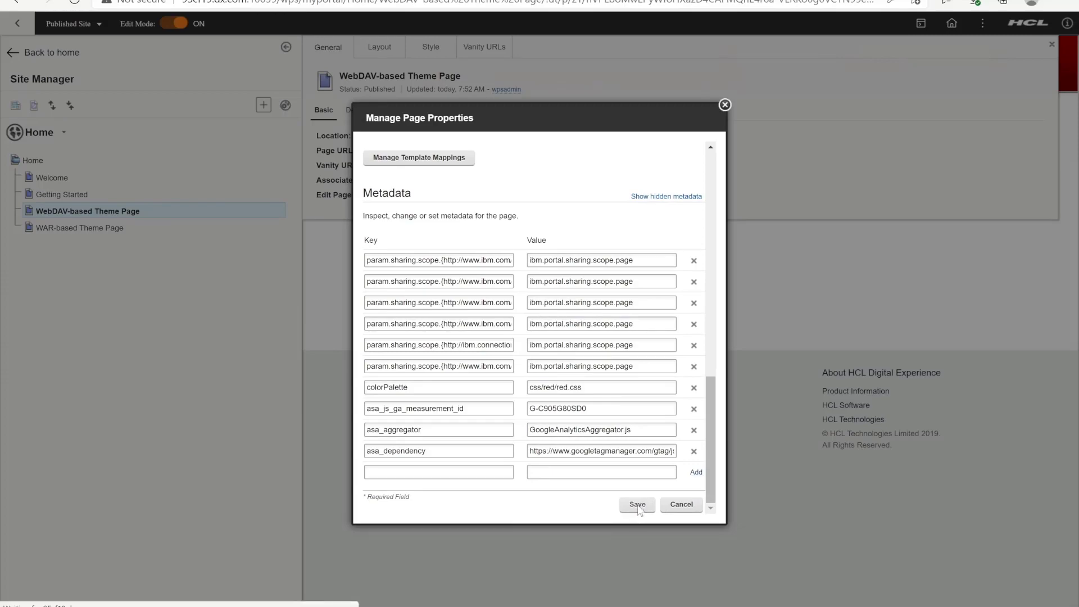
click(636, 504)
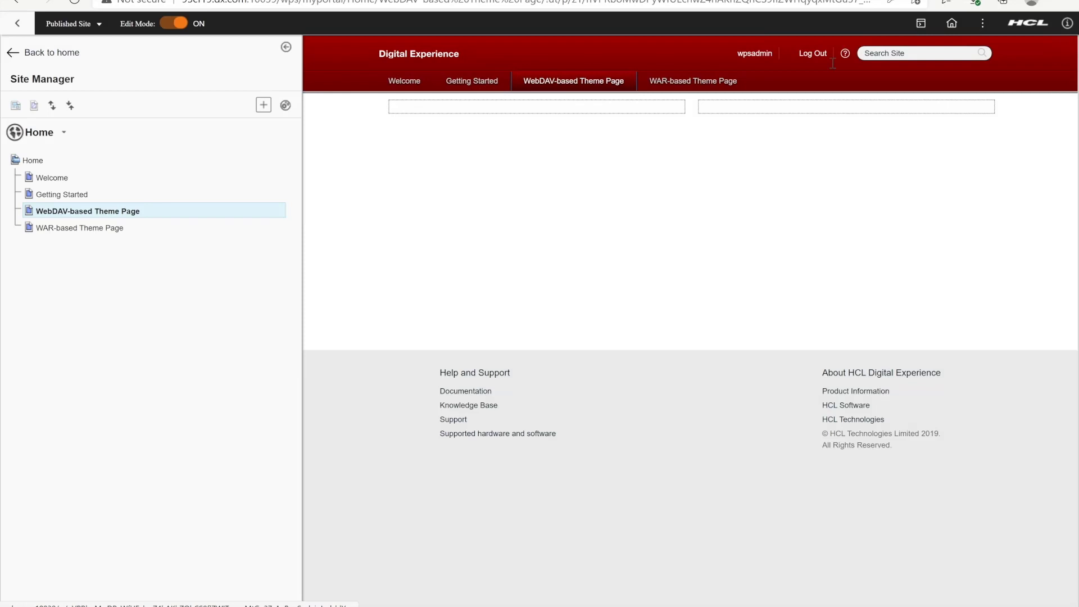
mouse_move(249, 50)
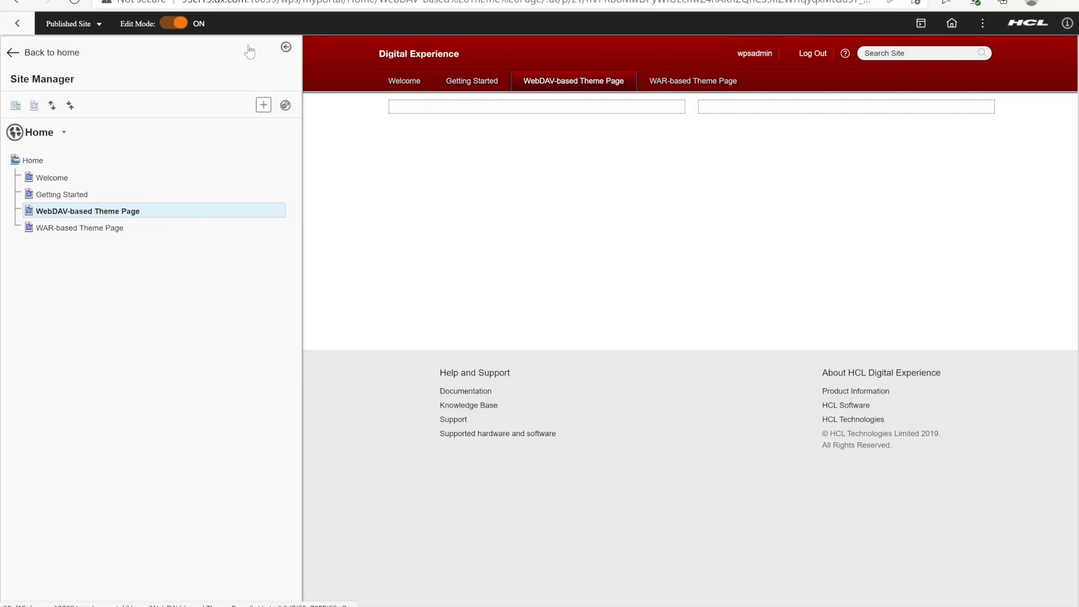
click(173, 23)
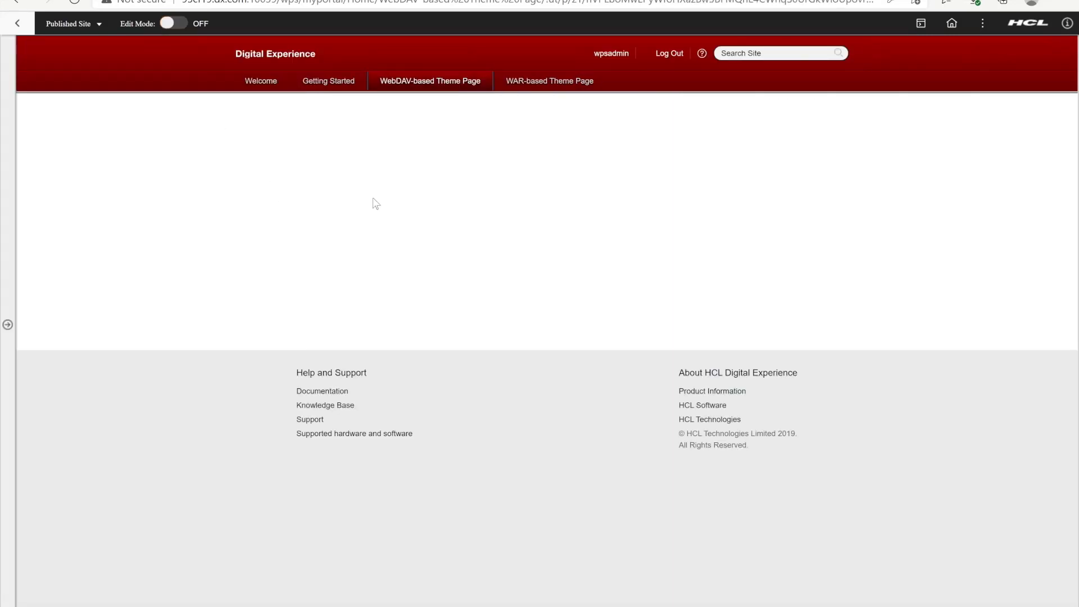
Open the DevTools Network panel to see GoogleAnalyticsAggregator.js and the collect ping
right_click(377, 203)
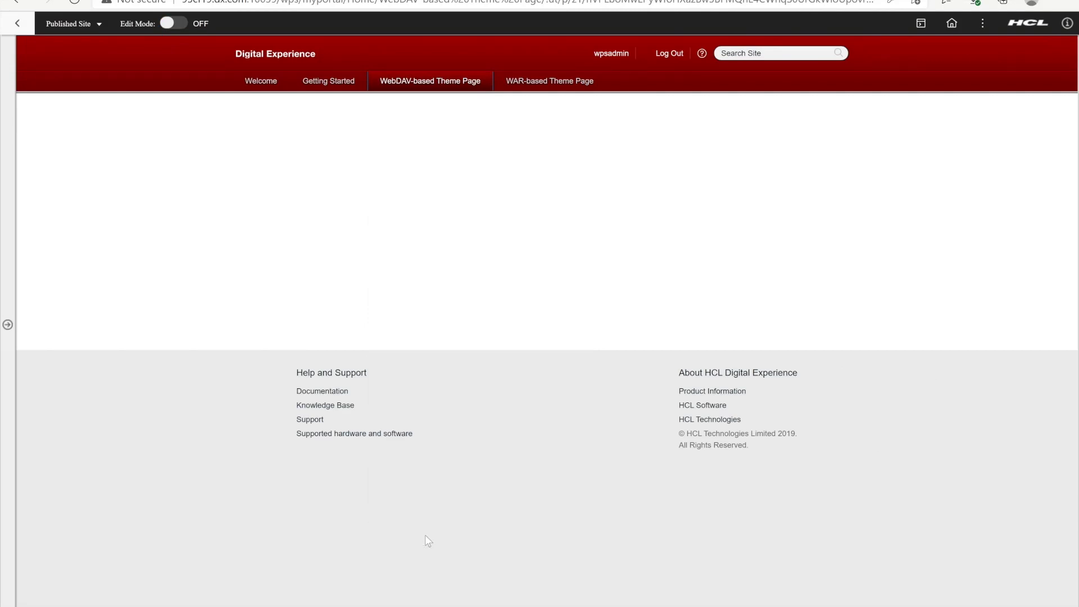
key(F12)
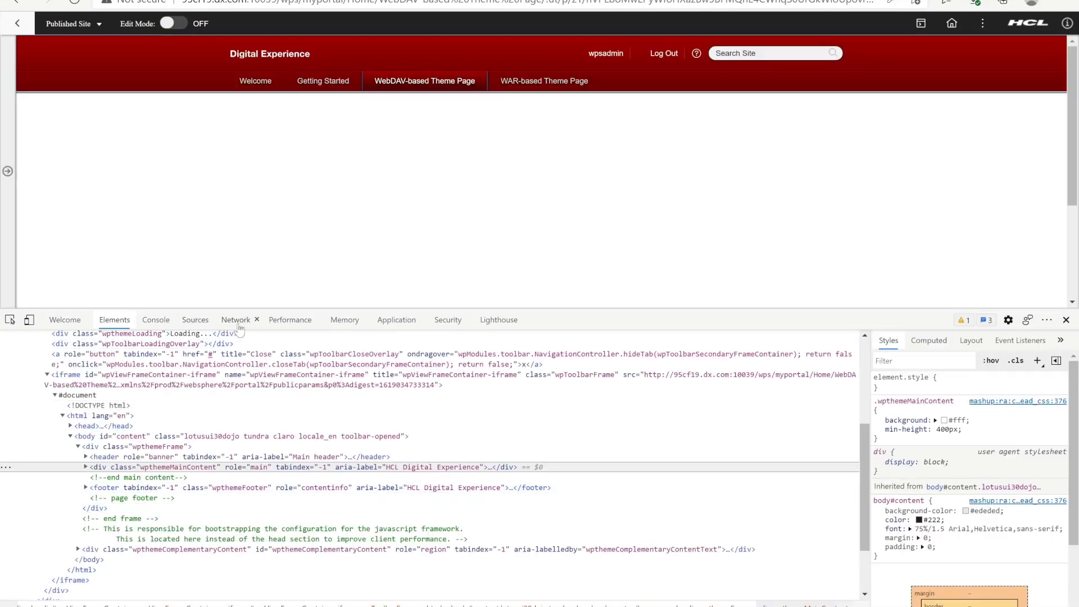
click(235, 320)
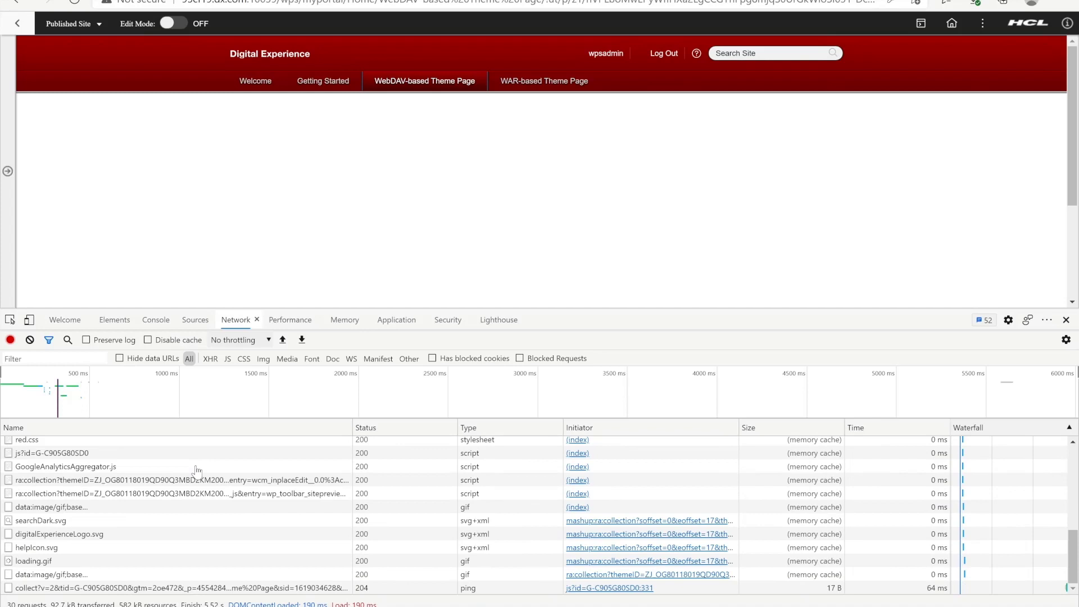
click(65, 466)
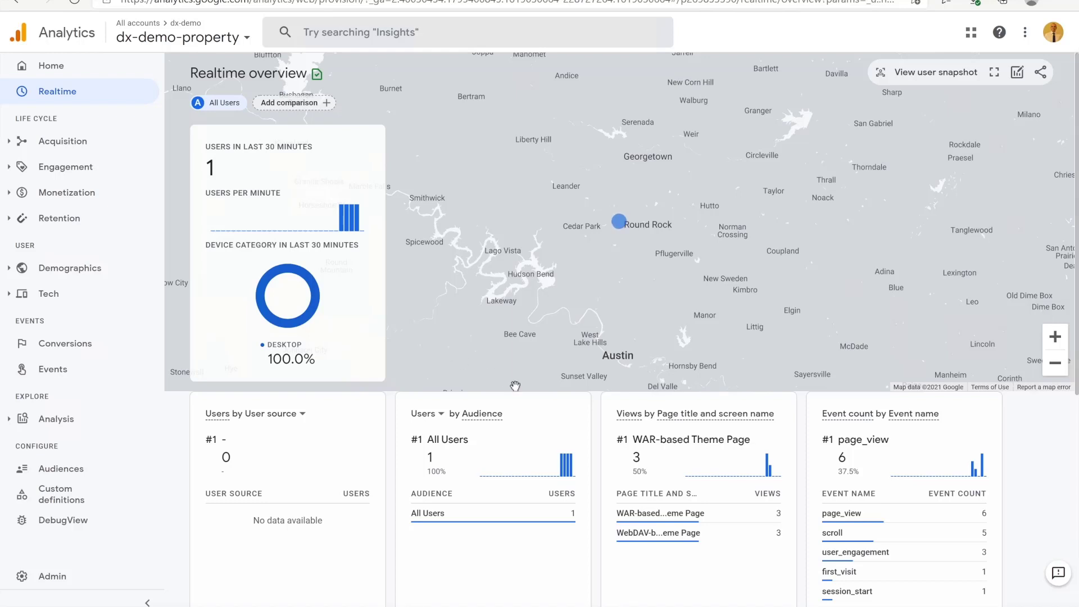
mouse_move(657, 533)
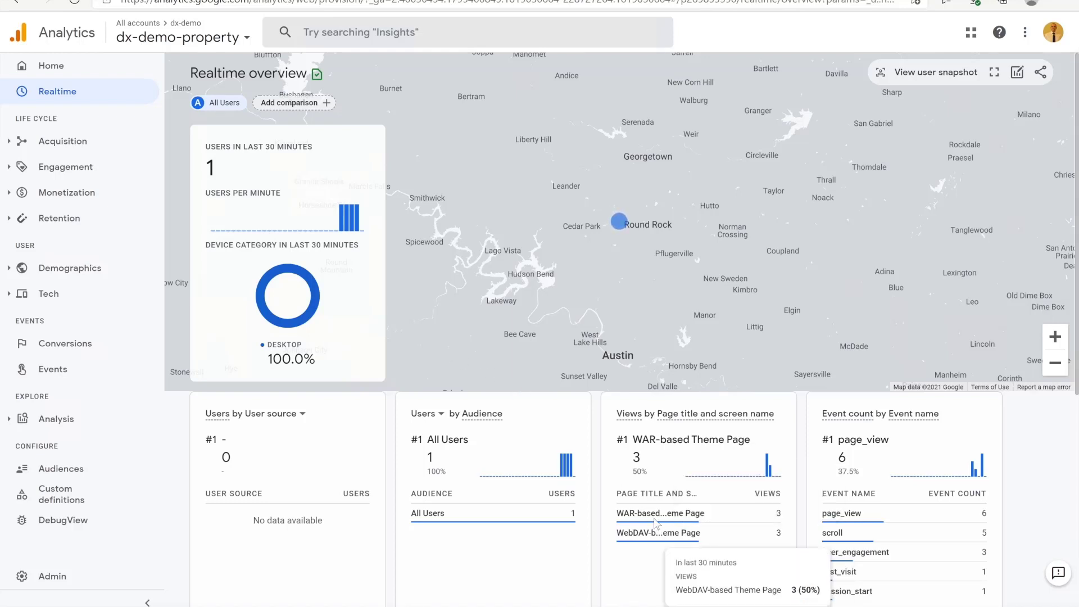